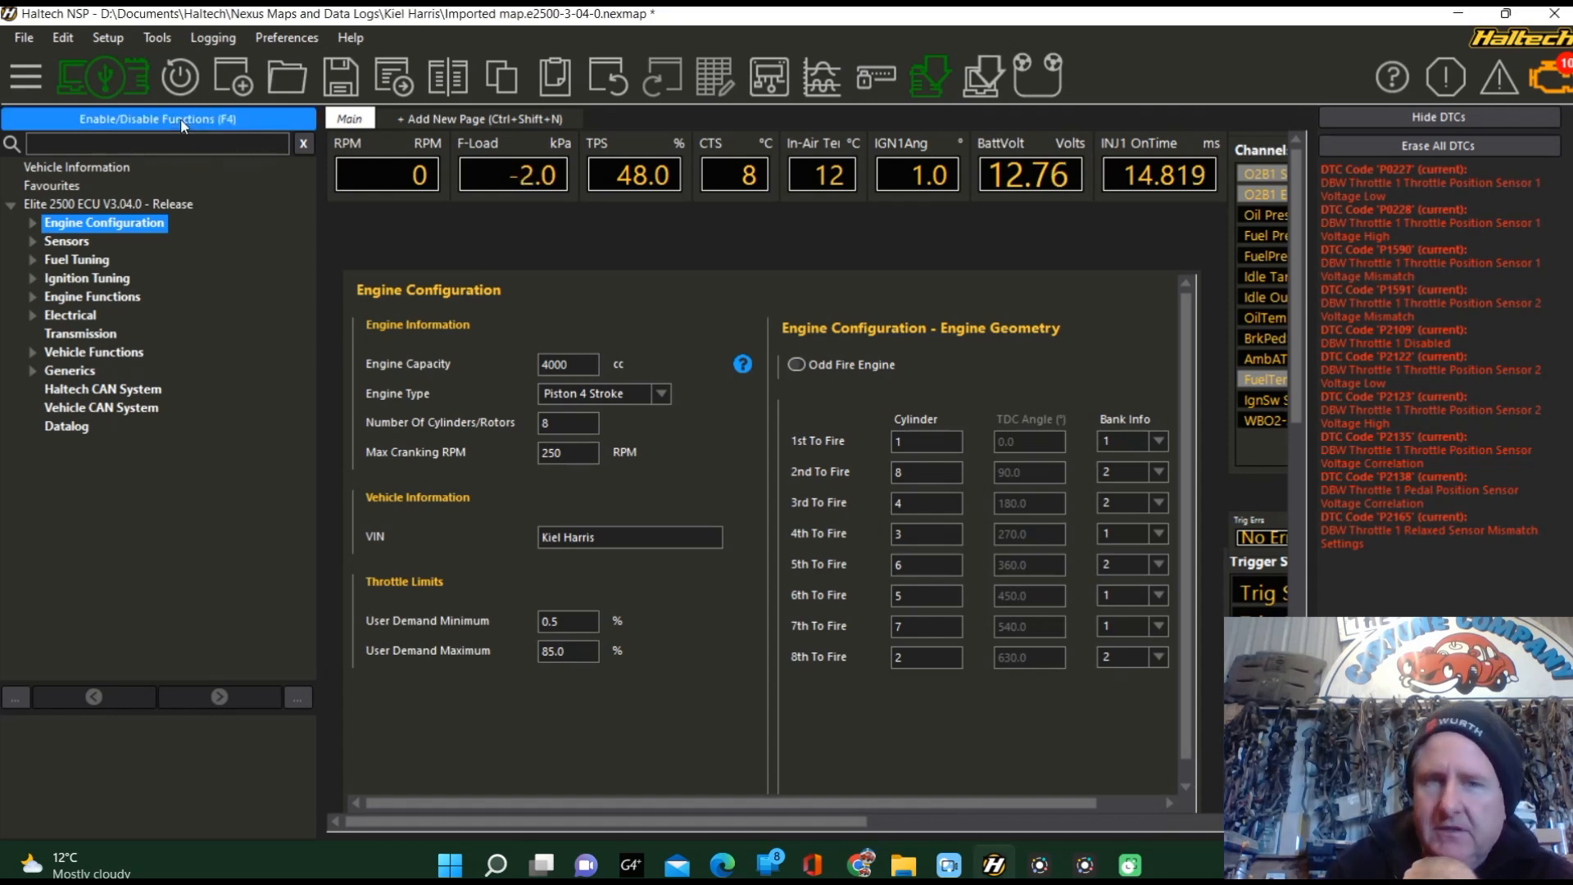
- Review the Available Functions list to see which ECU functions, like Drive By Wire, are enabled
{"action": "left_click", "coordinate": [157, 118]}
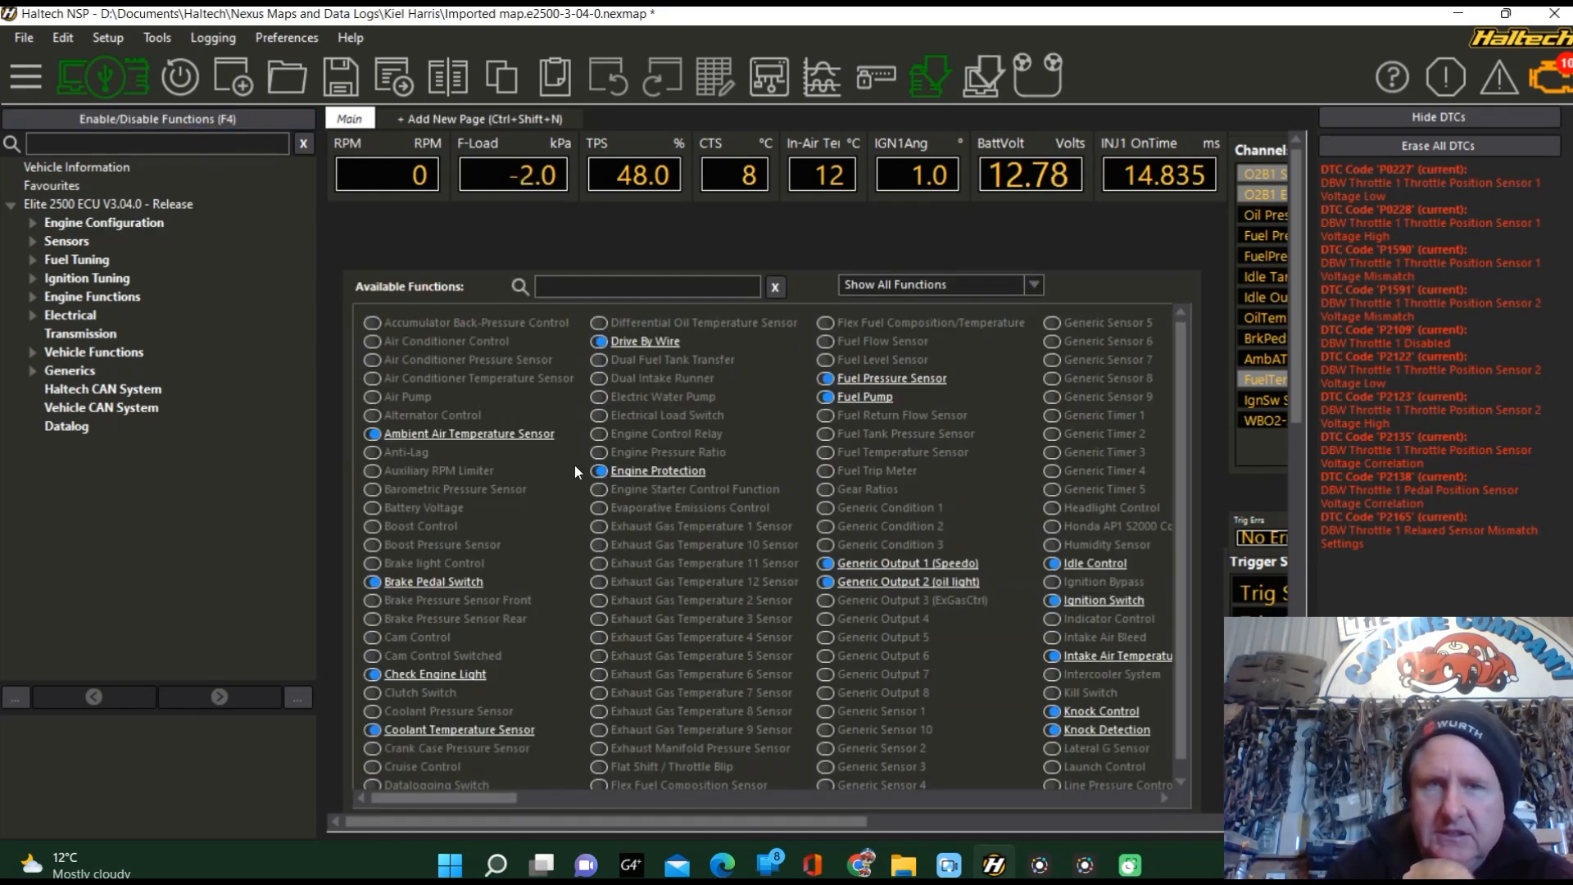
{"action": "mouse_move", "coordinate": [630, 353]}
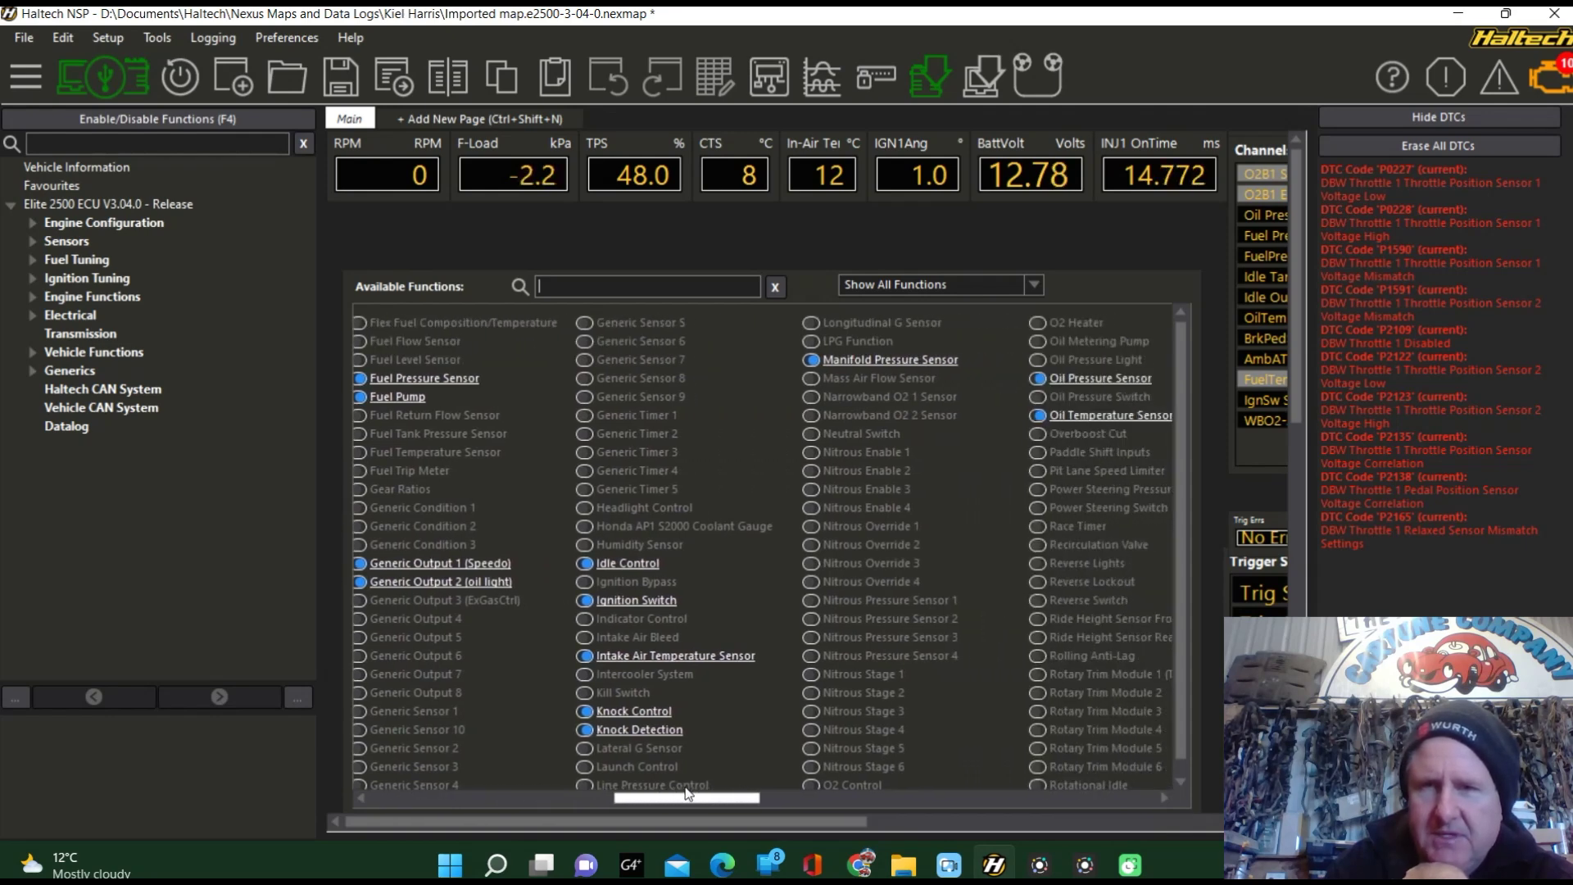
{"action": "scroll", "scroll_direction": "right", "scroll_amount": 3}
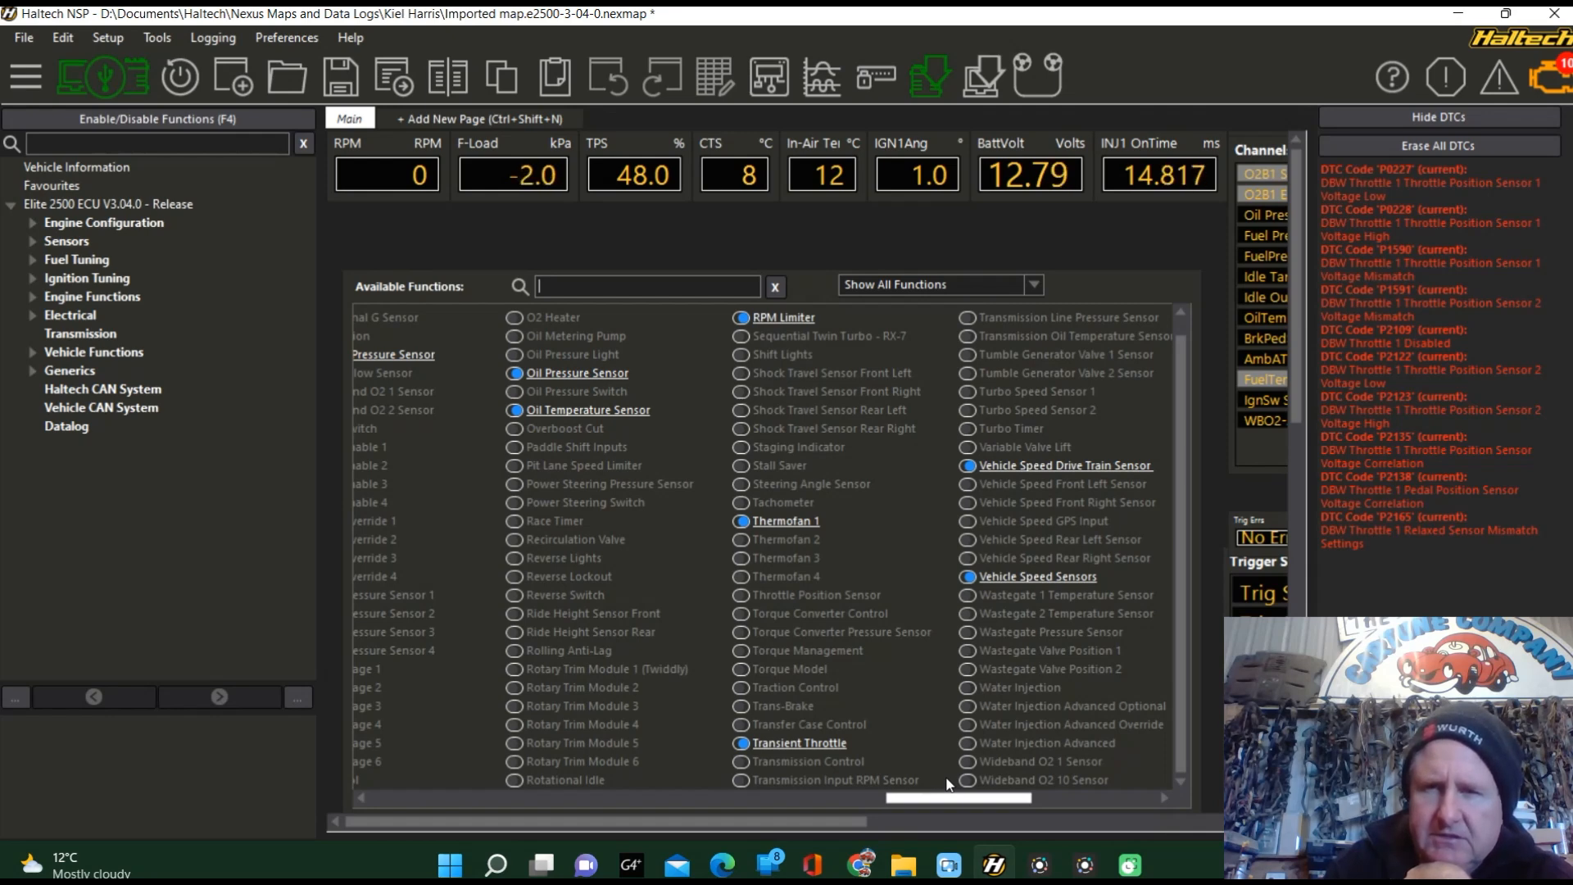
{"action": "mouse_move", "coordinate": [820, 748]}
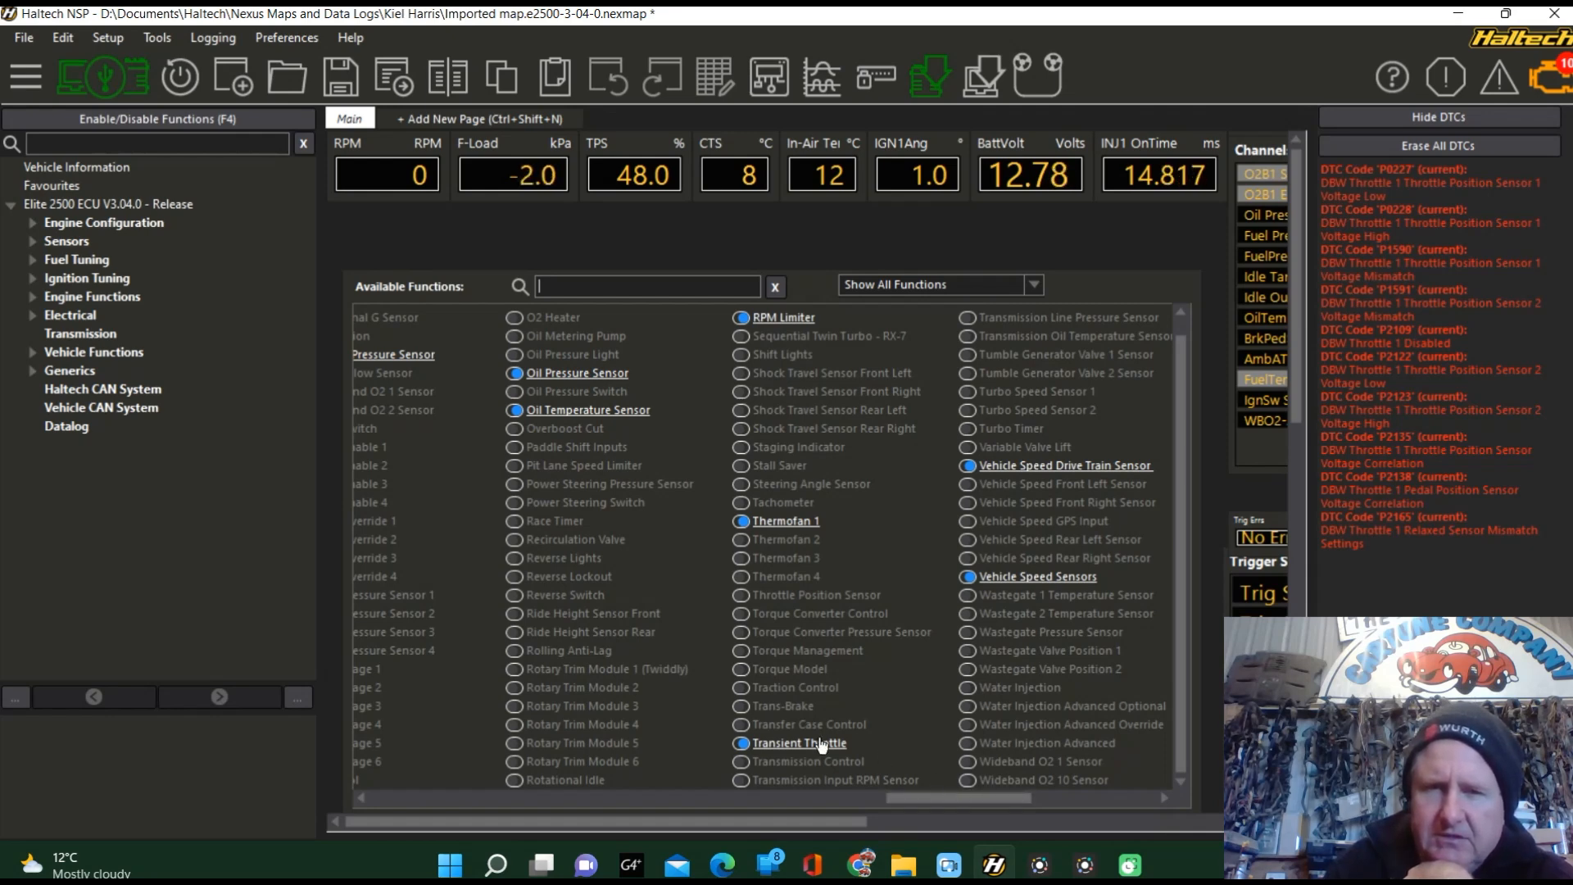
{"action": "mouse_move", "coordinate": [811, 609]}
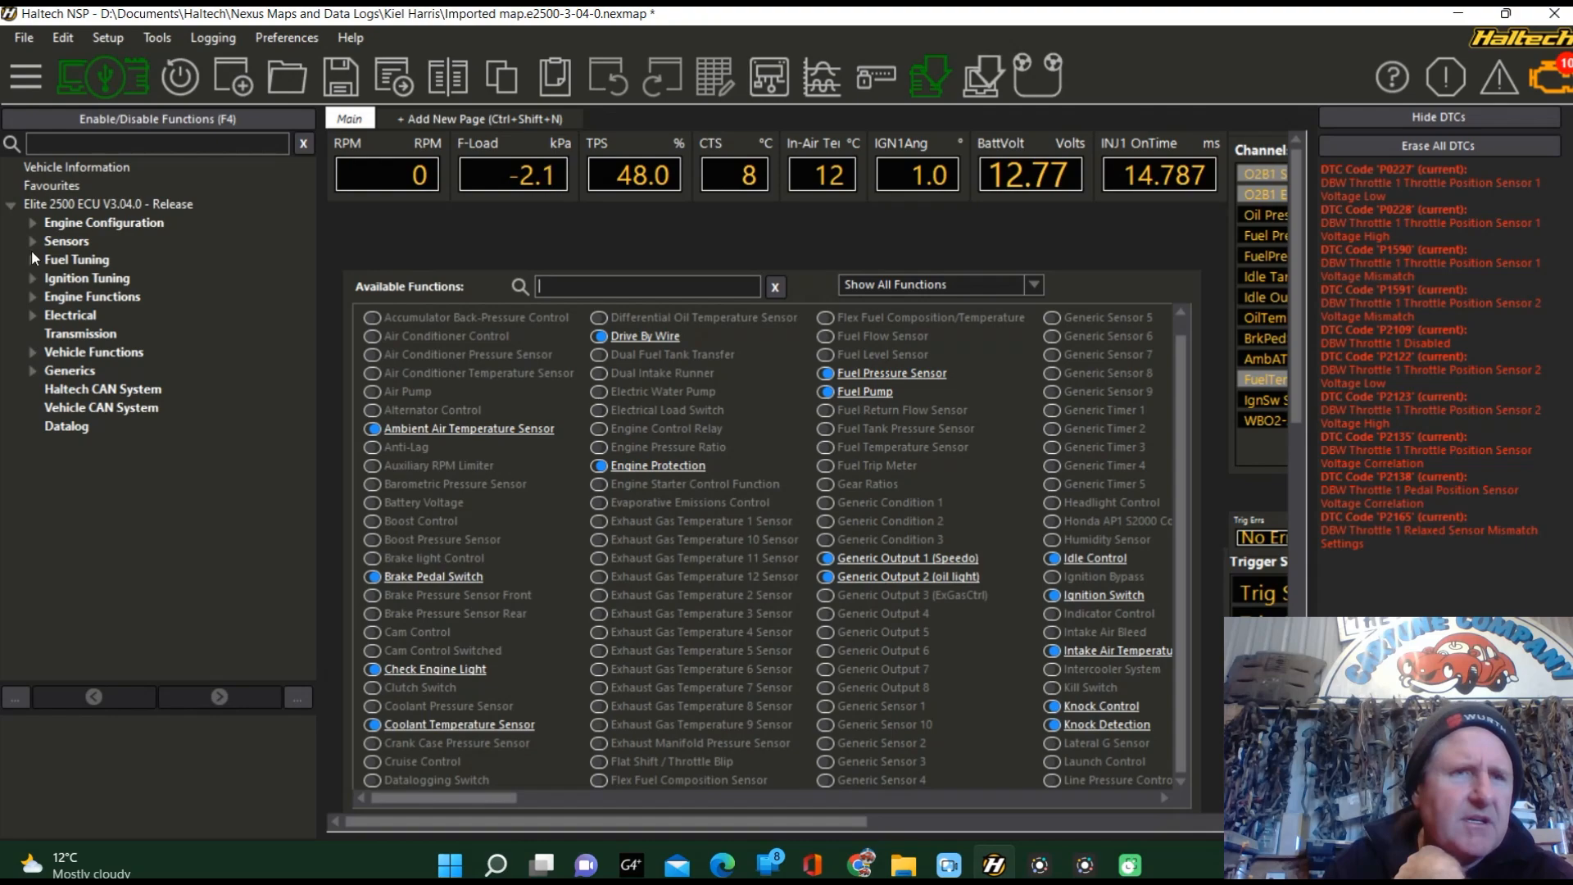
- Expand Sensors, then Engine Functions, and reveal the Drive By Wire group in the tree
{"action": "left_click", "coordinate": [33, 241]}
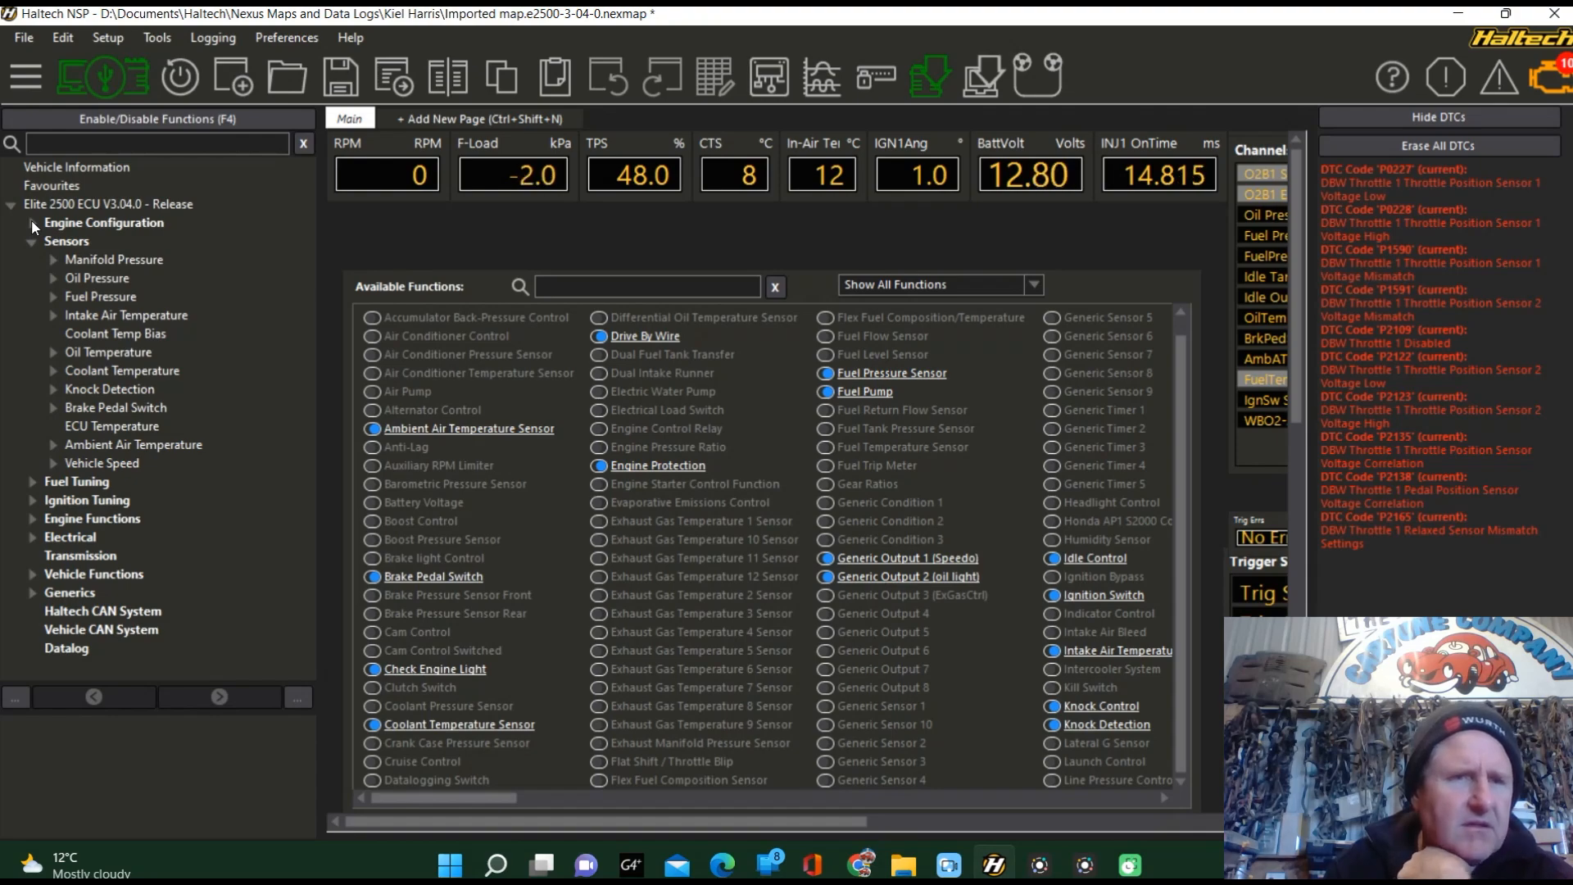
{"action": "left_click", "coordinate": [32, 520]}
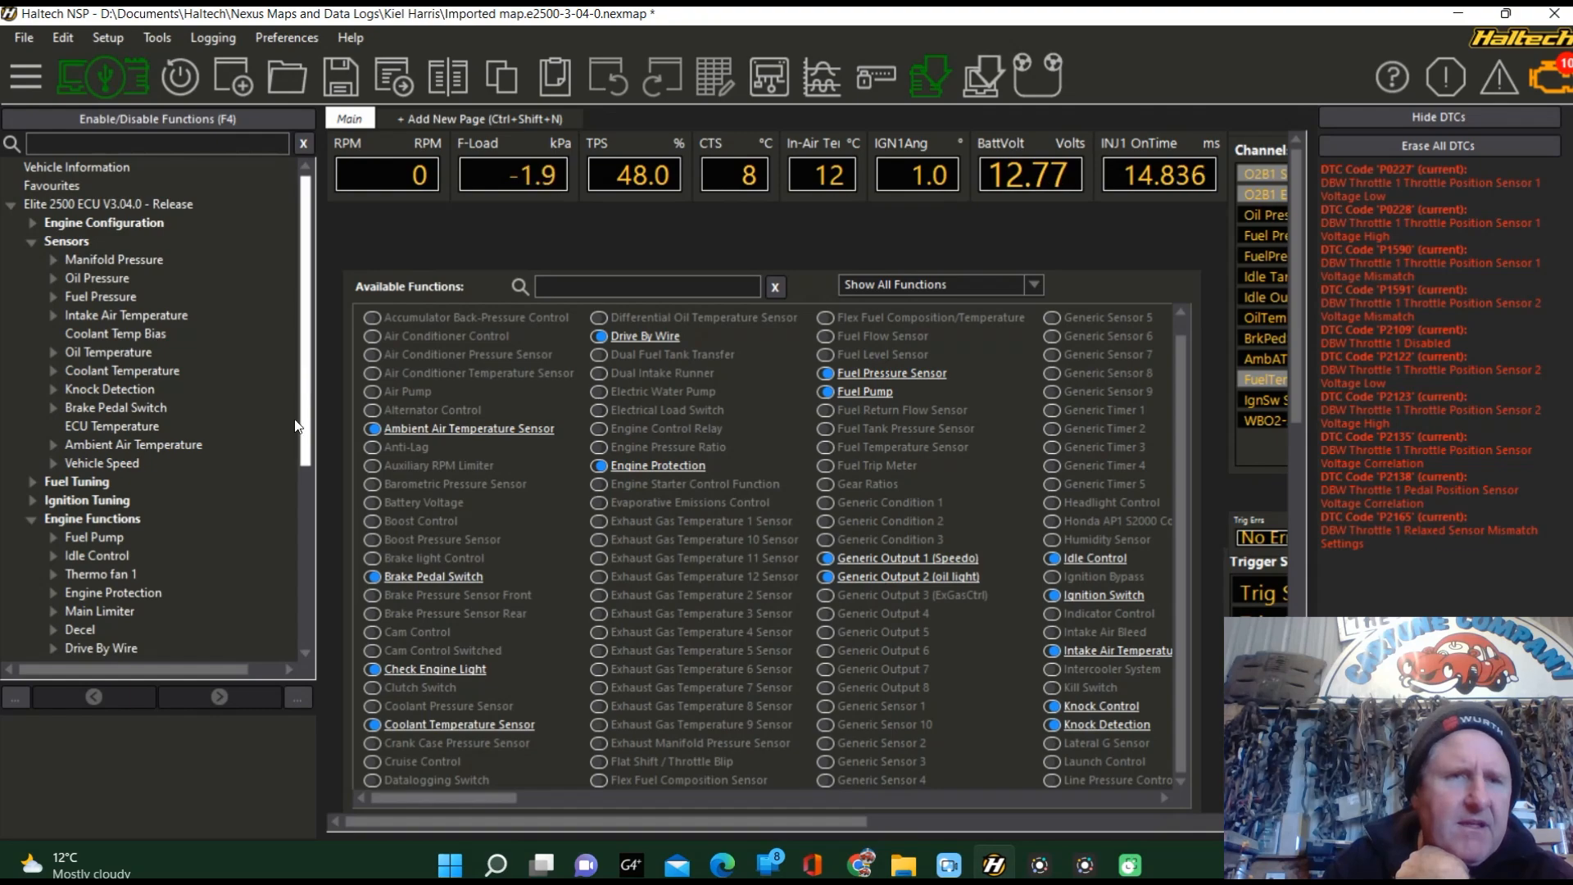
{"action": "scroll", "scroll_direction": "down", "scroll_amount": 3}
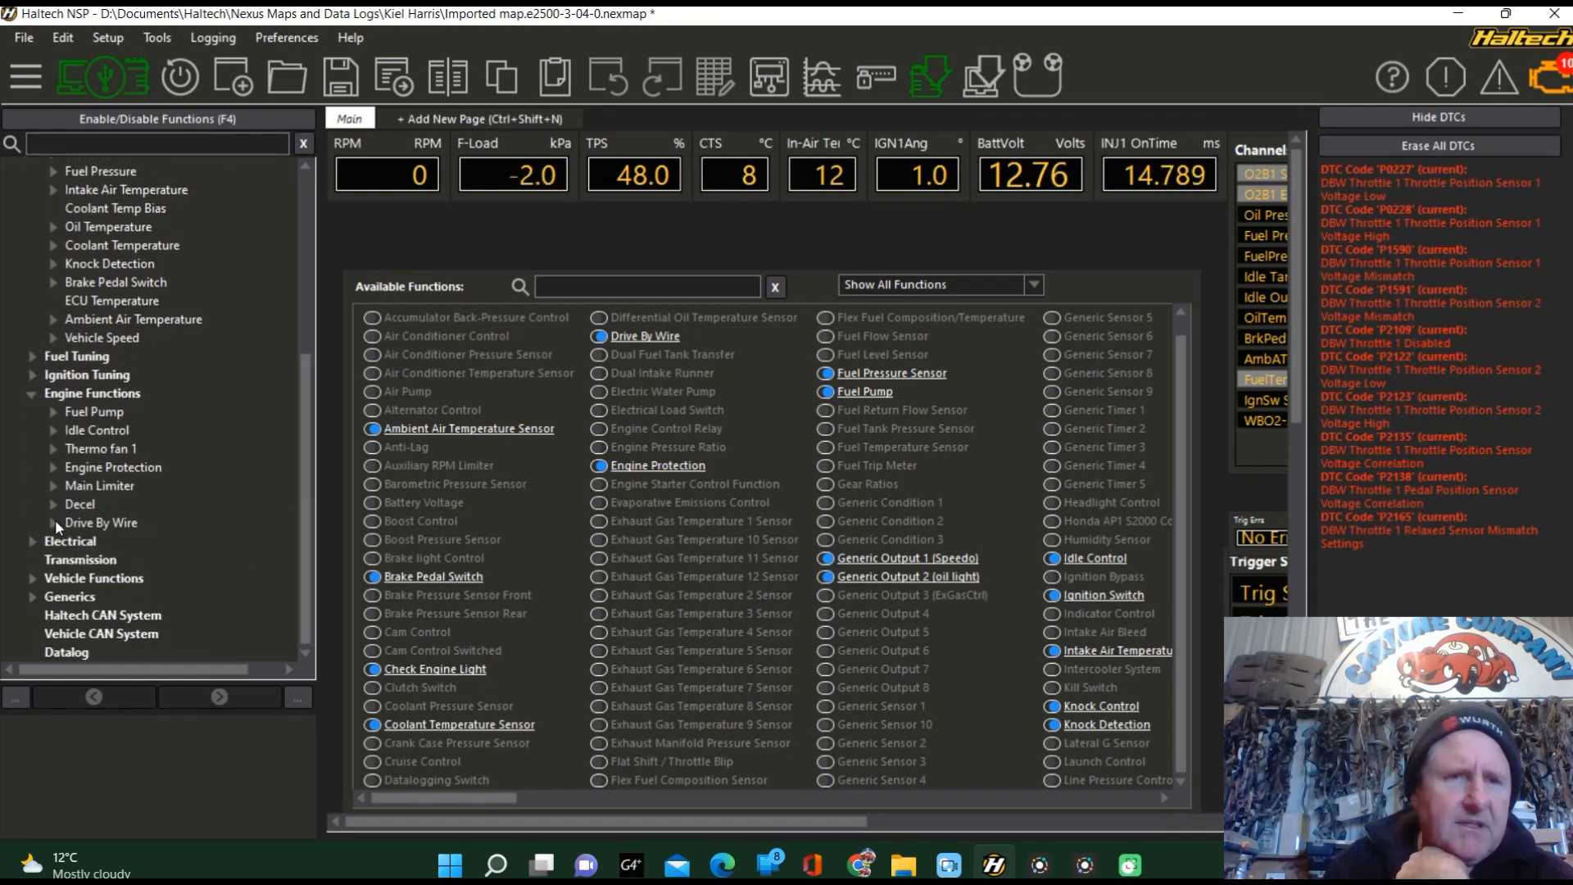
{"action": "left_click", "coordinate": [52, 522]}
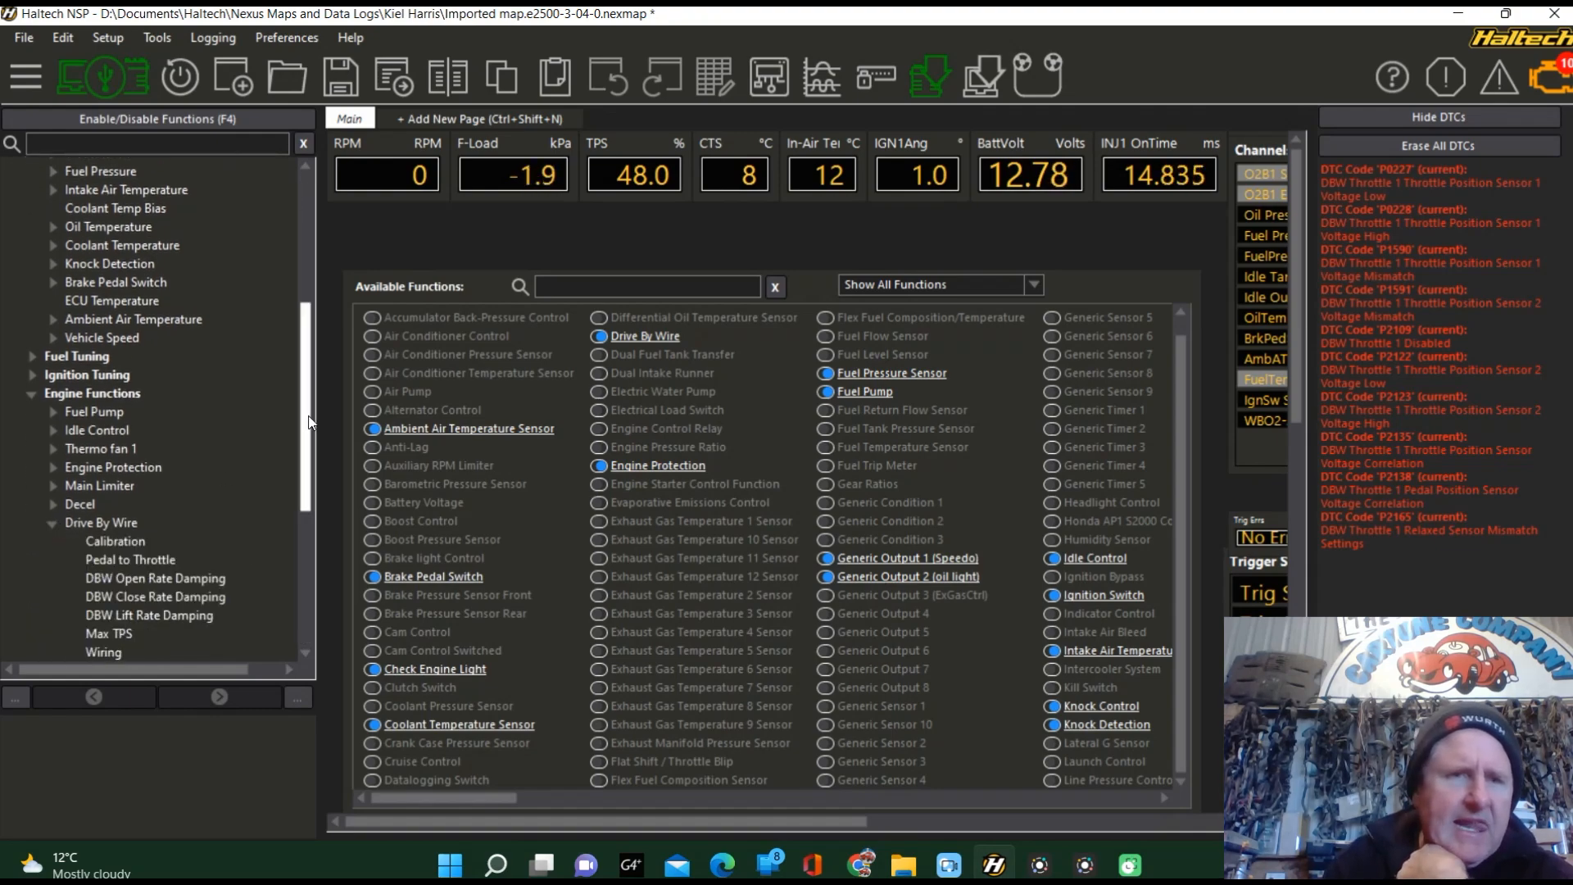
- Show the Drive By Wire sub-pages and bring up its Wiring page with motor, TPS and pedal inputs
{"action": "scroll", "scroll_direction": "down", "scroll_amount": 3}
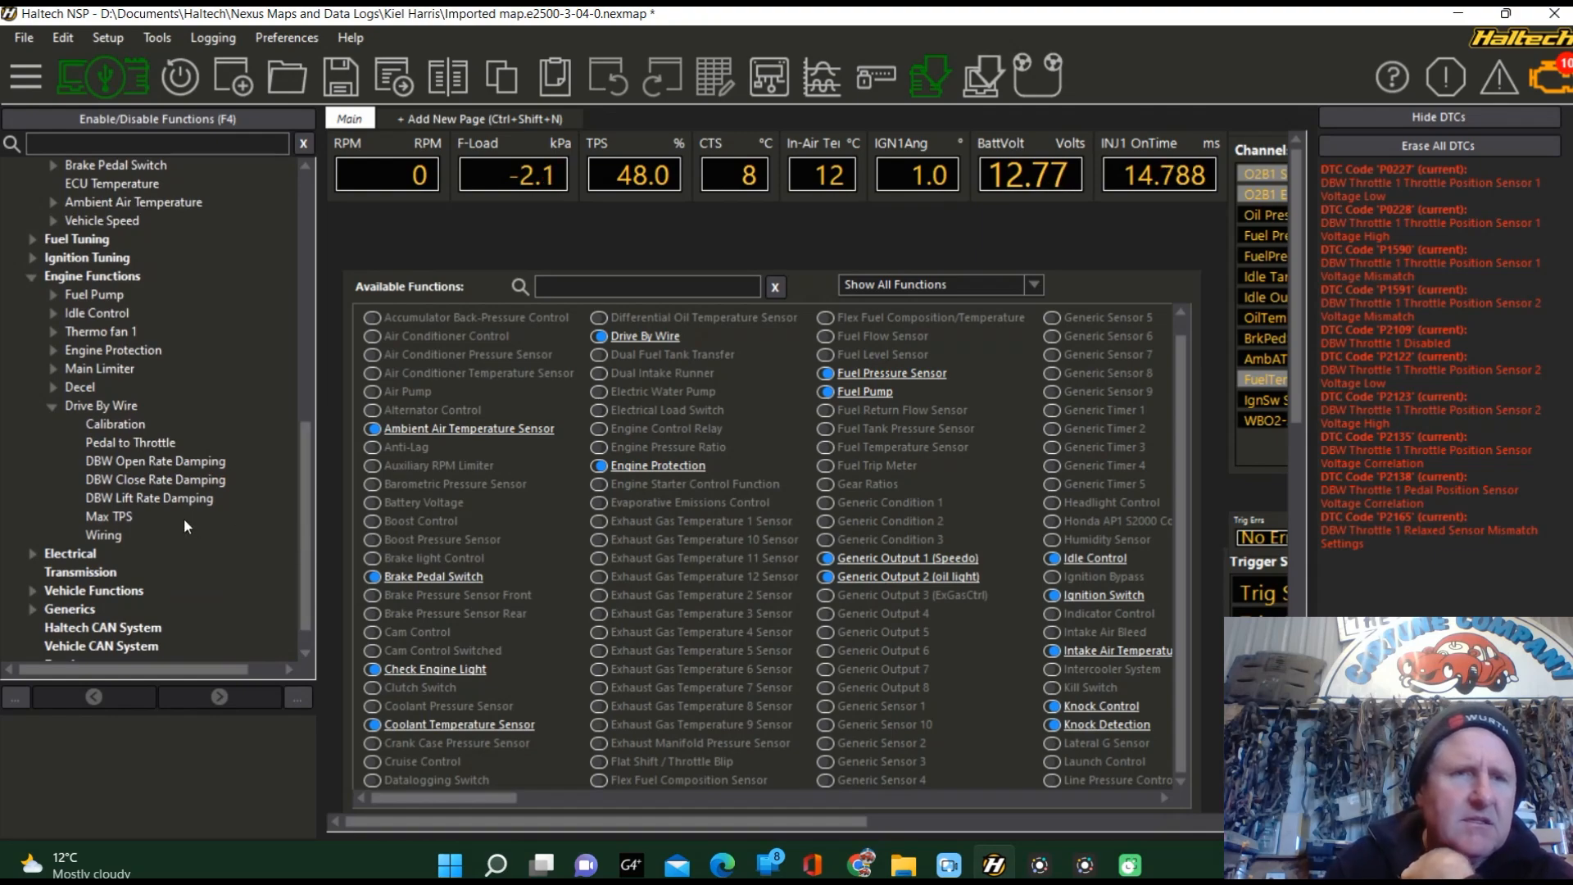
{"action": "mouse_move", "coordinate": [55, 412]}
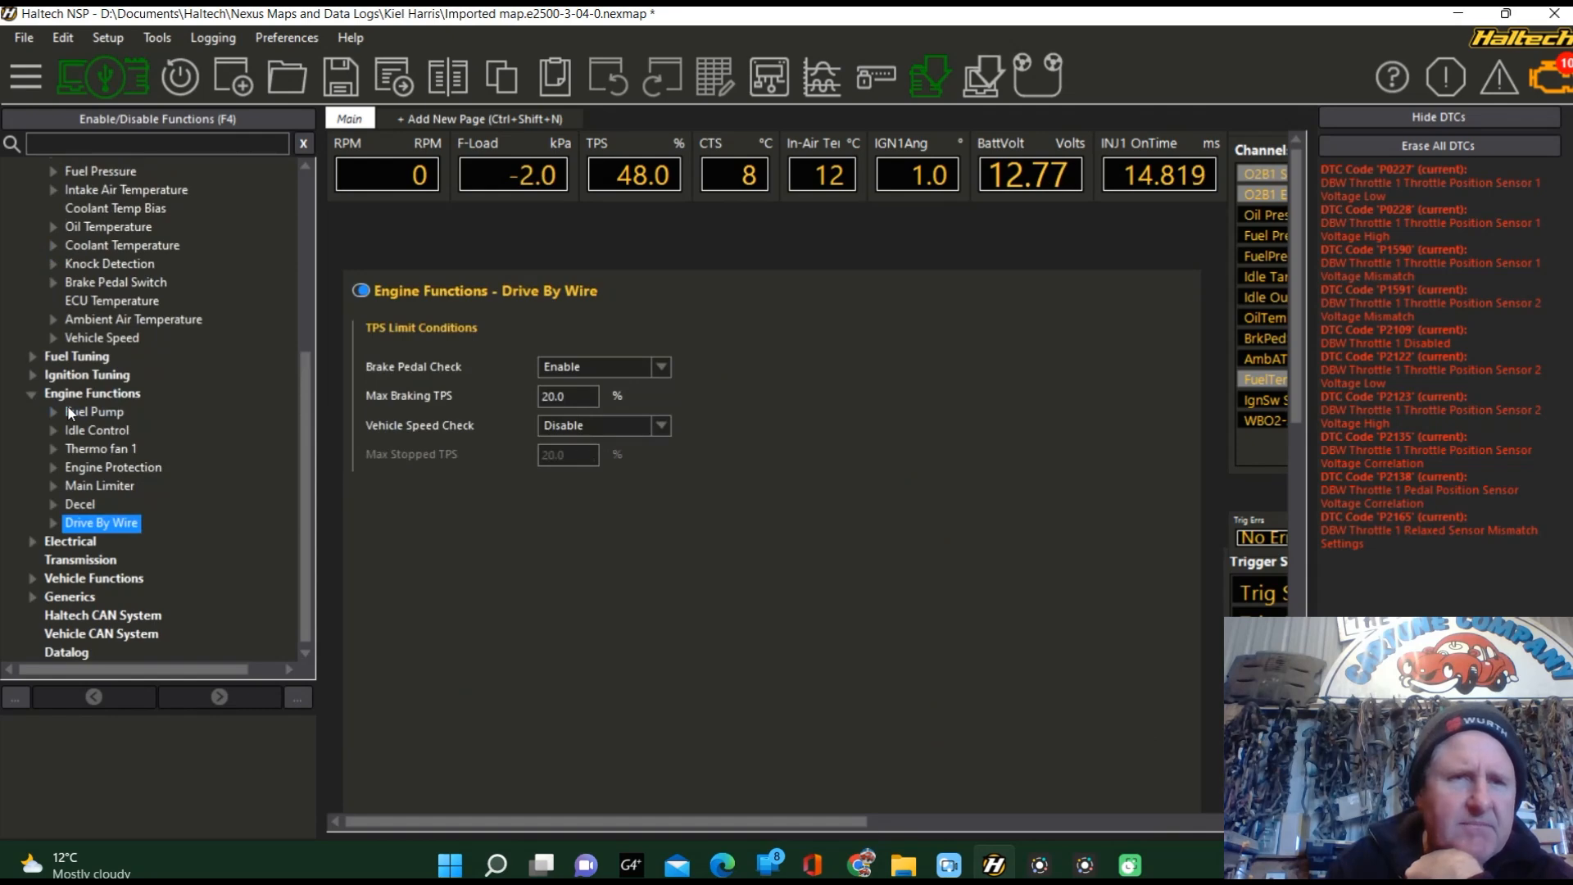
{"action": "mouse_move", "coordinate": [80, 512]}
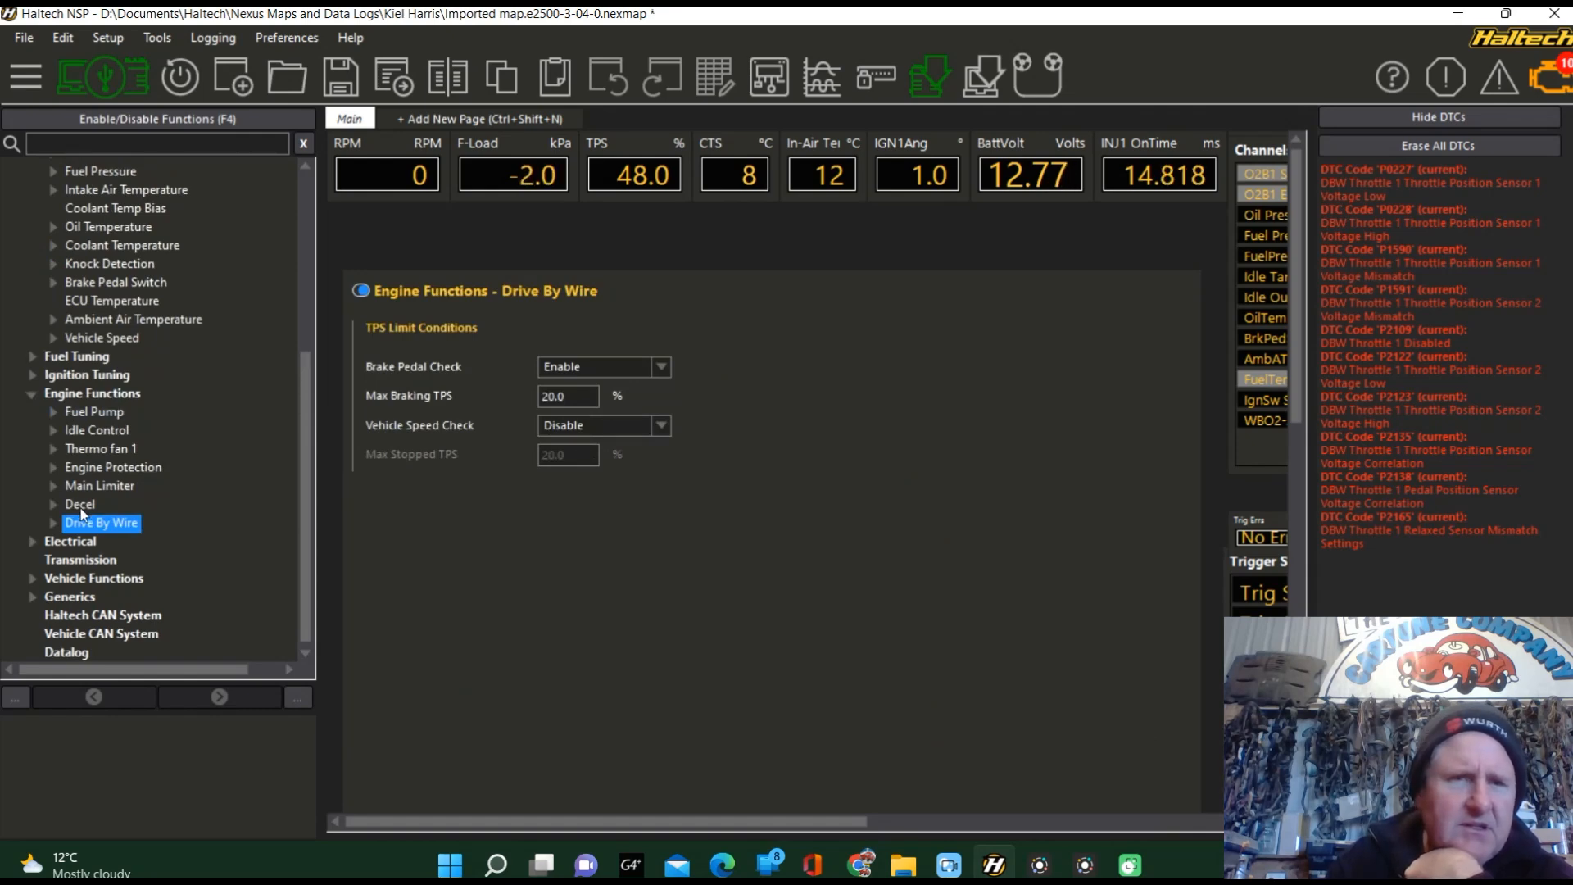
{"action": "left_click", "coordinate": [53, 523]}
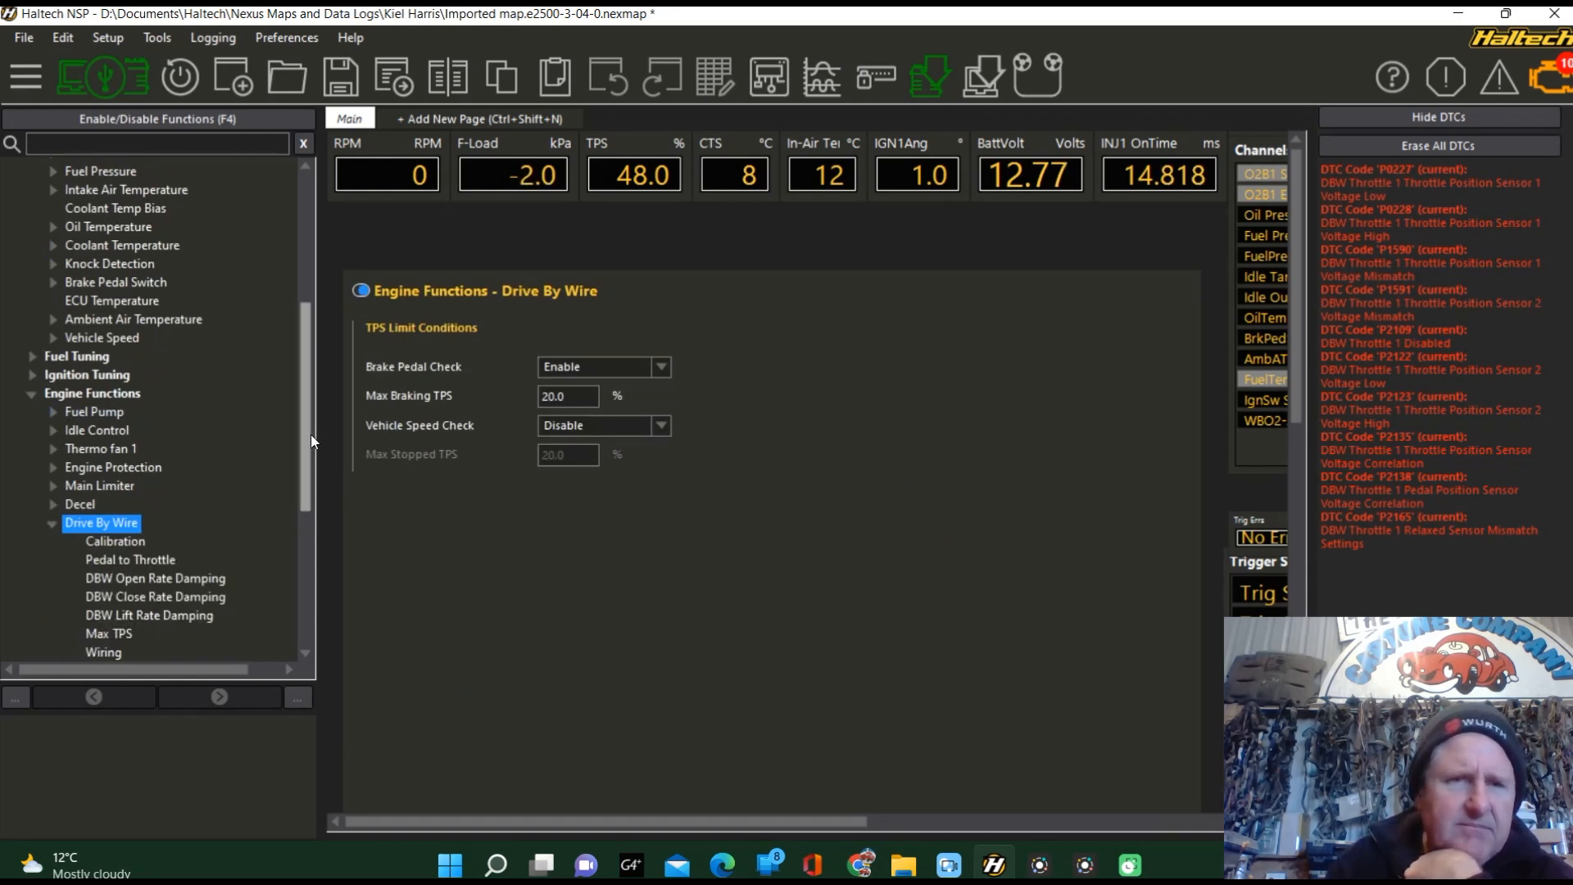
{"action": "scroll", "scroll_direction": "down", "scroll_amount": 3}
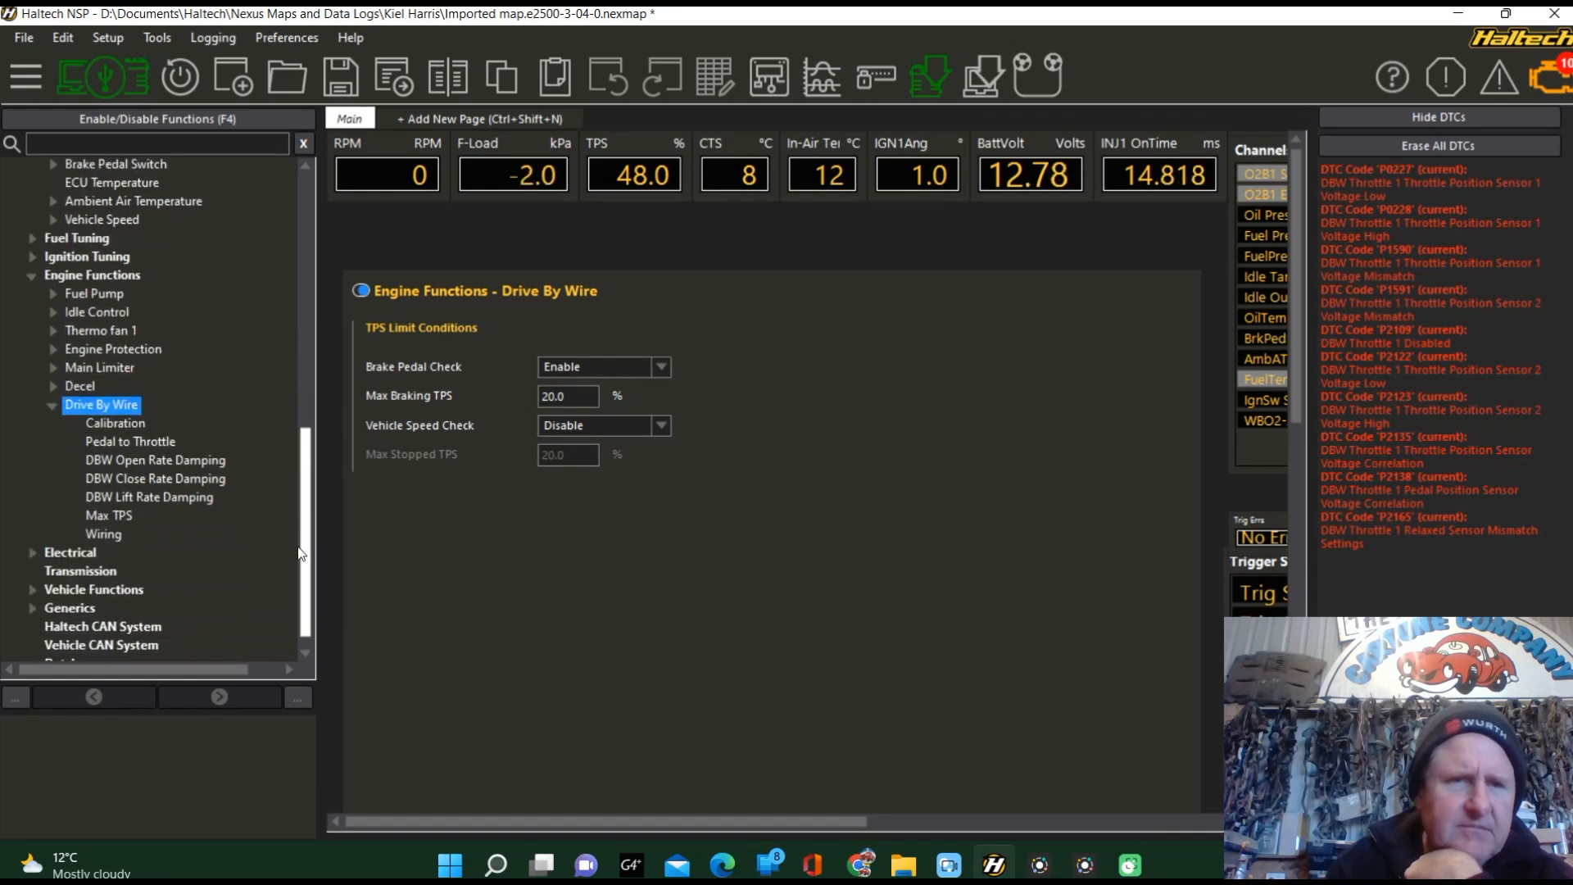
{"action": "left_click", "coordinate": [103, 526]}
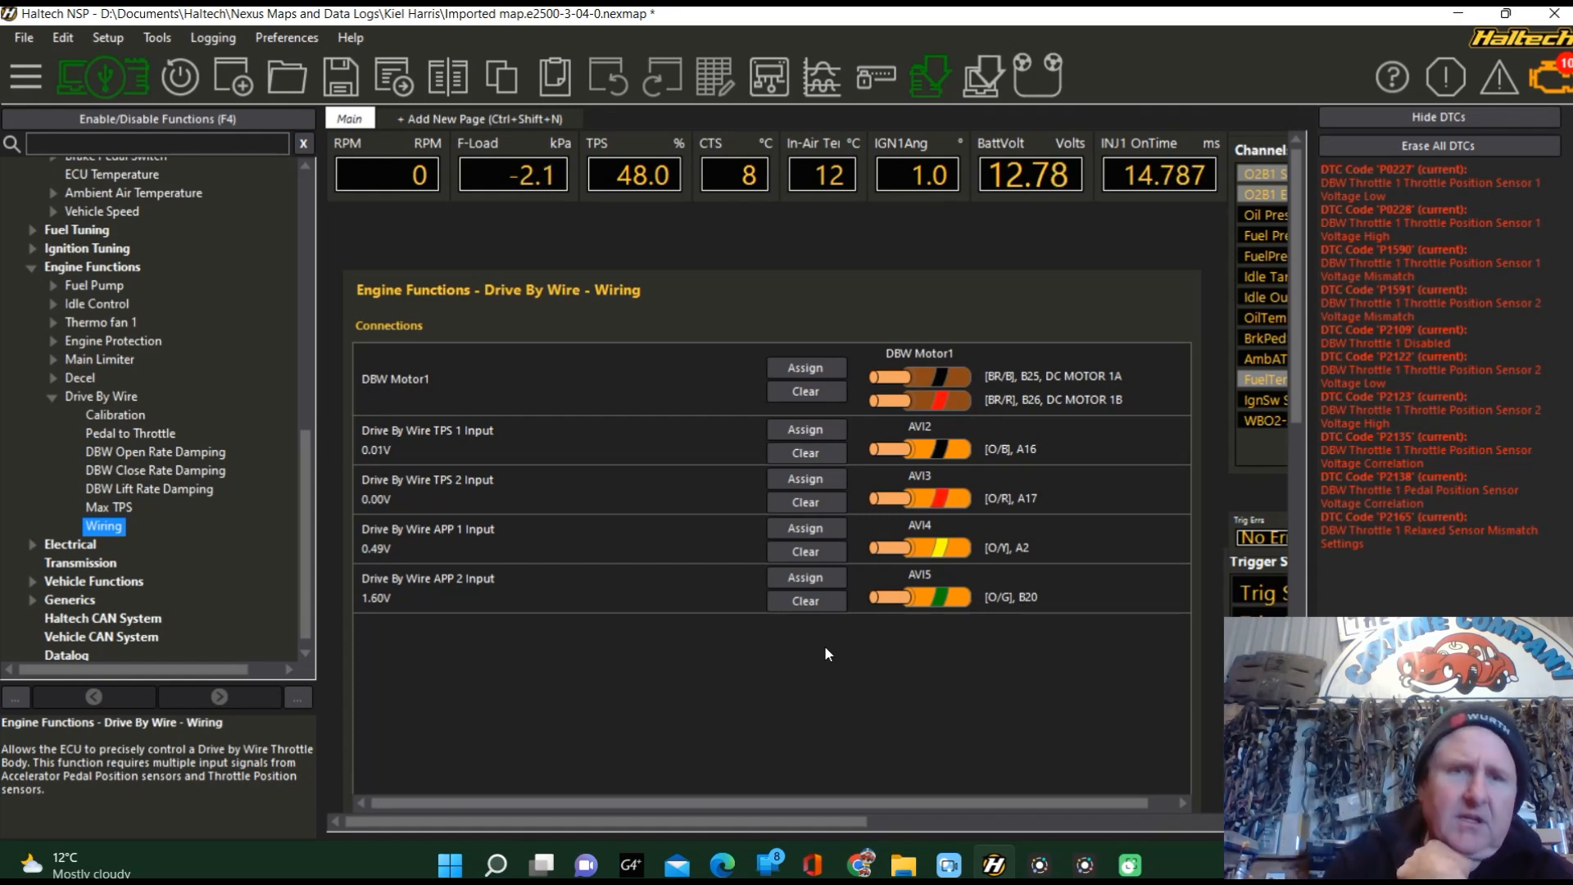
{"action": "mouse_move", "coordinate": [411, 447]}
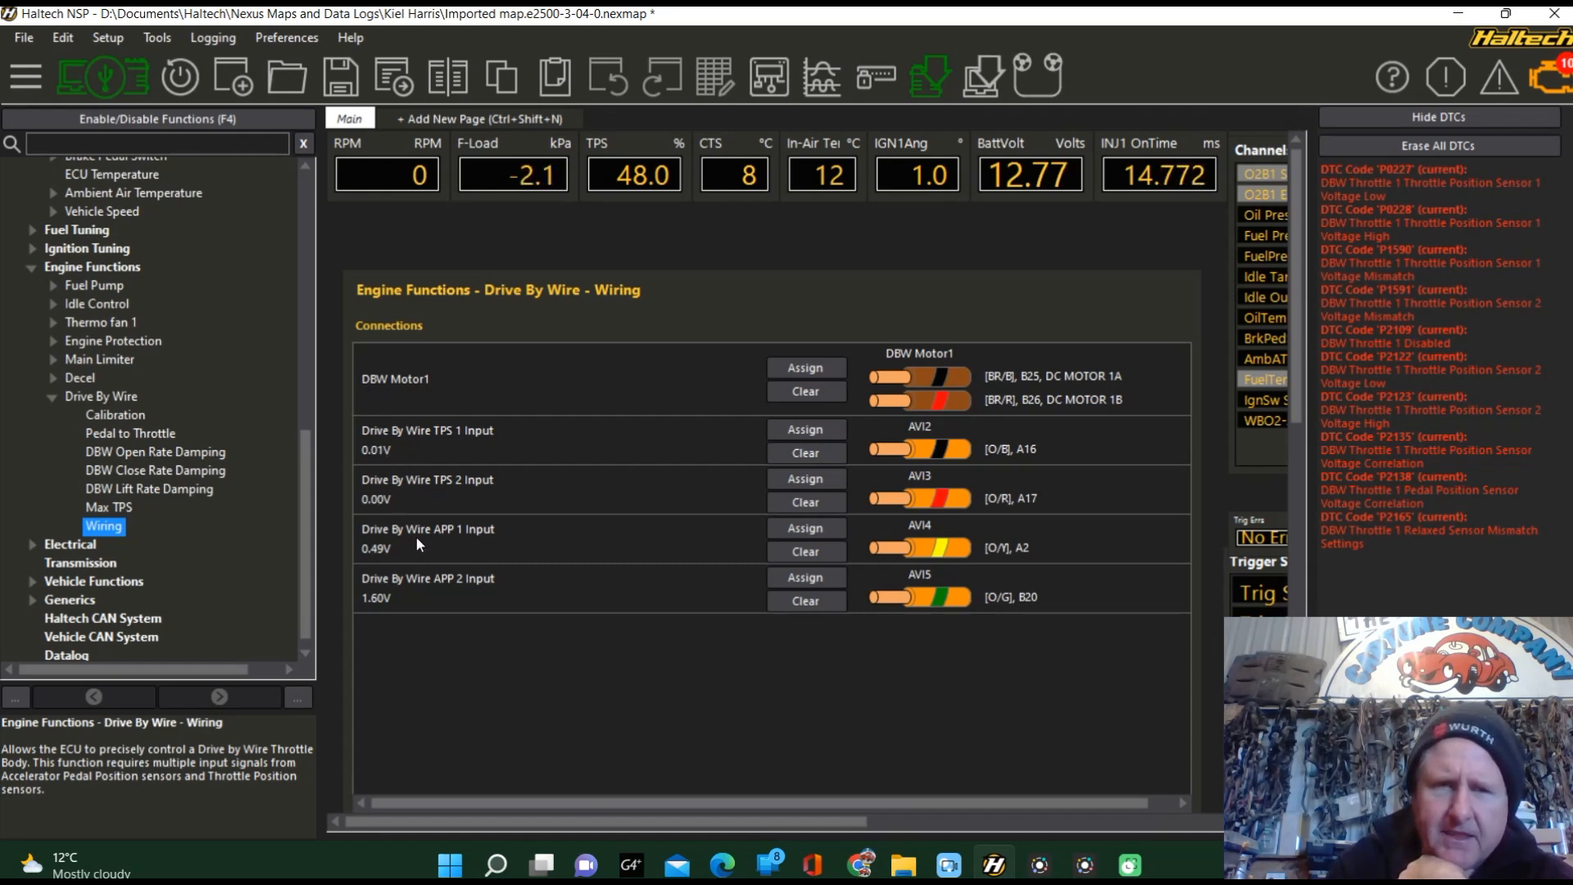
{"action": "mouse_move", "coordinate": [441, 605]}
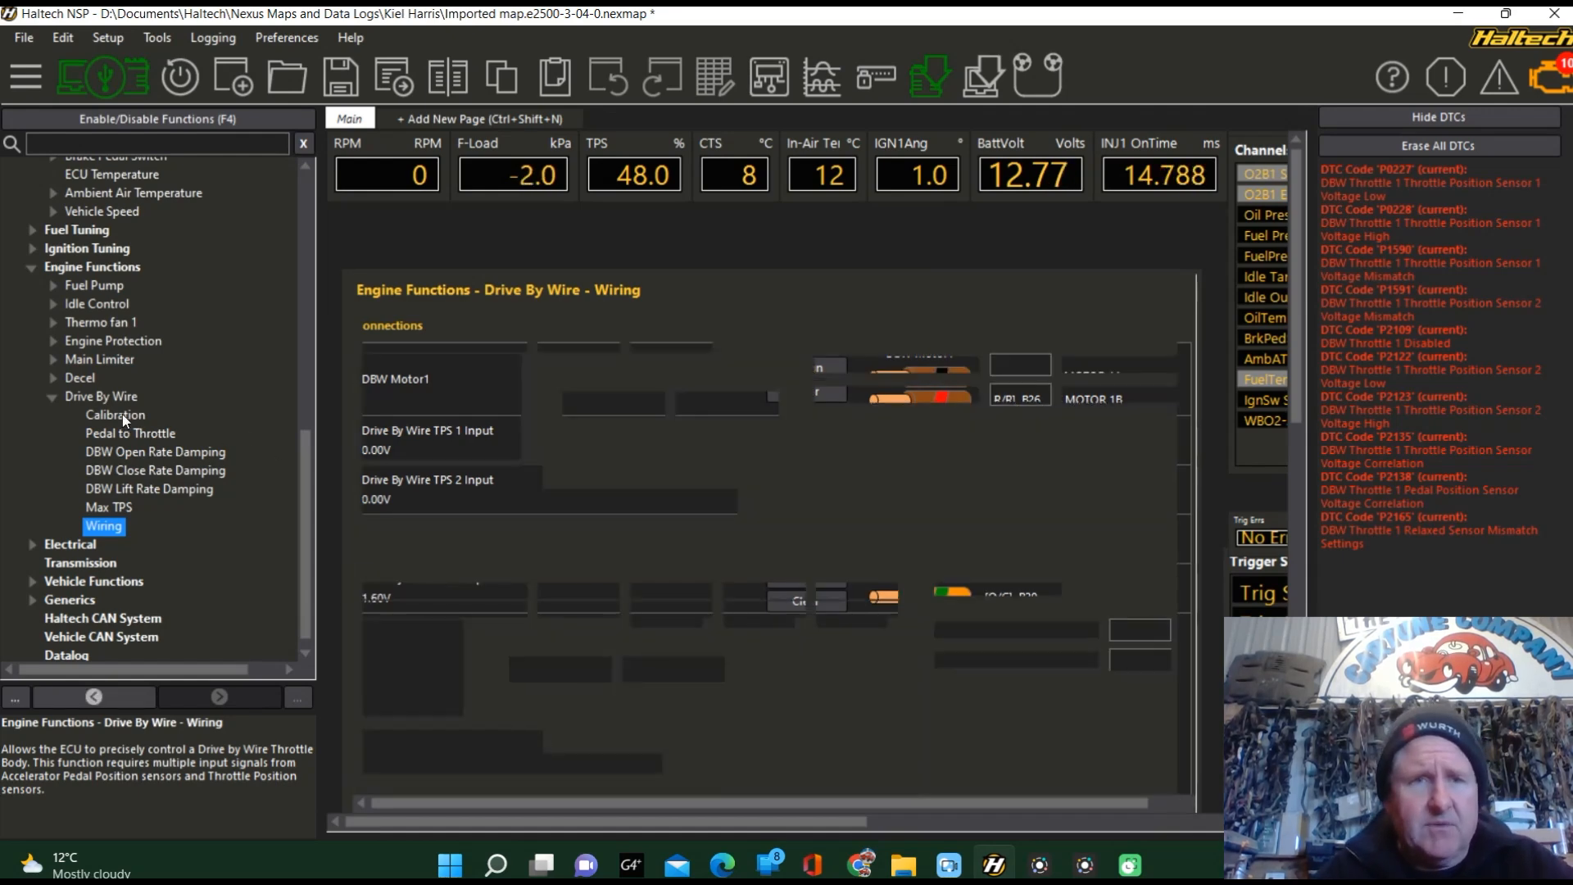
- Record the released and fully pressed pedal positions on the Drive By Wire Calibration page
{"action": "left_click", "coordinate": [115, 415]}
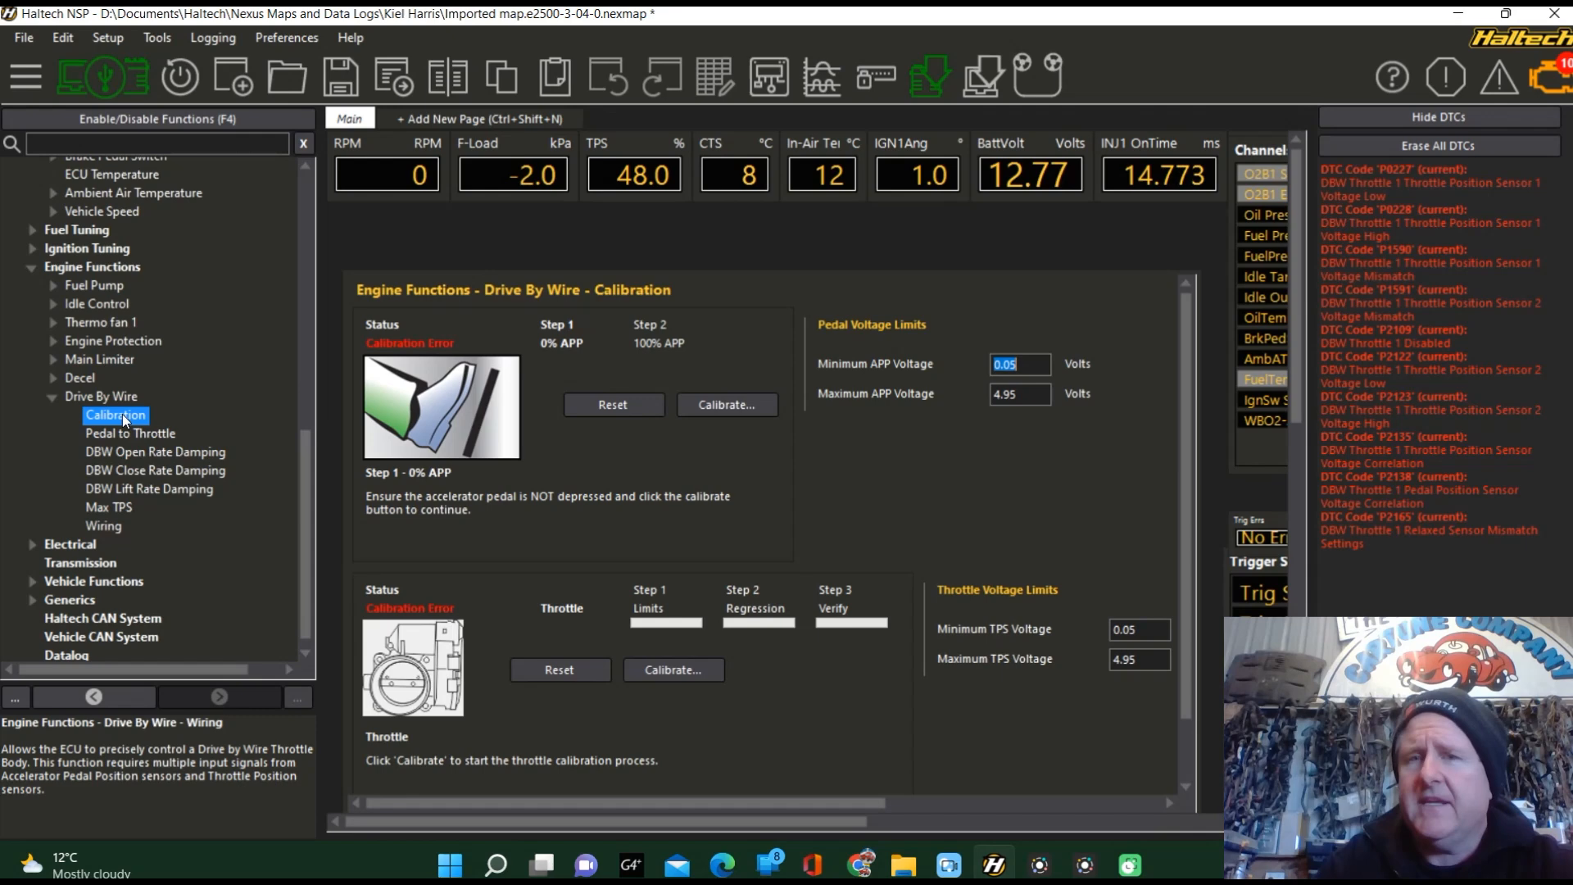
{"action": "mouse_move", "coordinate": [507, 304]}
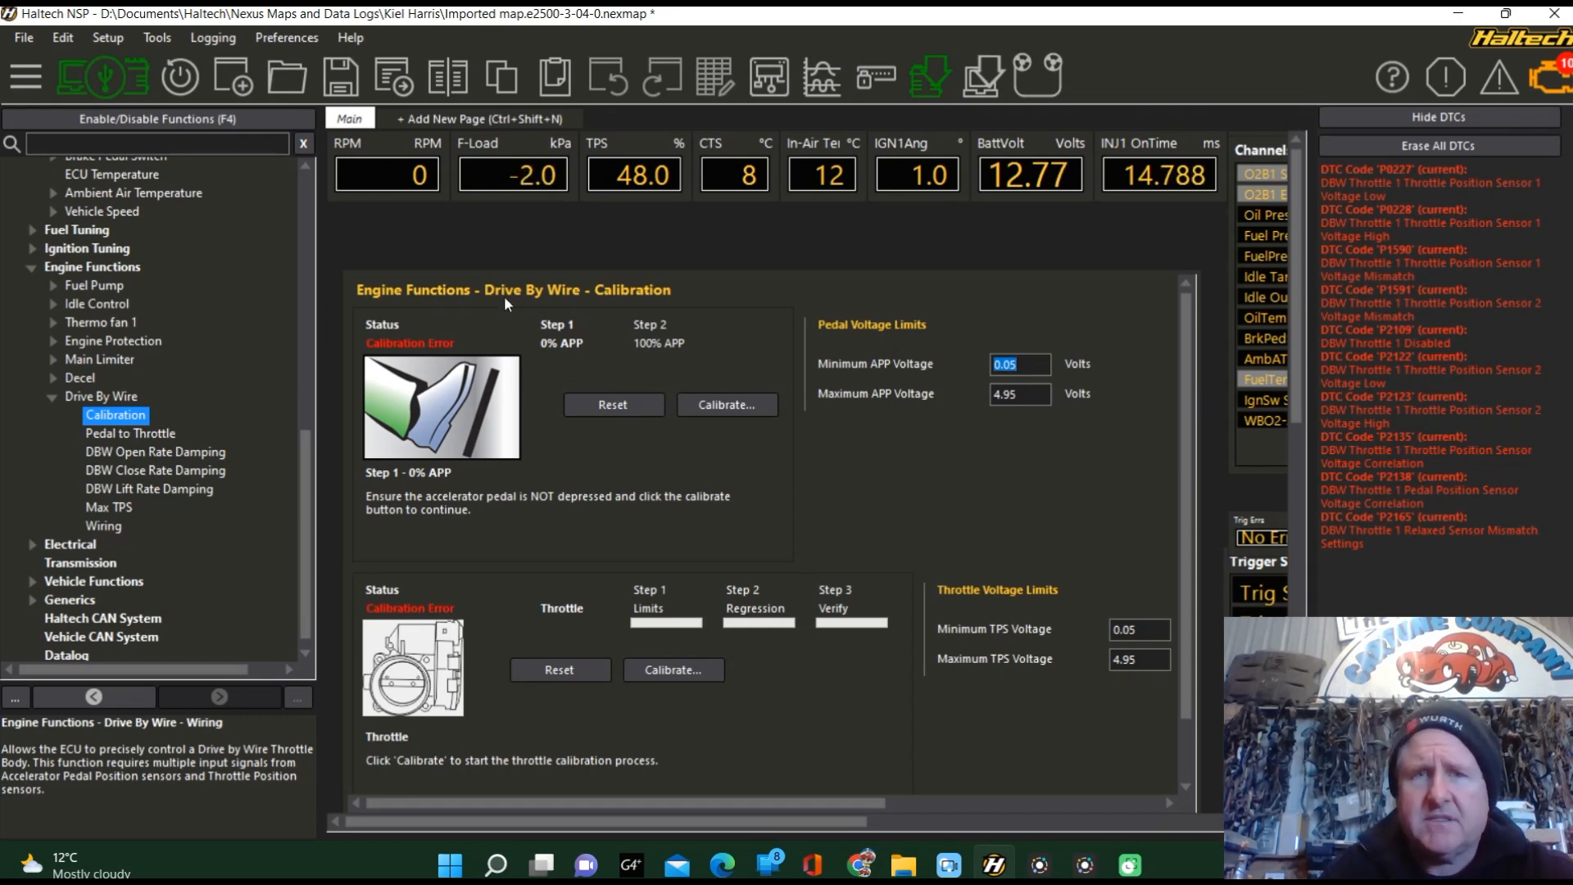
{"action": "mouse_move", "coordinate": [431, 425]}
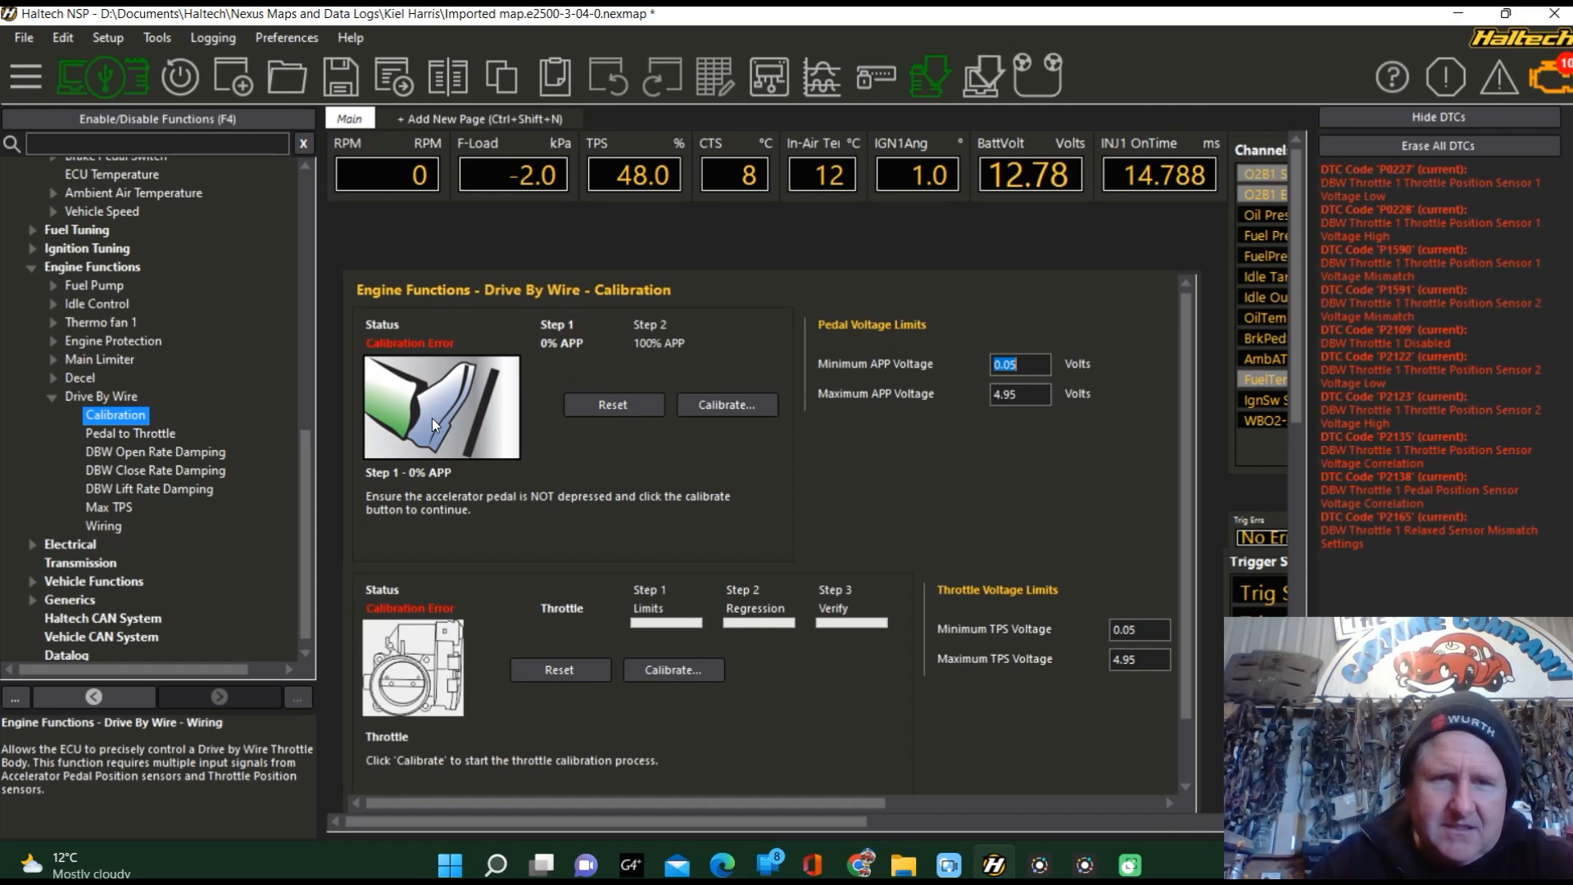
{"action": "mouse_move", "coordinate": [131, 441]}
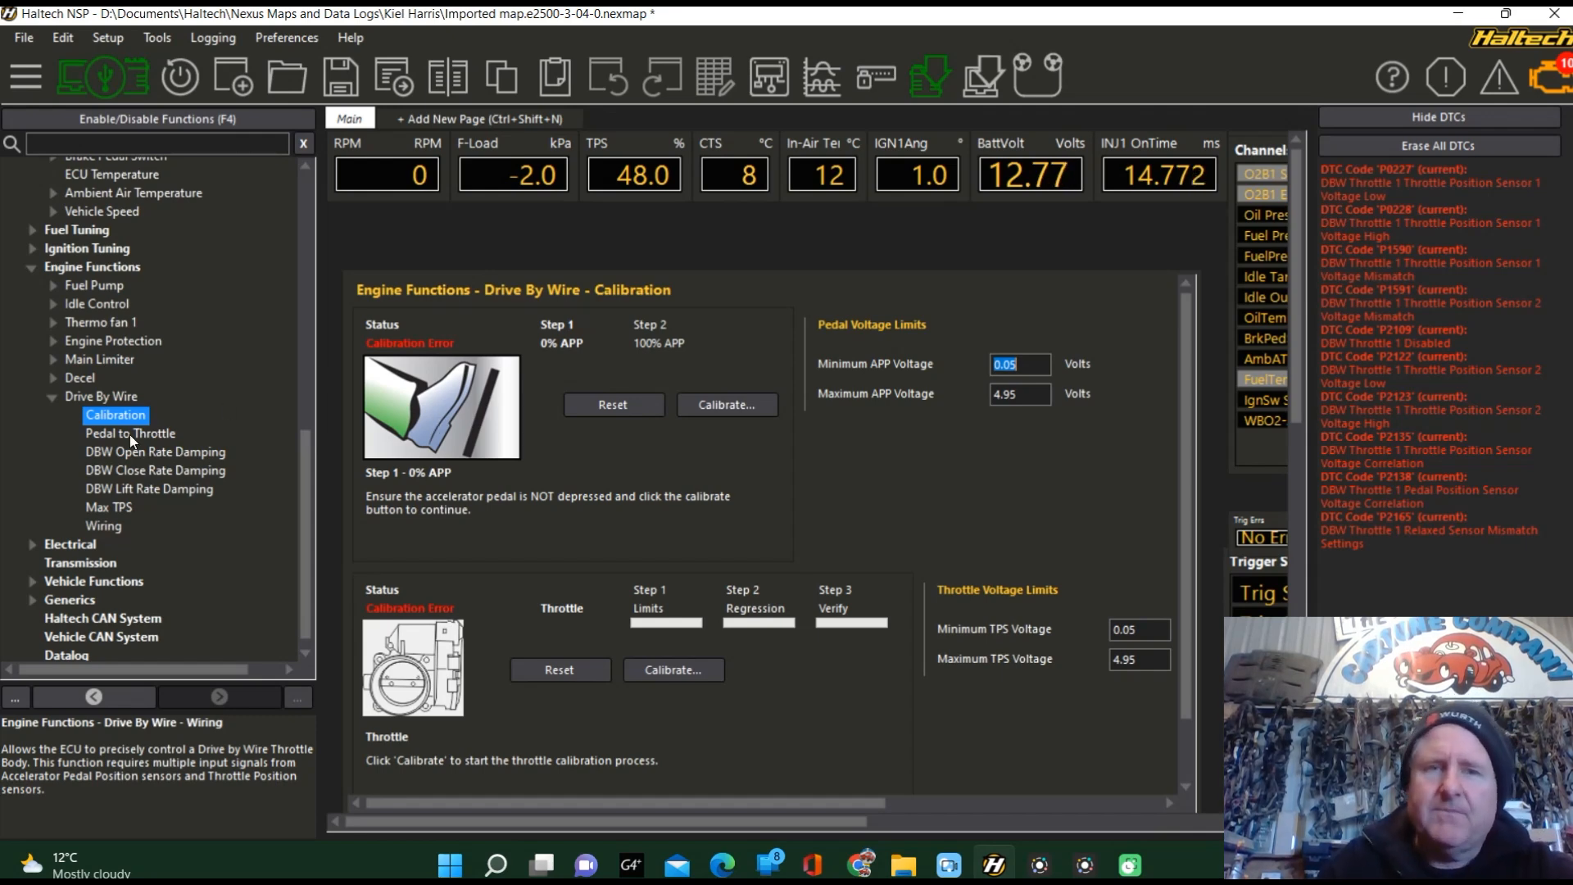
{"action": "mouse_move", "coordinate": [444, 502]}
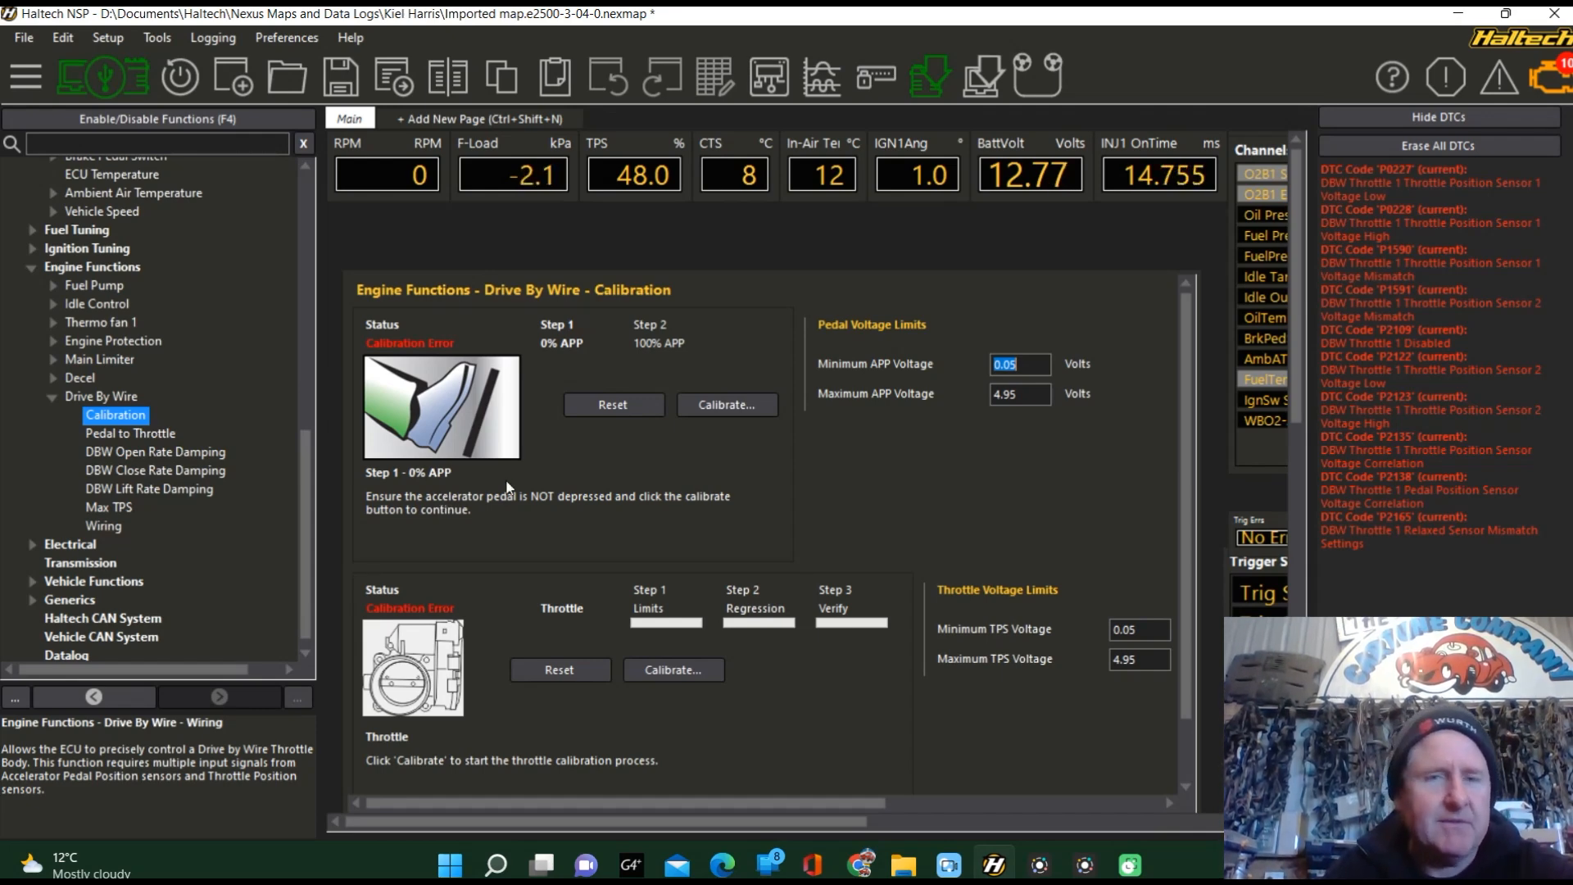
{"action": "mouse_move", "coordinate": [403, 545]}
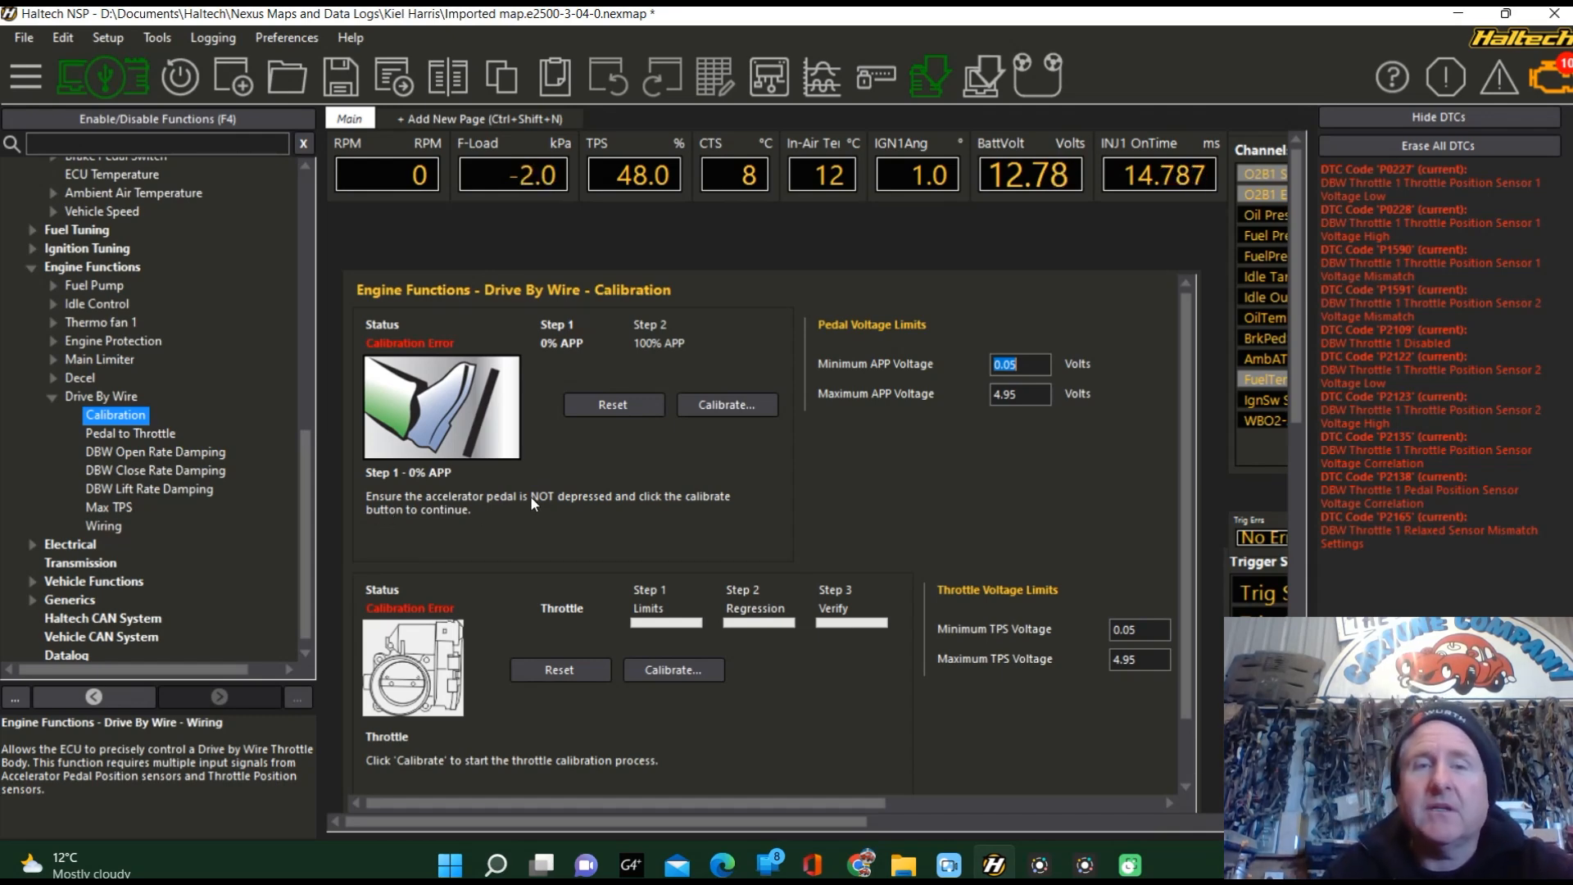
{"action": "mouse_move", "coordinate": [691, 512]}
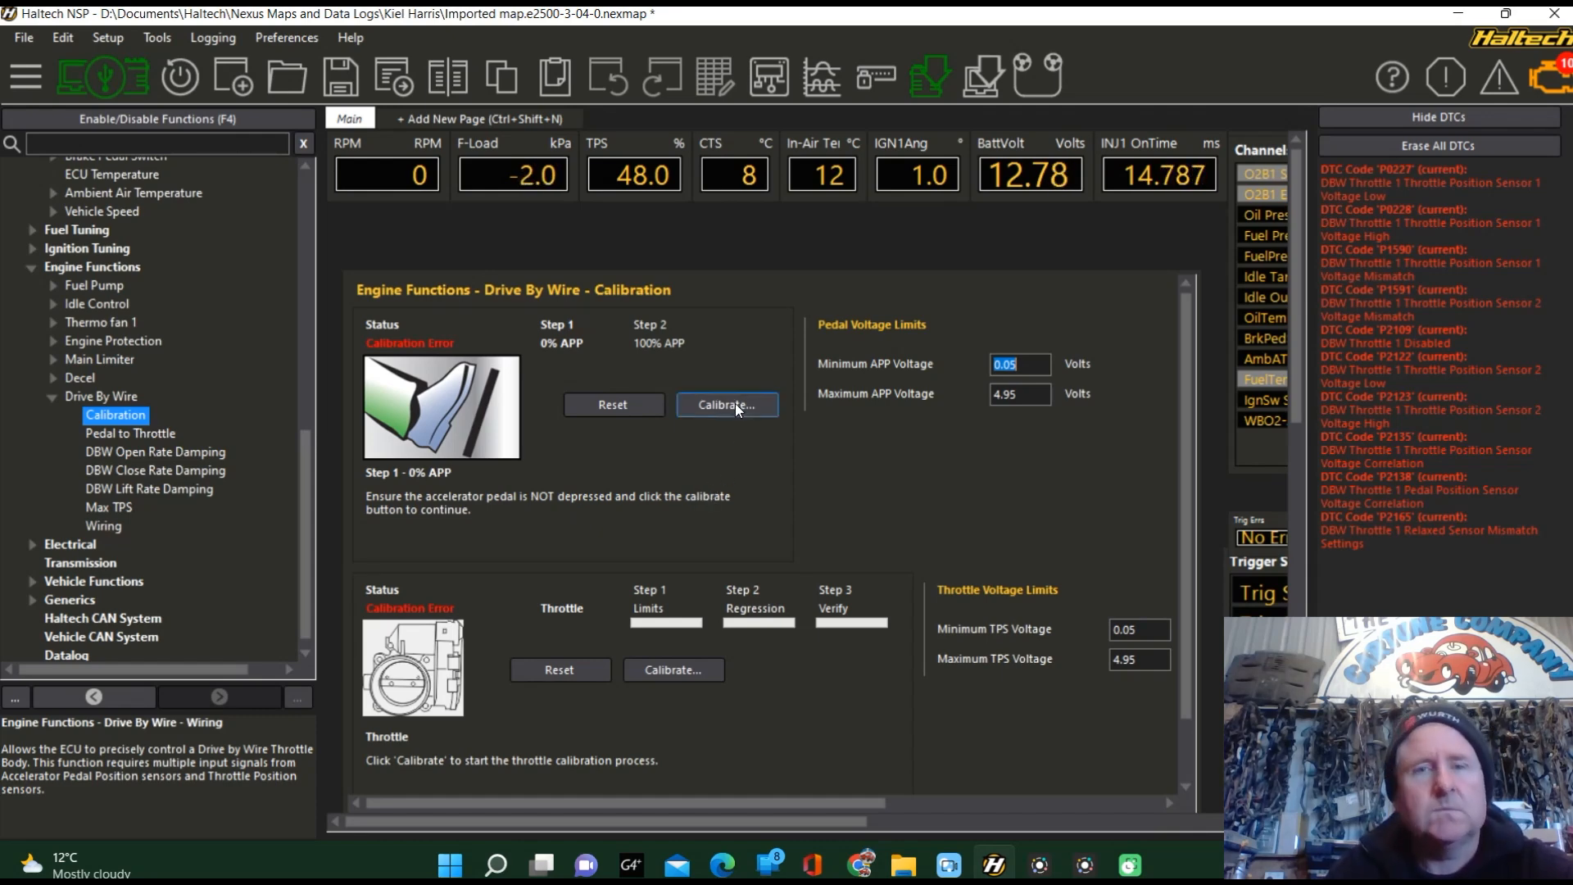
{"action": "left_click", "coordinate": [726, 404]}
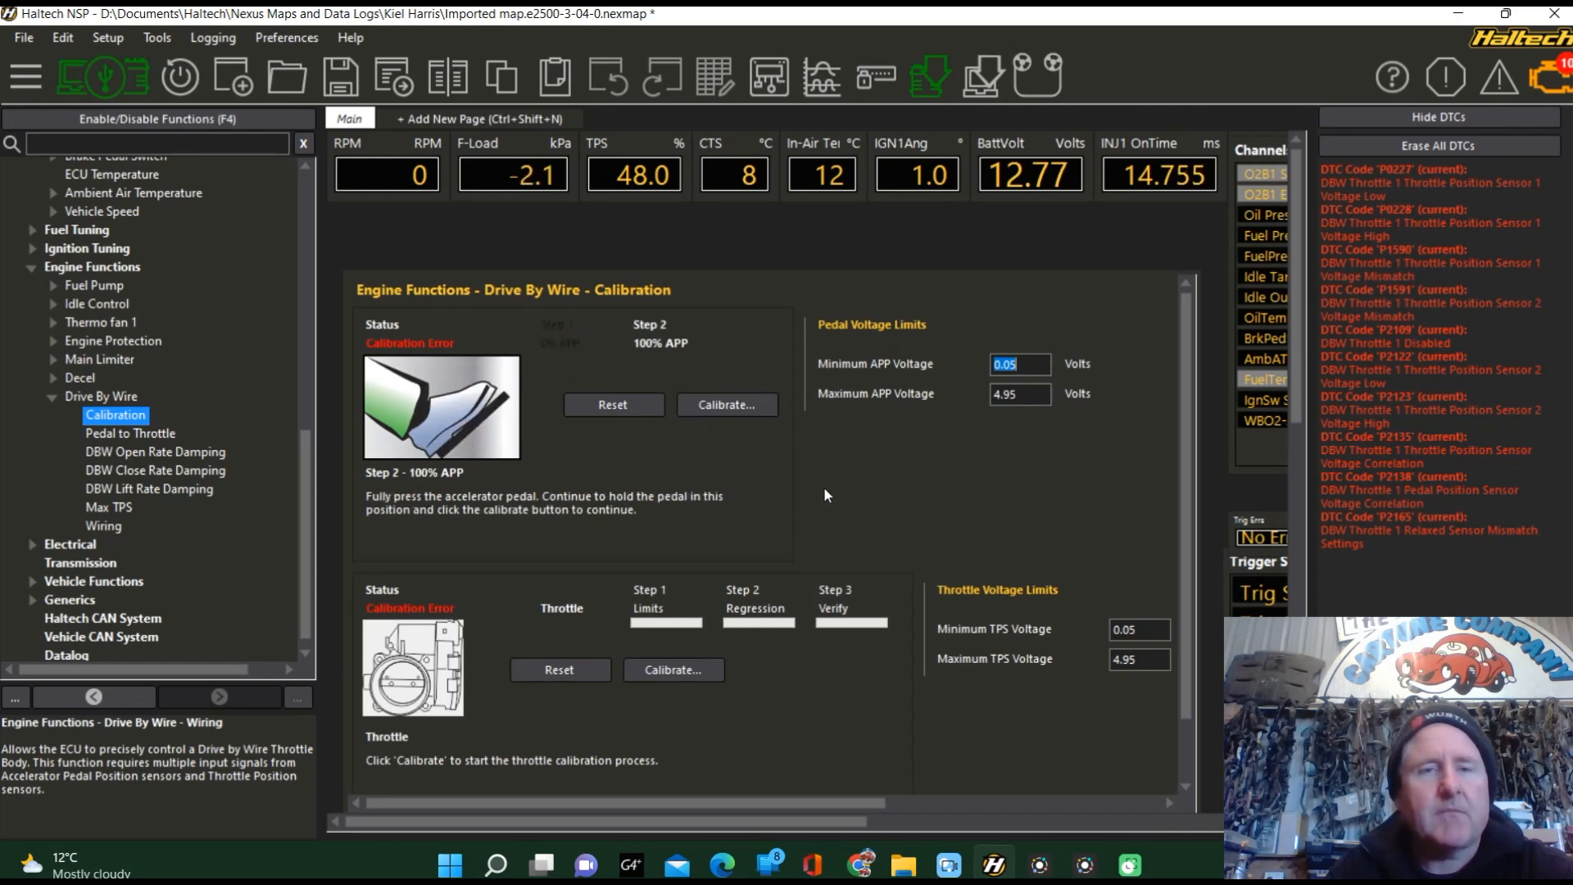
{"action": "mouse_move", "coordinate": [529, 525]}
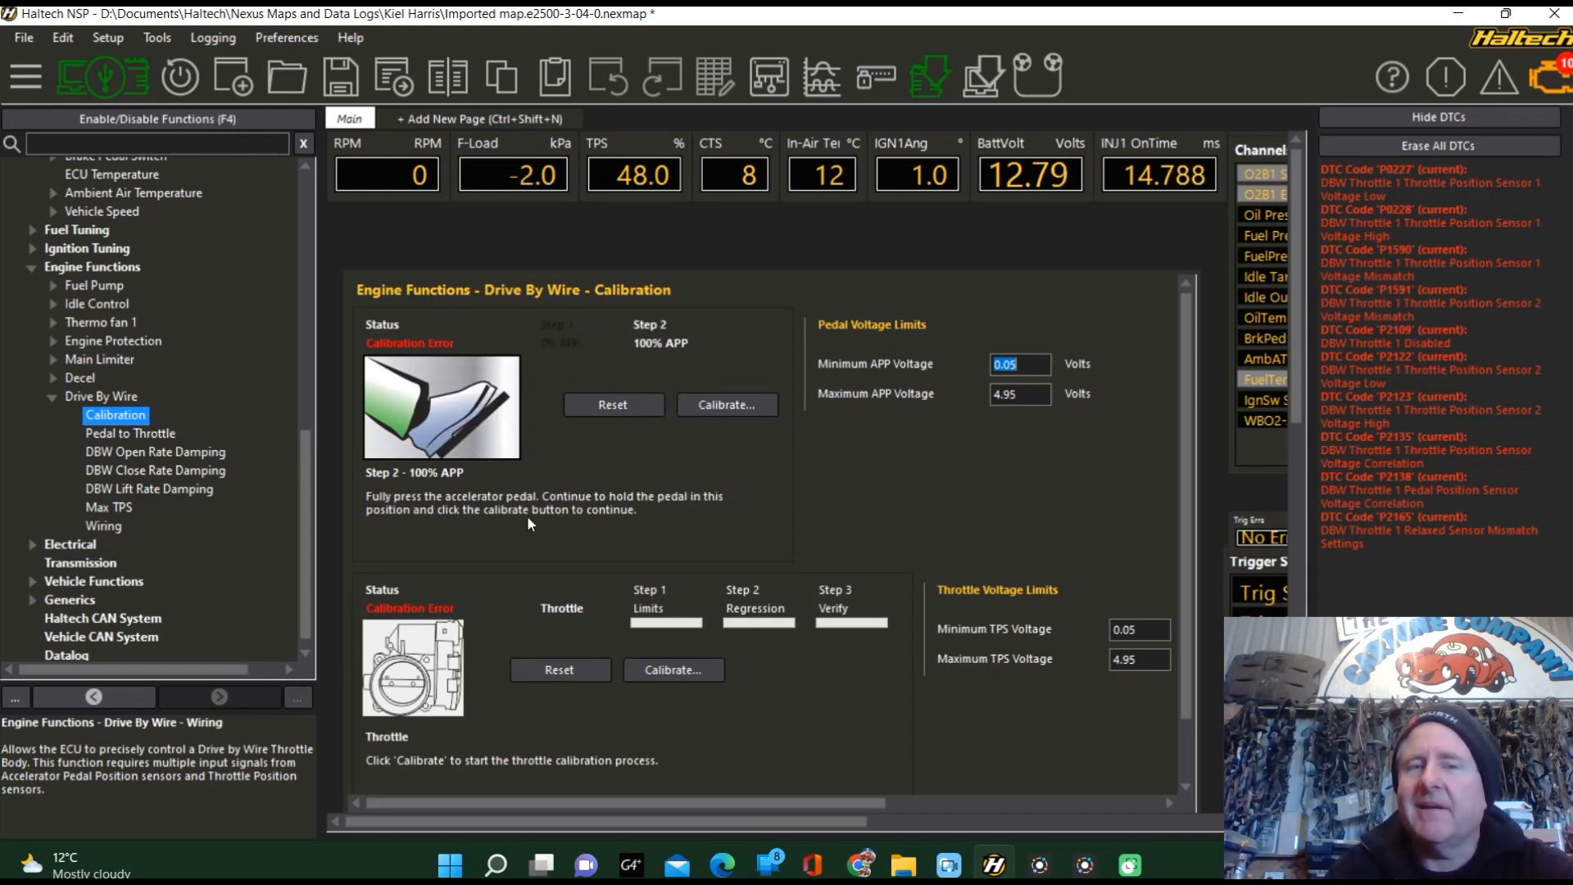
{"action": "mouse_move", "coordinate": [685, 512]}
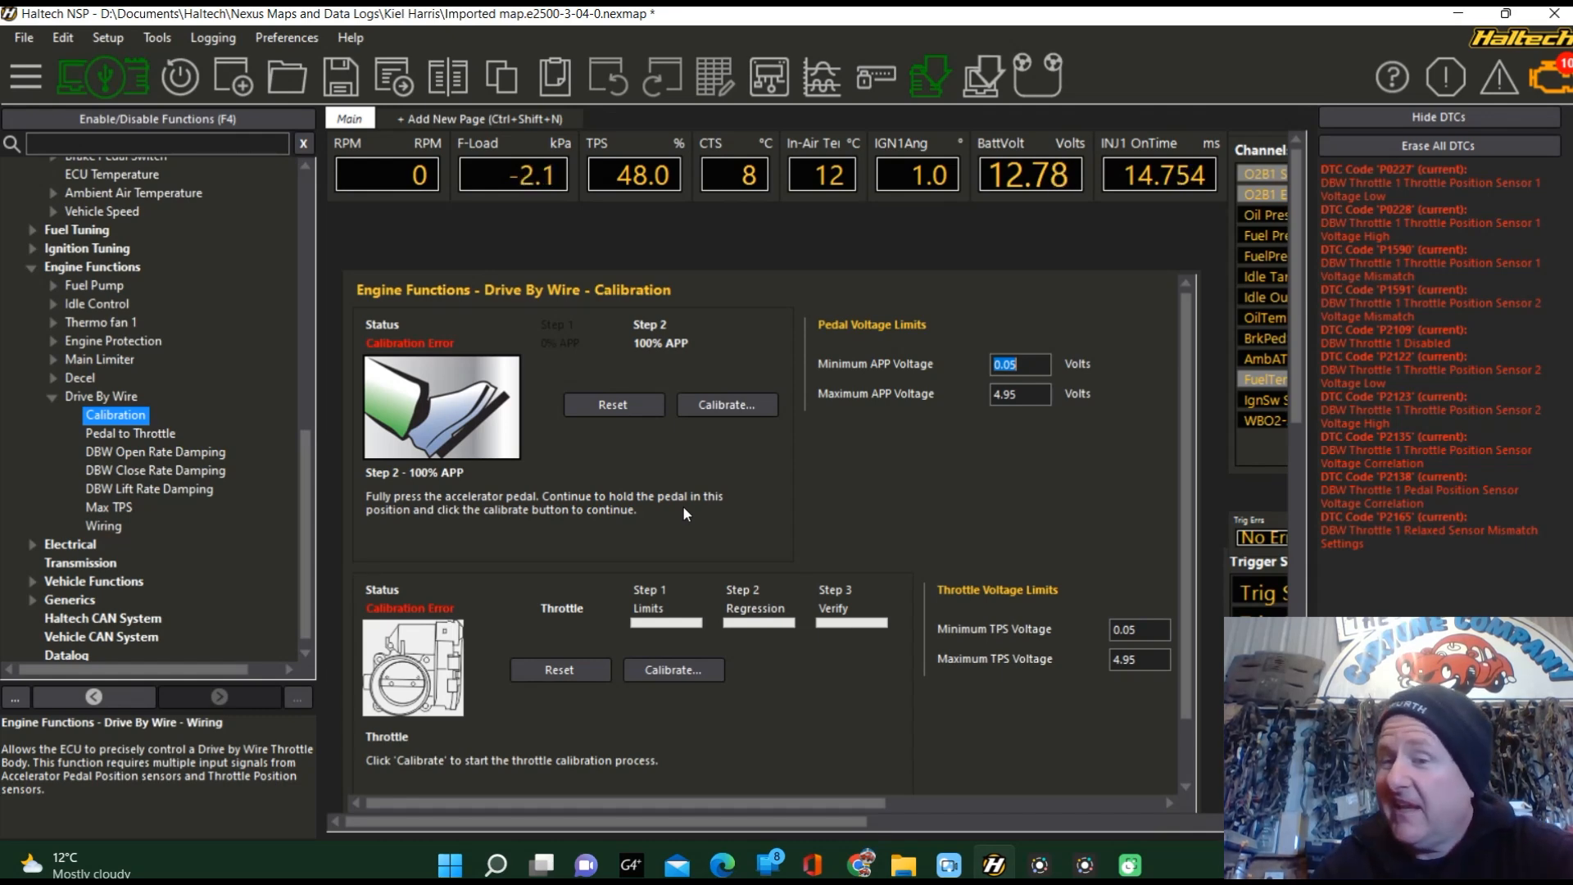
{"action": "mouse_move", "coordinate": [646, 515]}
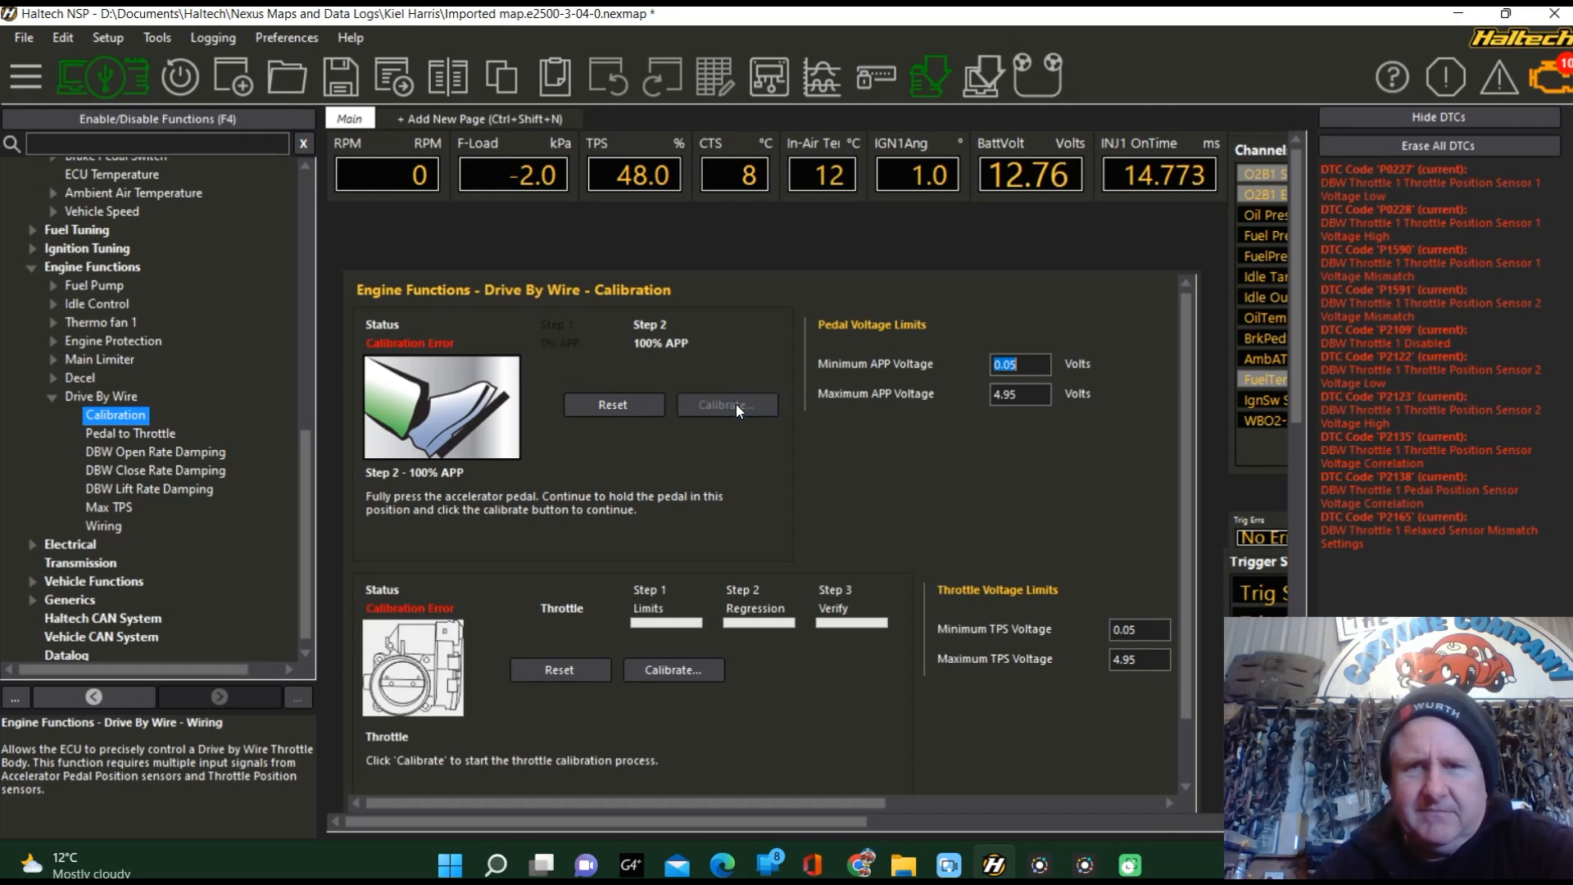
{"action": "left_click", "coordinate": [726, 405]}
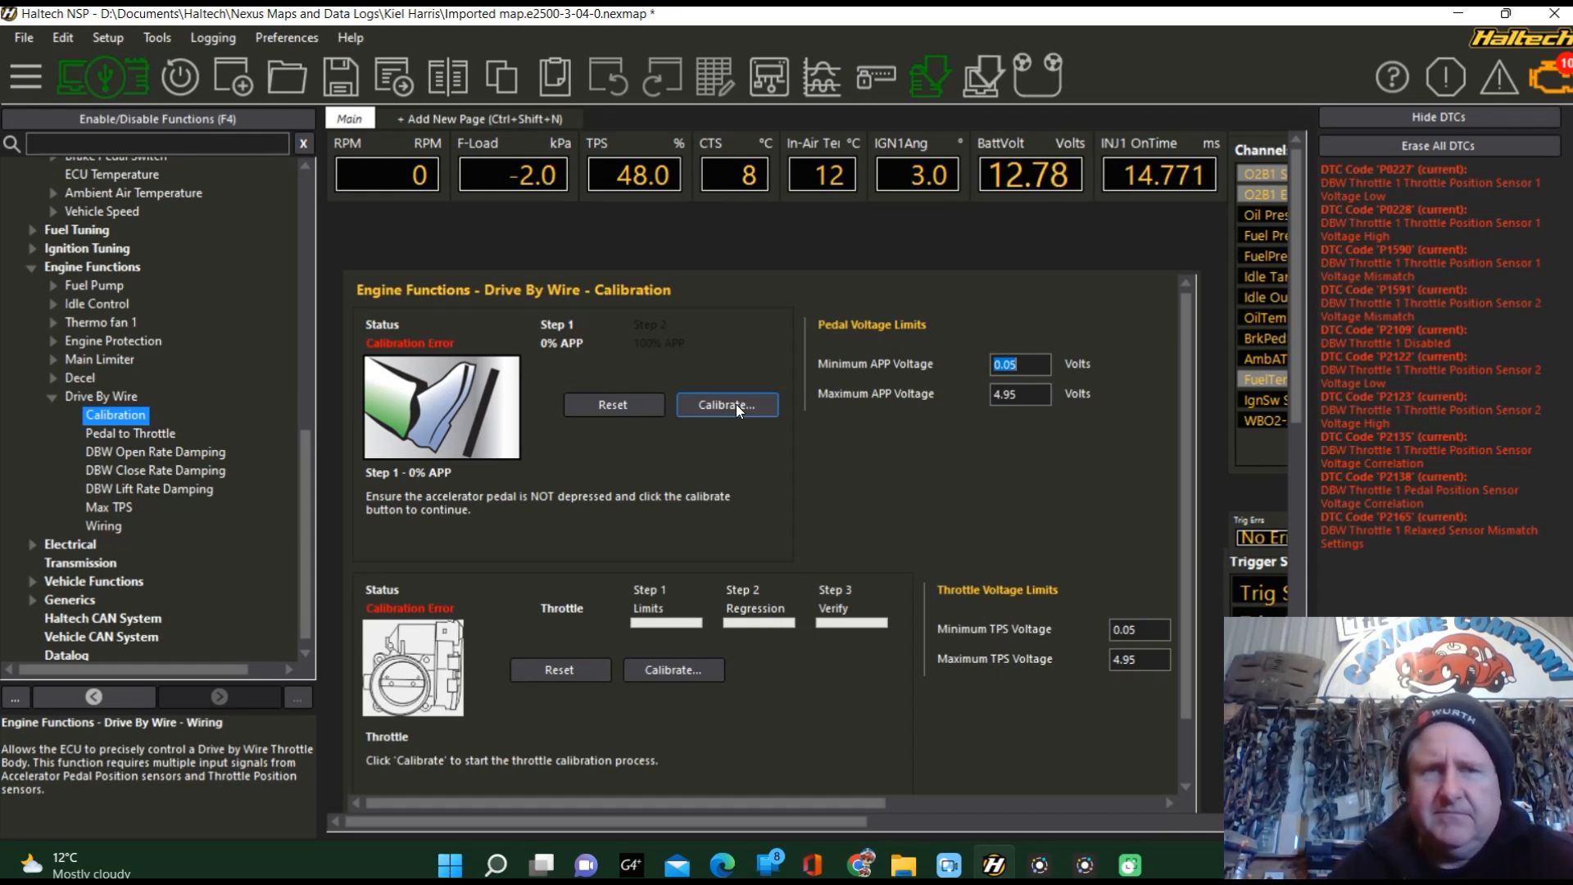
{"action": "mouse_move", "coordinate": [610, 510]}
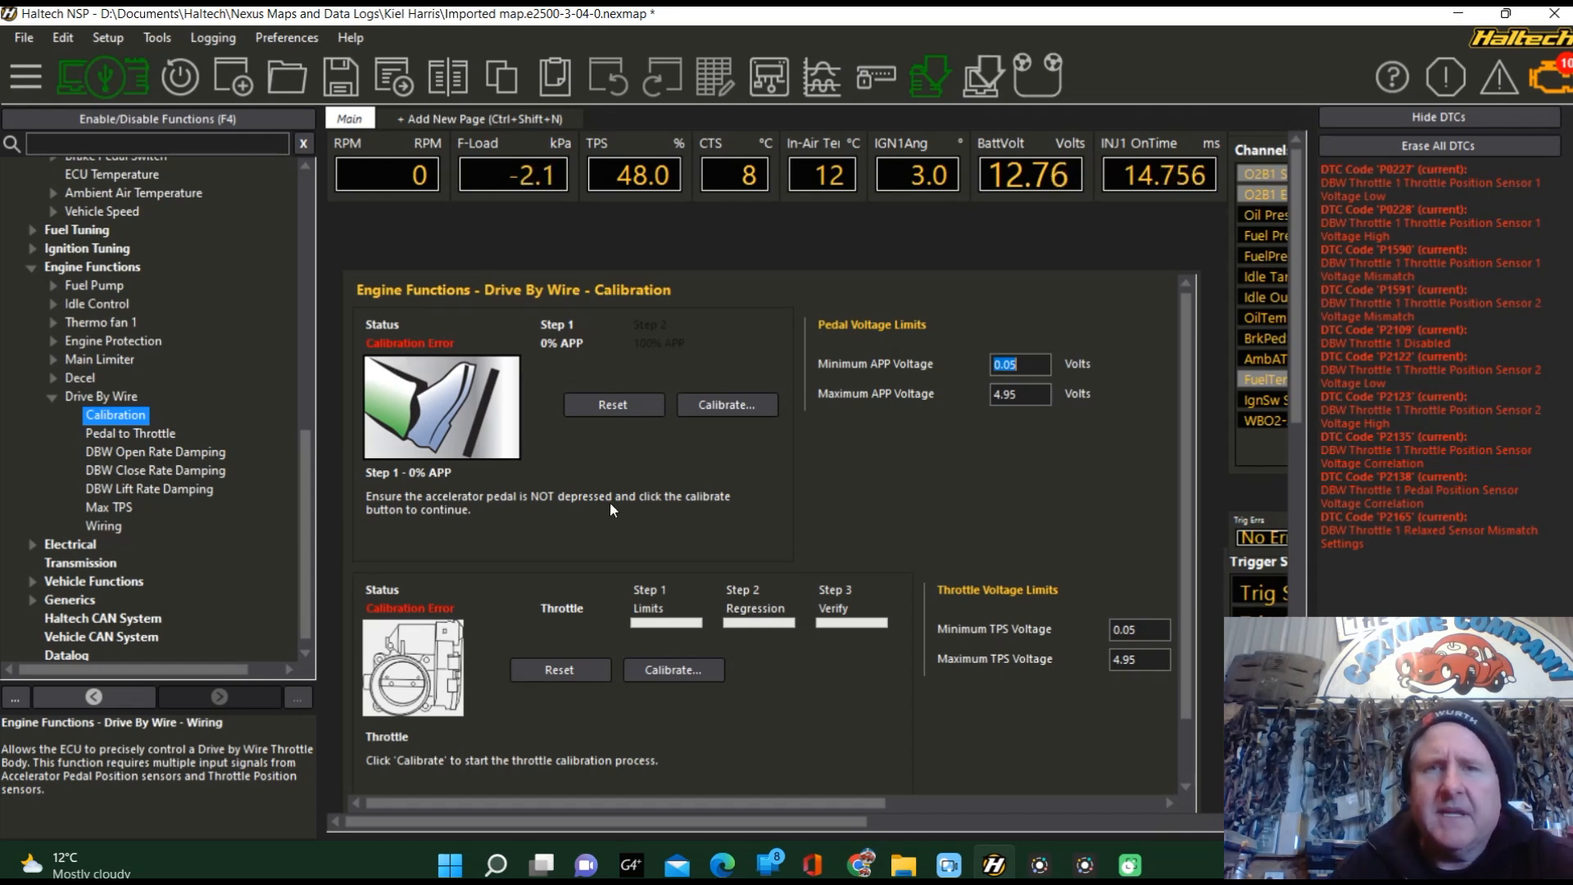
{"action": "mouse_move", "coordinate": [803, 518]}
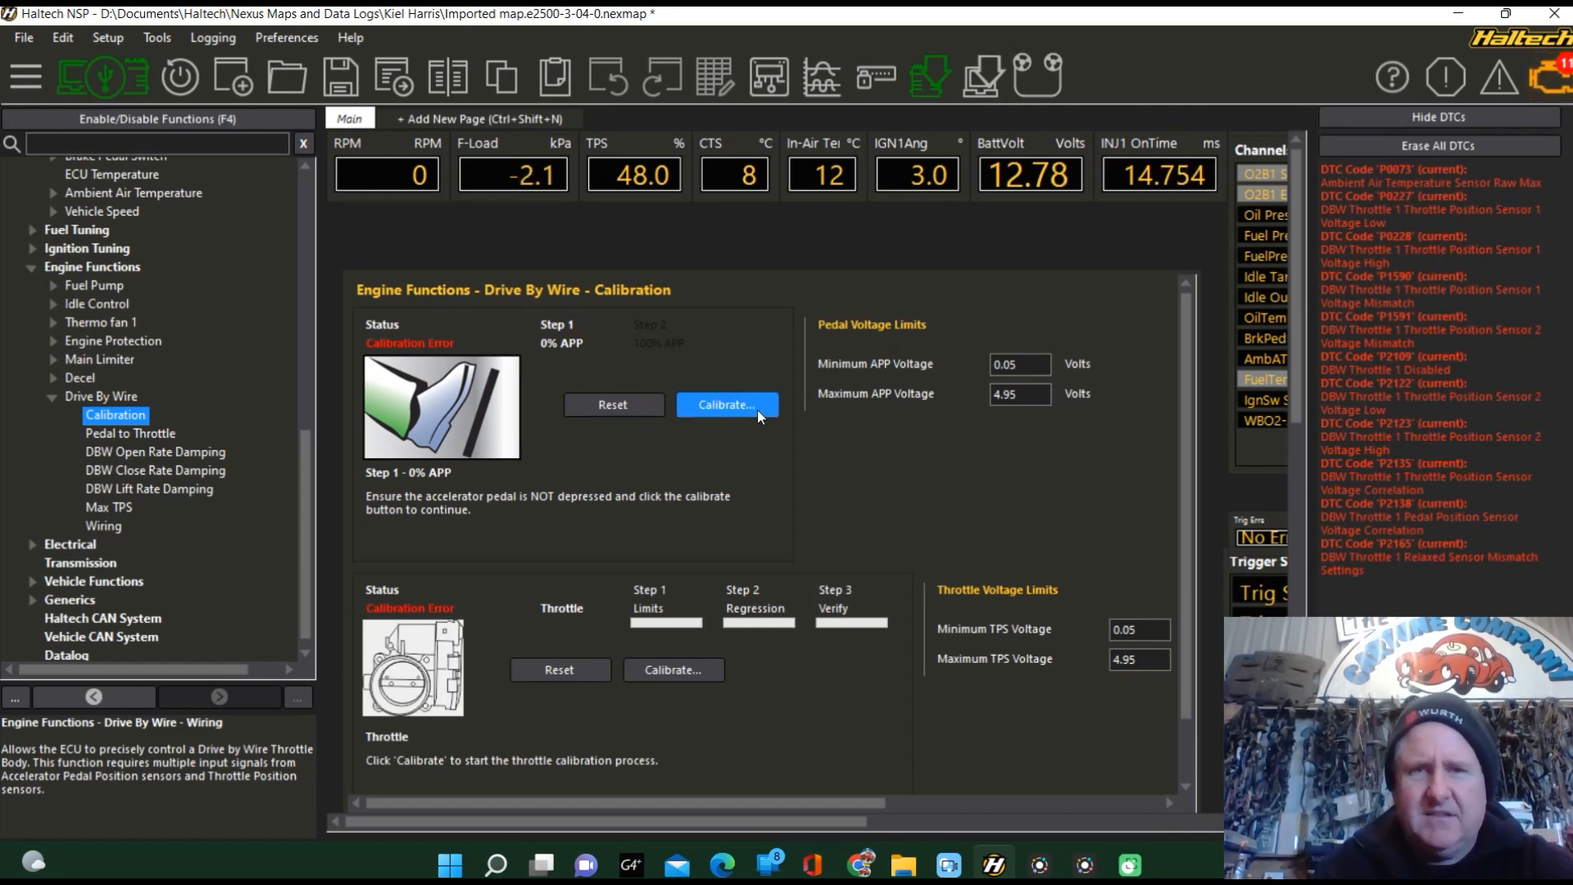
- Repeat the pedal calibration from the released position through the full-pedal step
{"action": "left_click", "coordinate": [726, 405]}
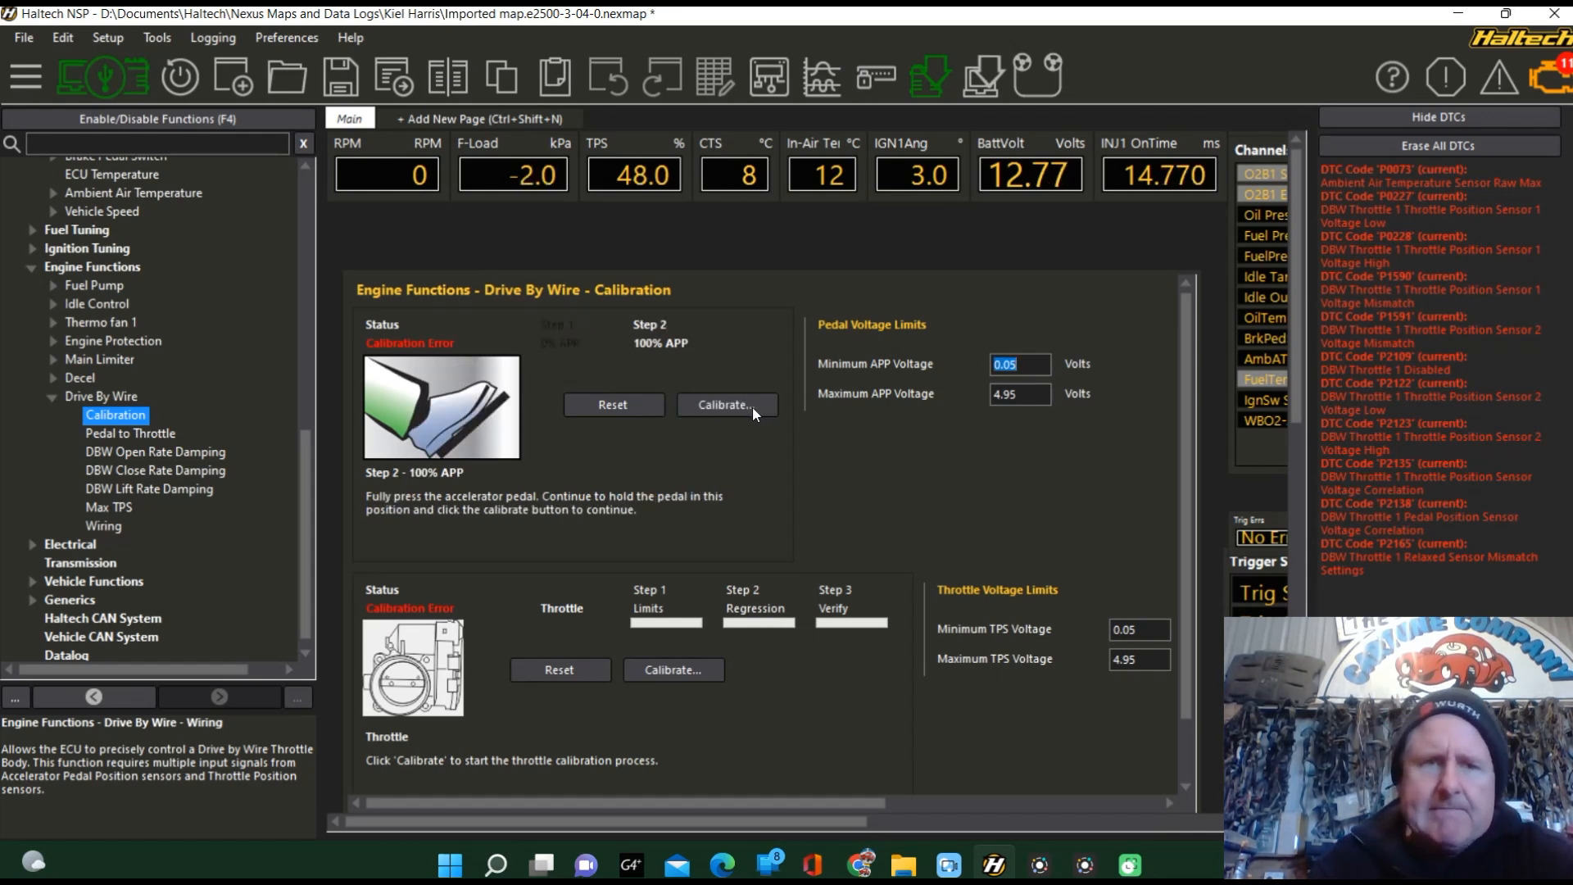
{"action": "left_click", "coordinate": [724, 405]}
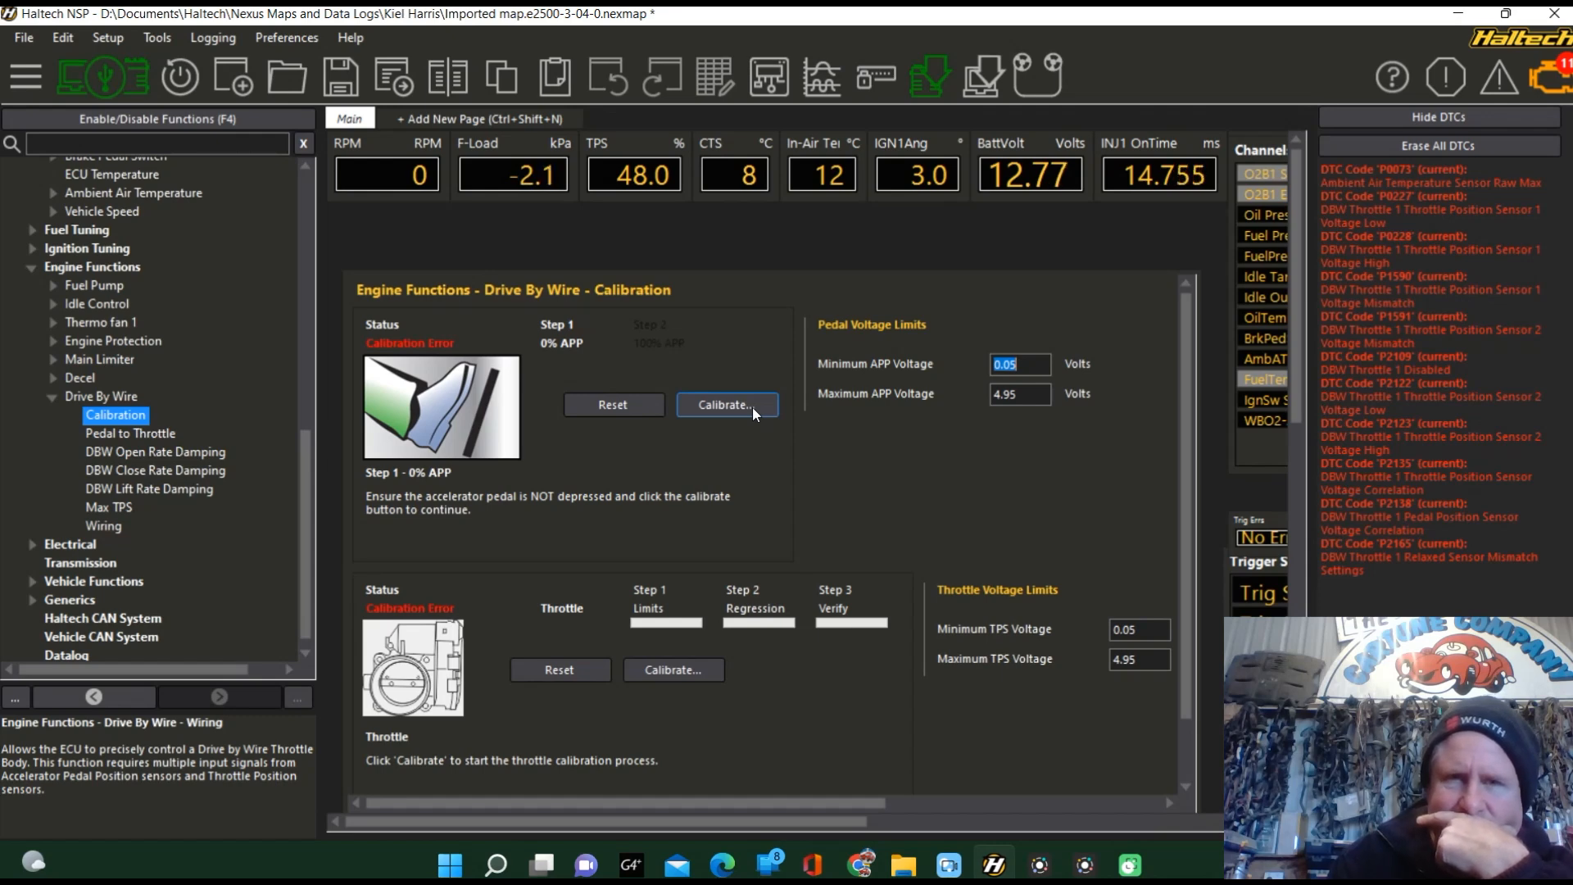
{"action": "mouse_move", "coordinate": [360, 403]}
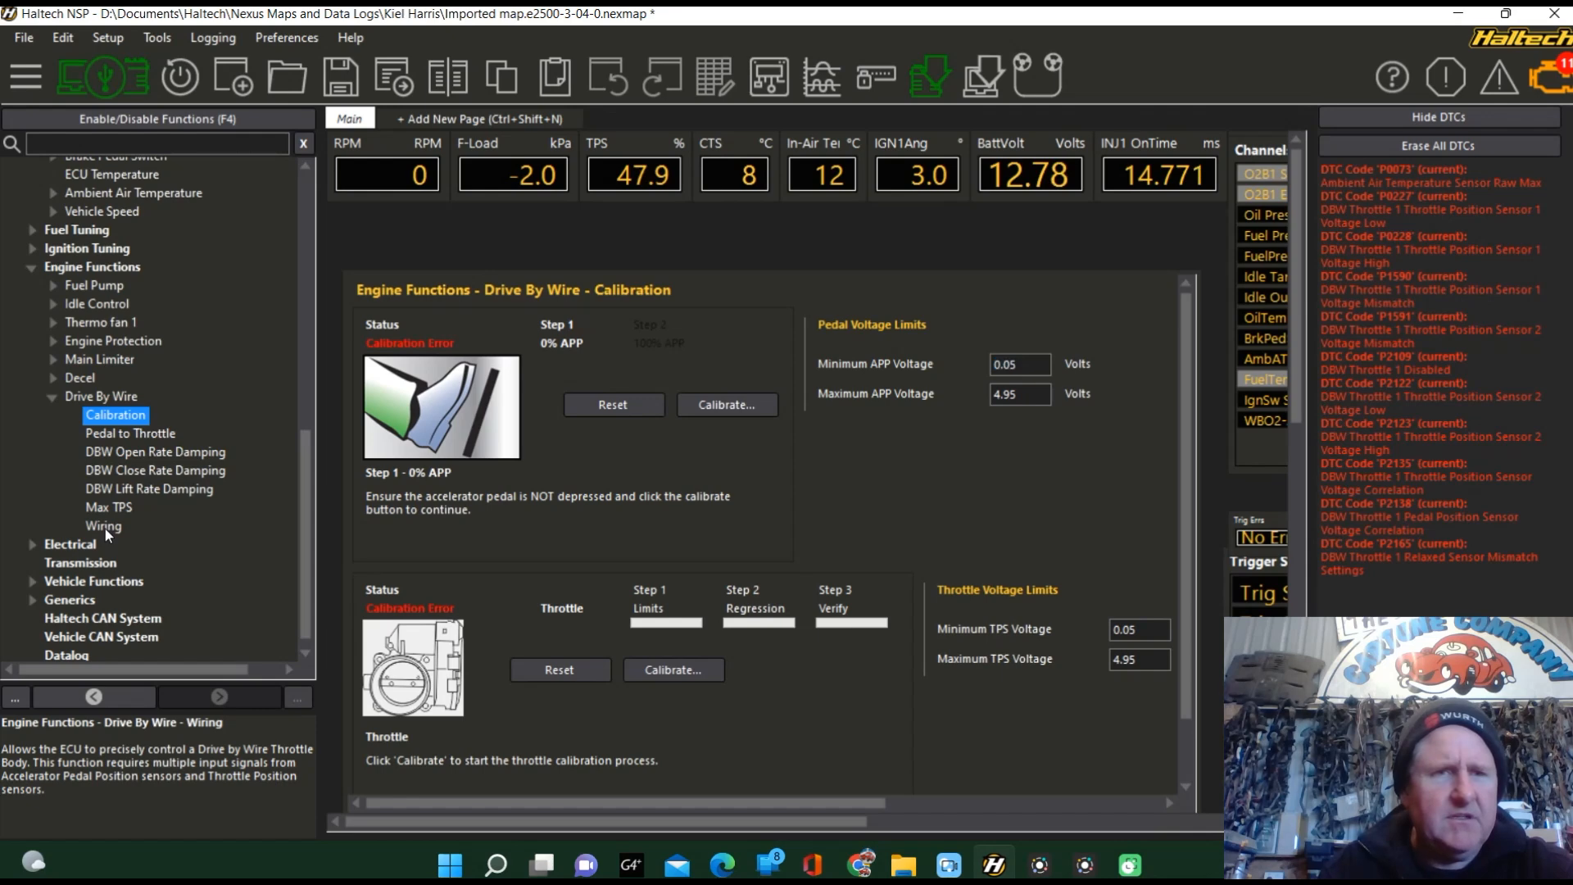
- Show the Drive By Wire wiring connections with live TPS and pedal voltages
{"action": "left_click", "coordinate": [103, 526]}
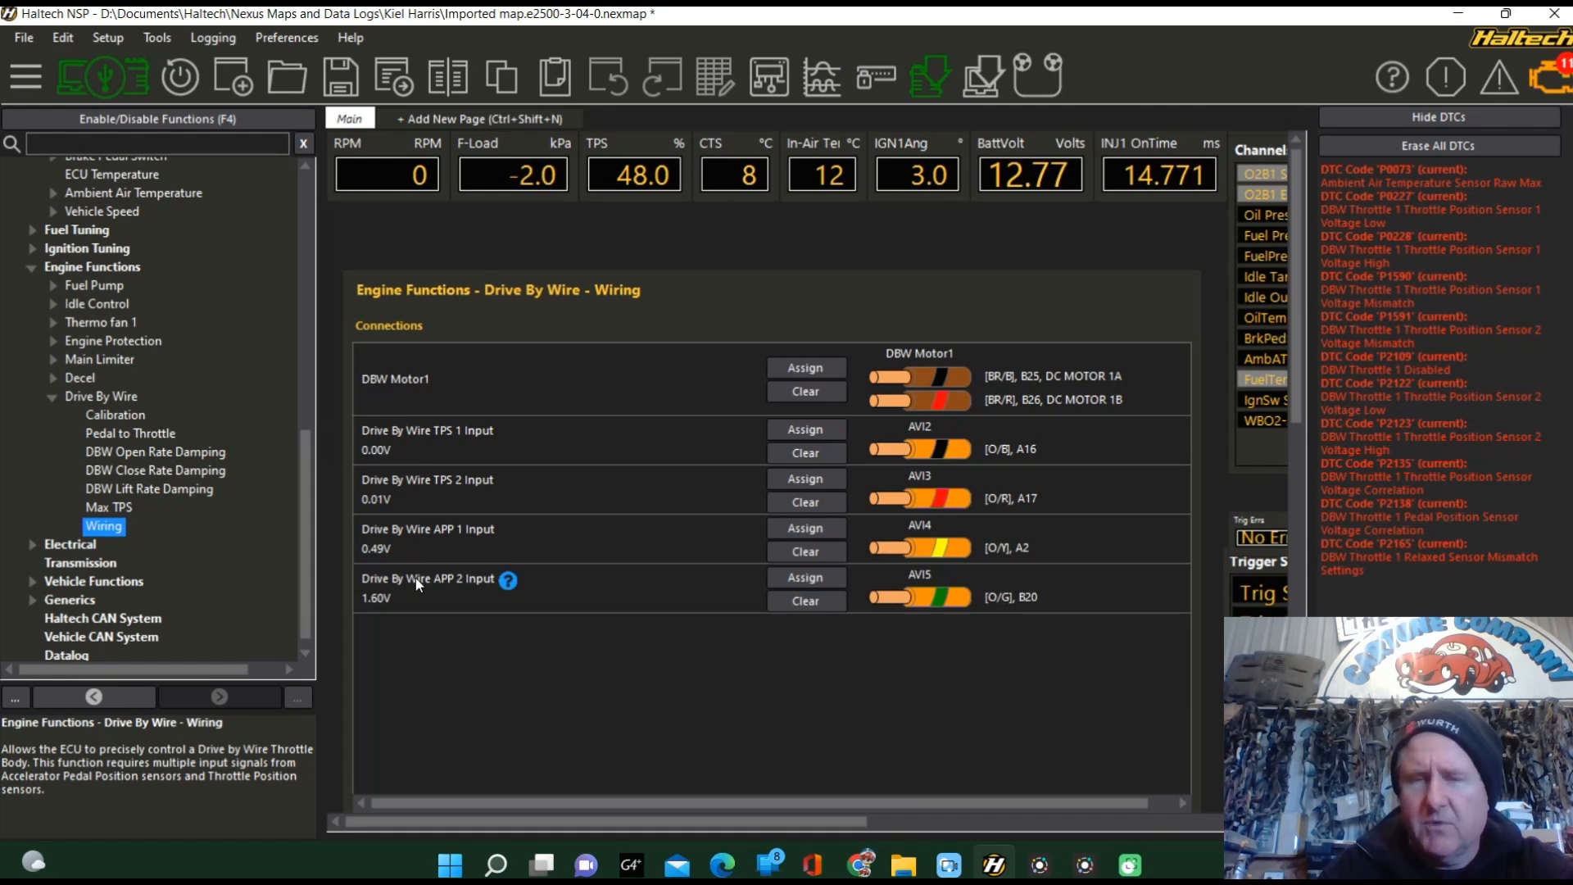
{"action": "mouse_move", "coordinate": [539, 538]}
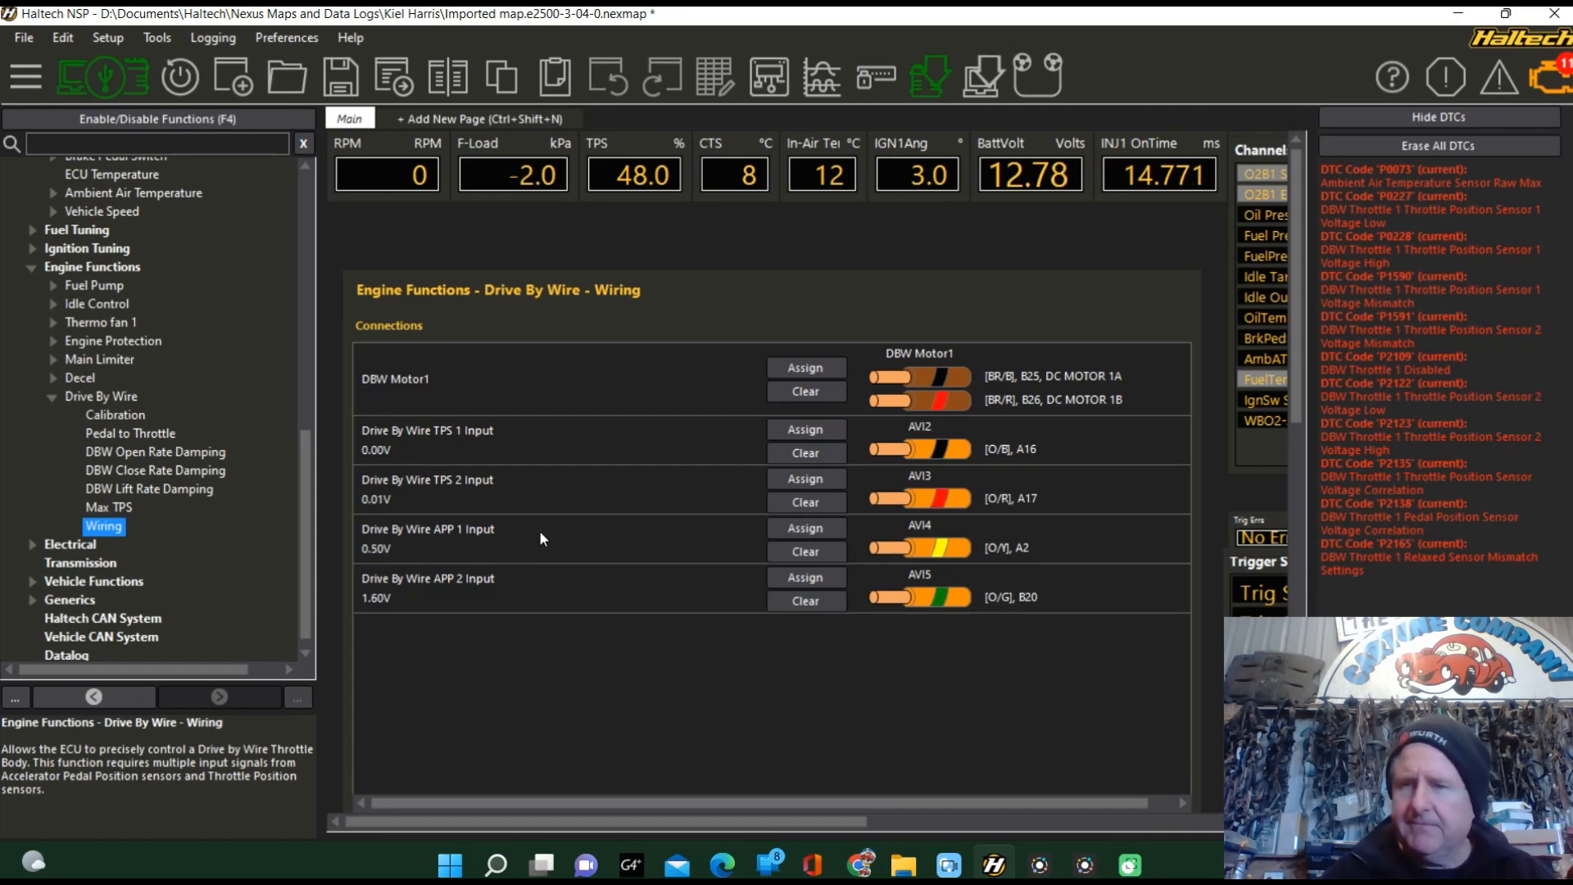
{"action": "mouse_move", "coordinate": [503, 572]}
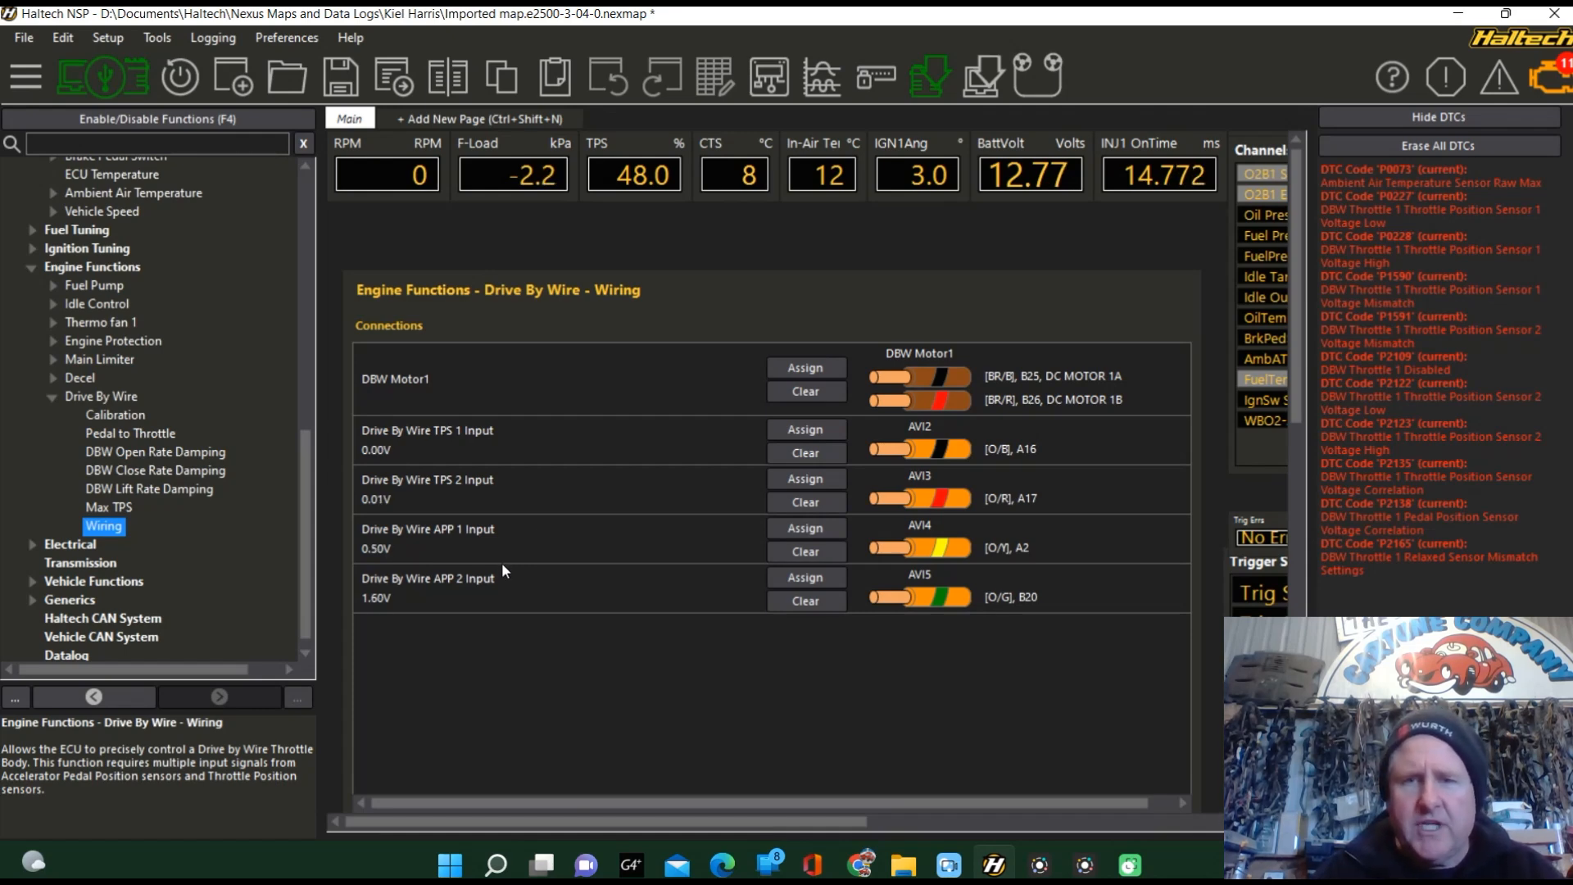
{"action": "mouse_move", "coordinate": [529, 601]}
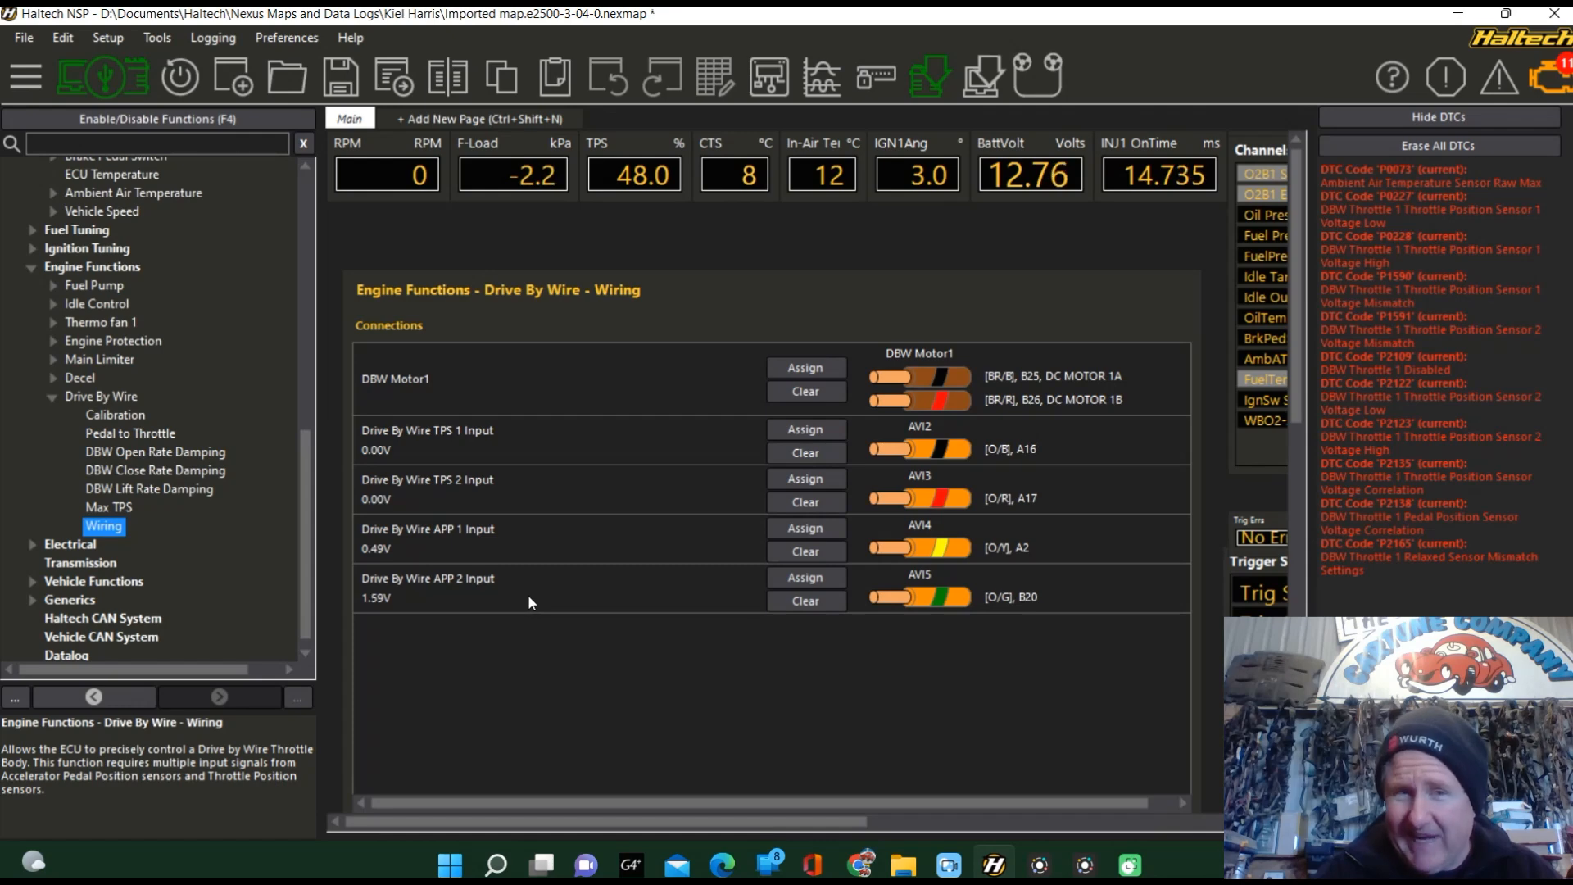
{"action": "mouse_move", "coordinate": [618, 601]}
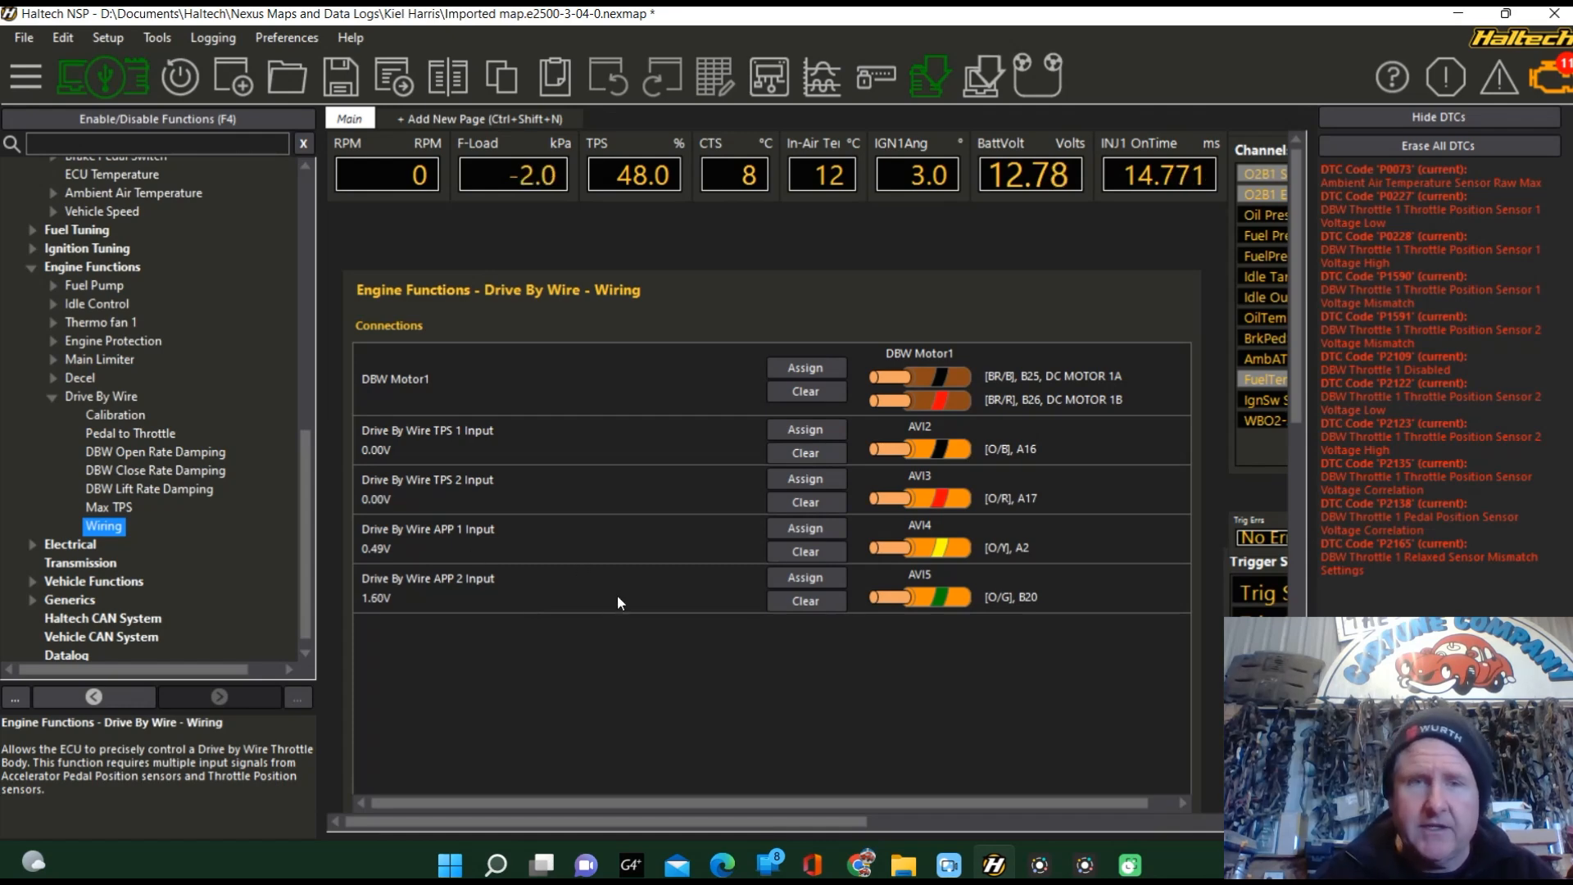
{"action": "mouse_move", "coordinate": [580, 568]}
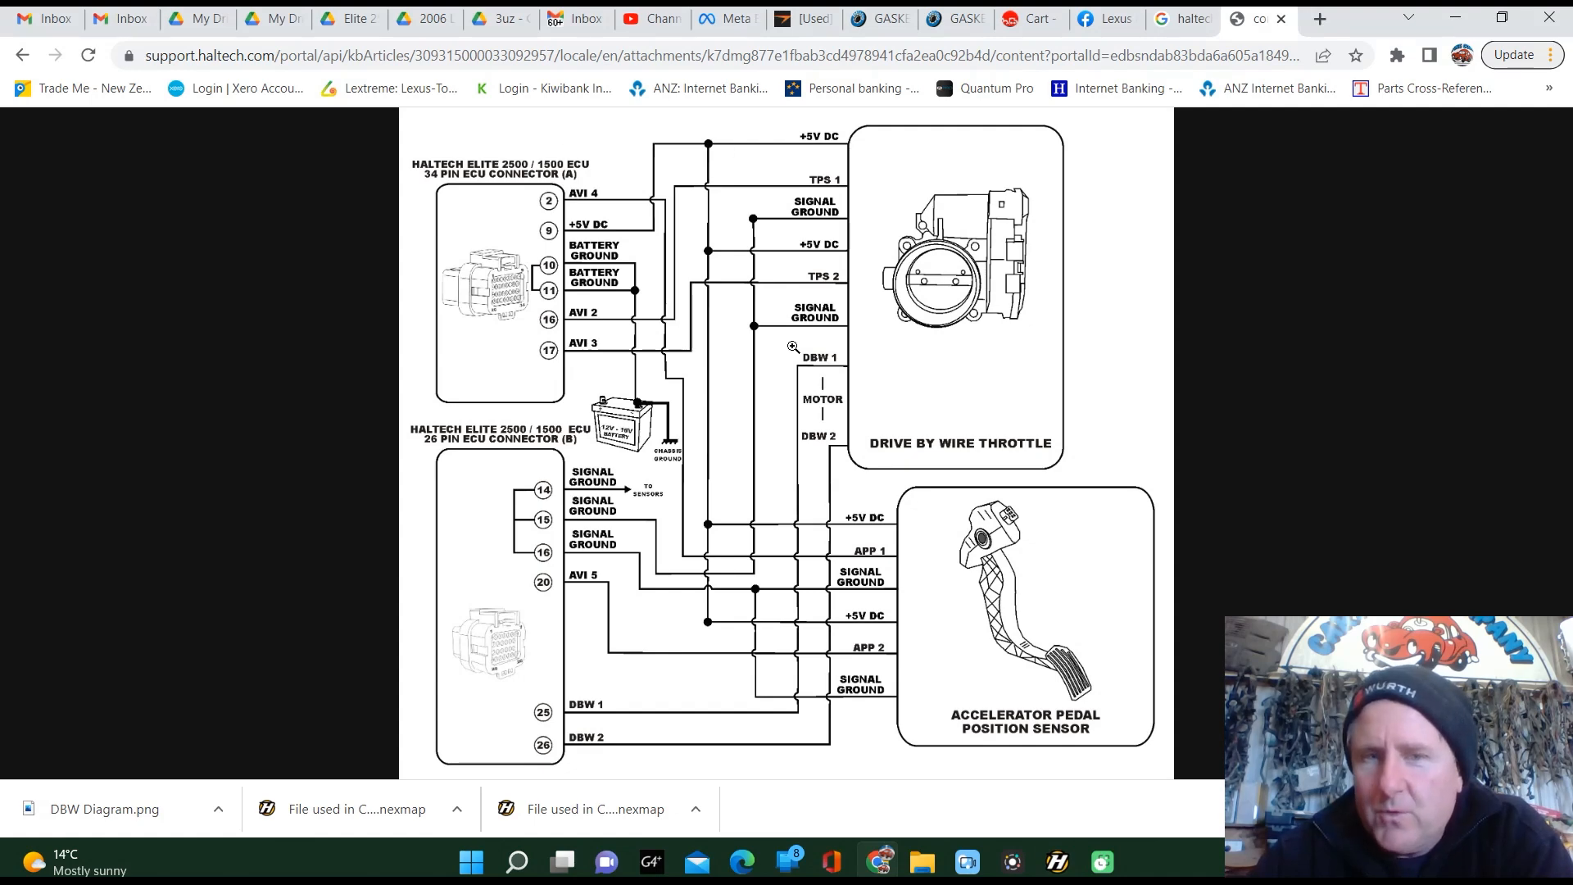
{"action": "mouse_move", "coordinate": [883, 664]}
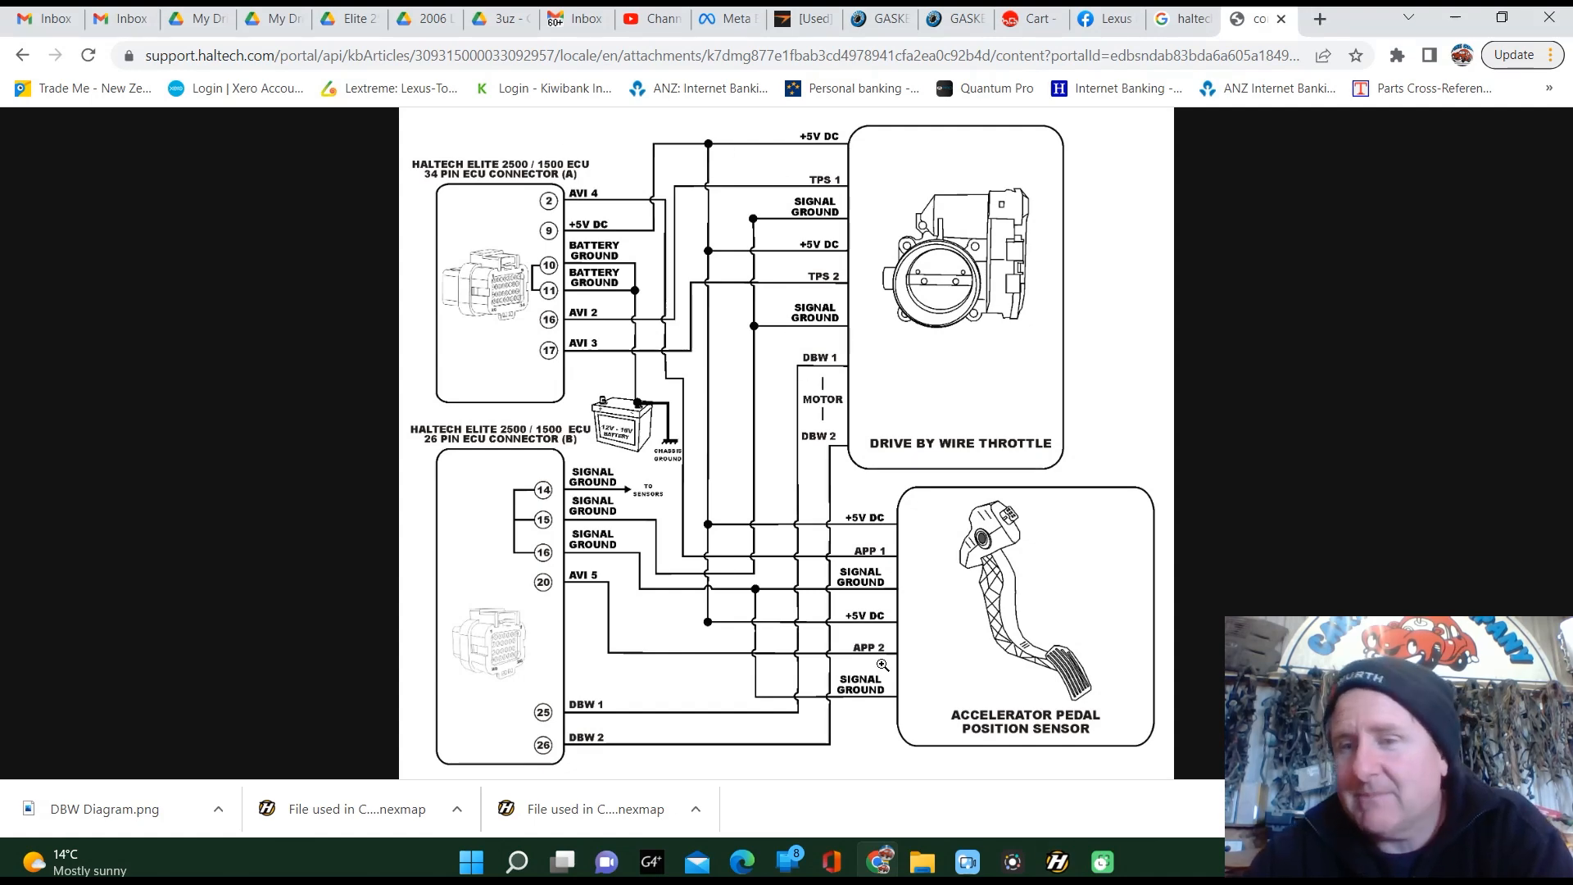
{"action": "mouse_move", "coordinate": [690, 355]}
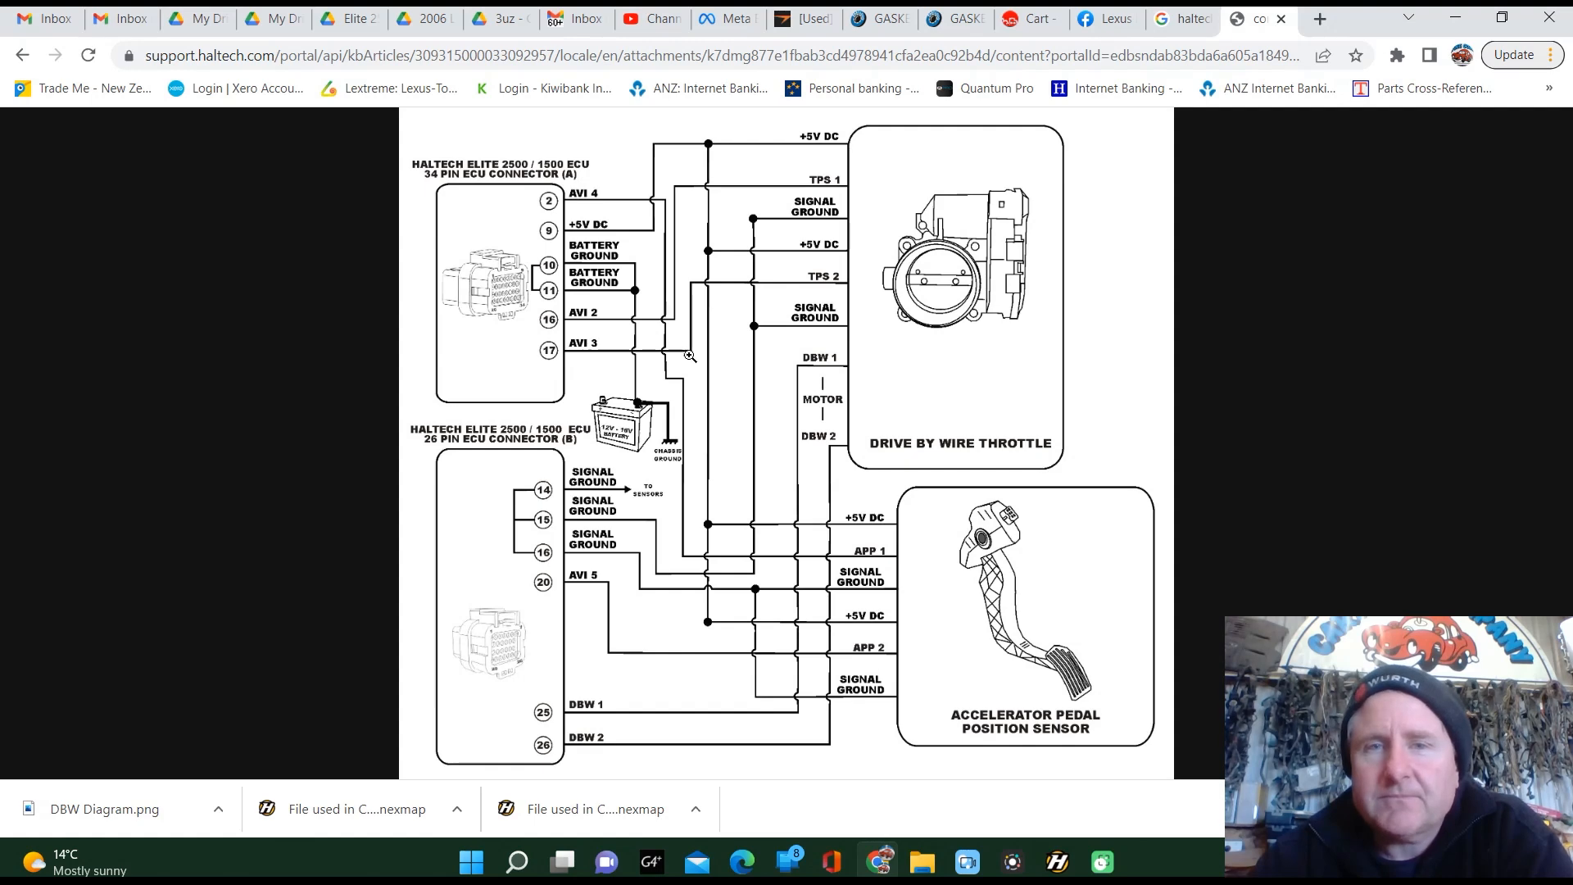
{"action": "mouse_move", "coordinate": [831, 189]}
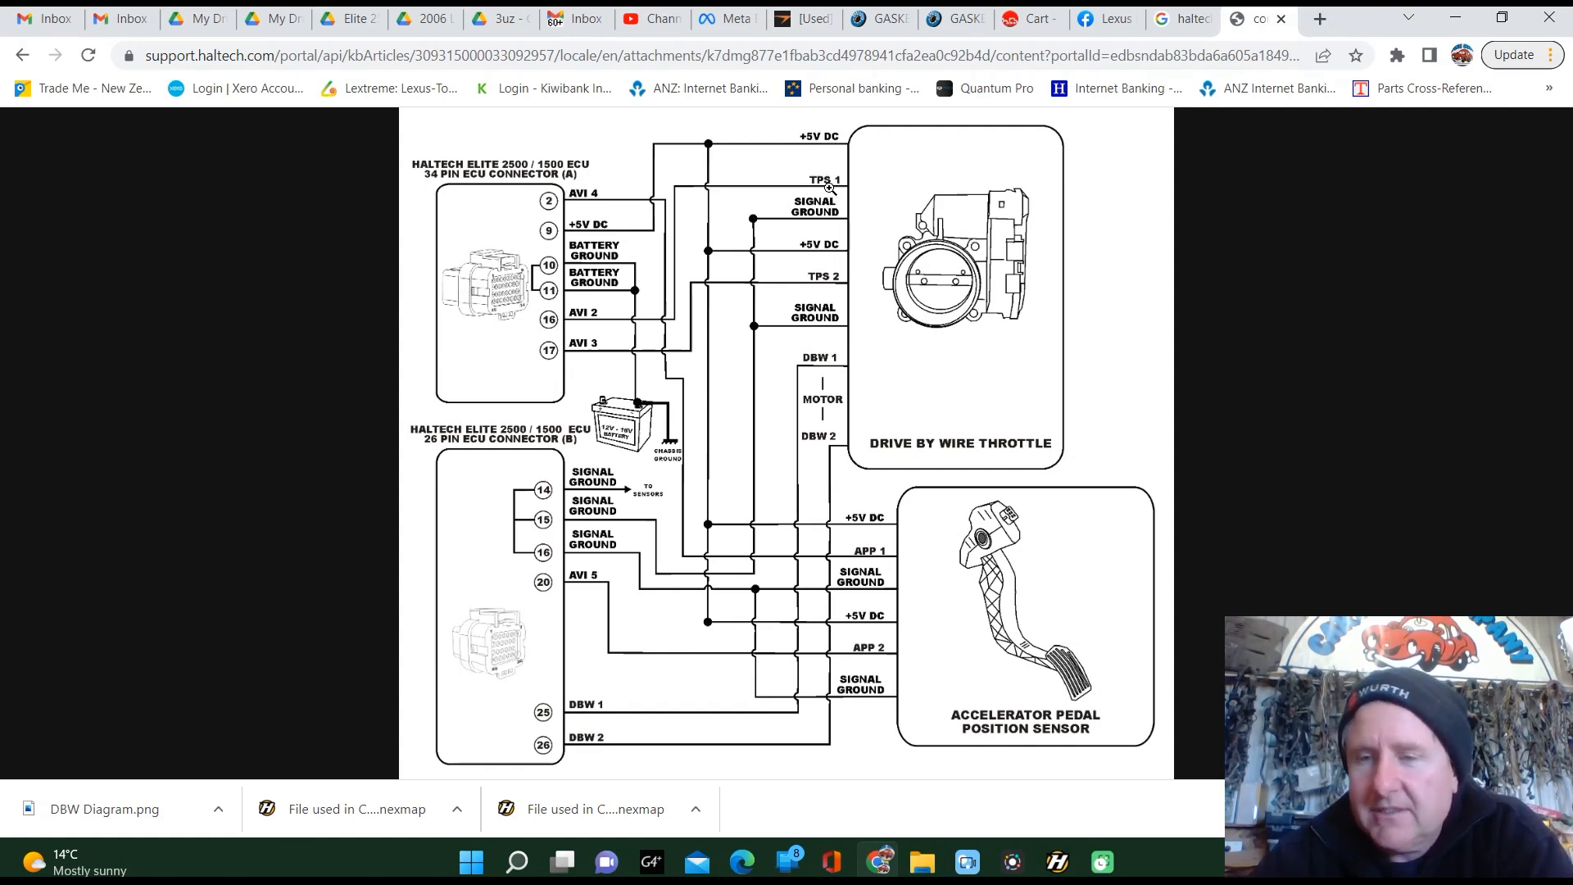
{"action": "mouse_move", "coordinate": [861, 641]}
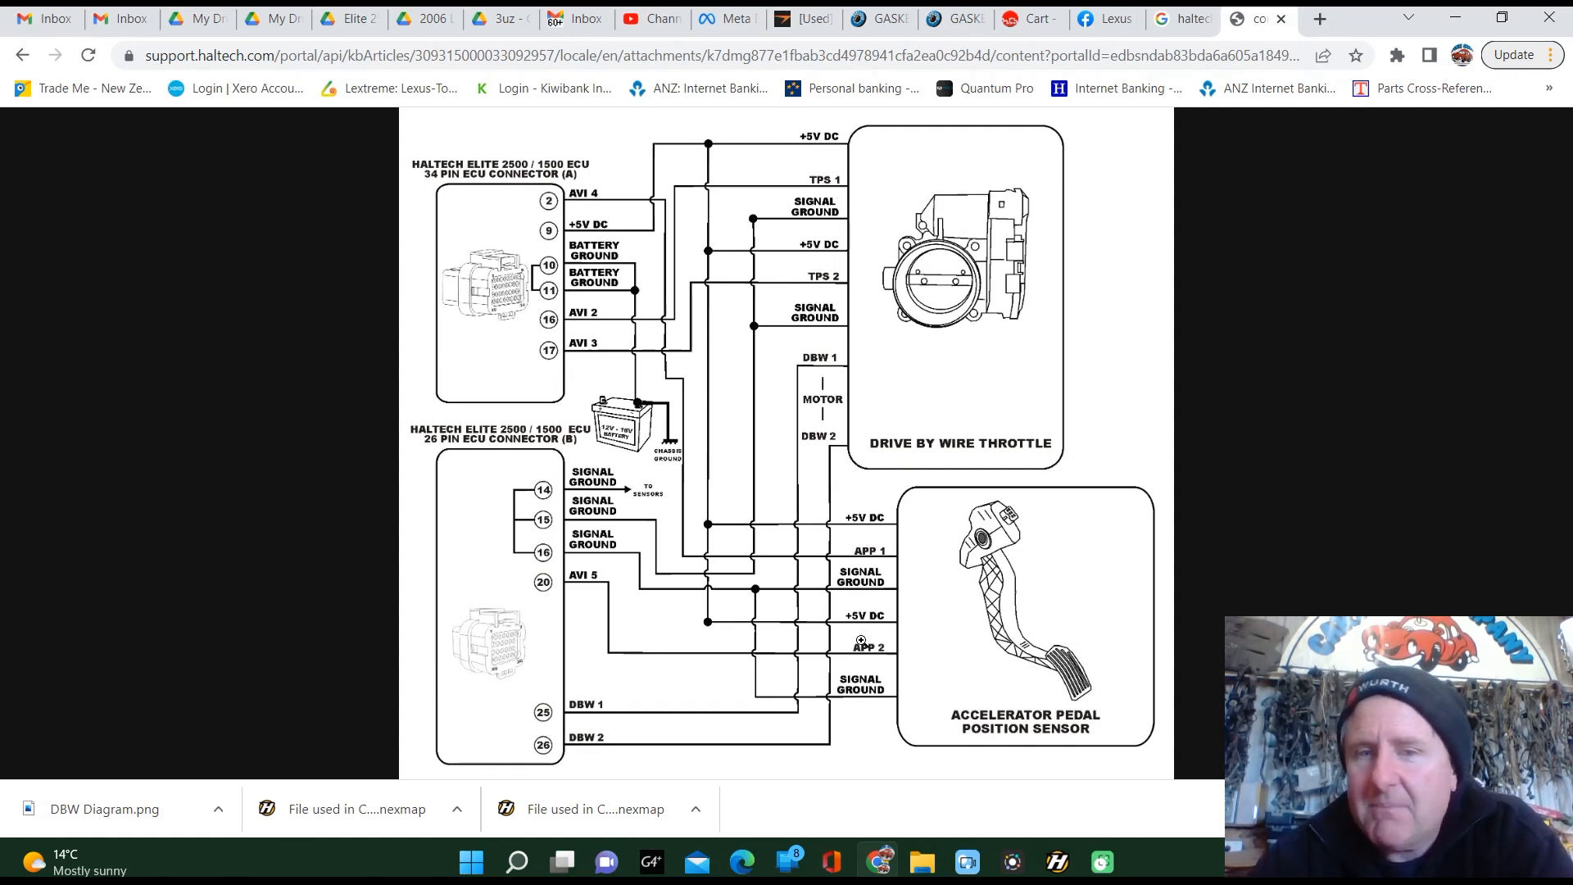
{"action": "mouse_move", "coordinate": [878, 656]}
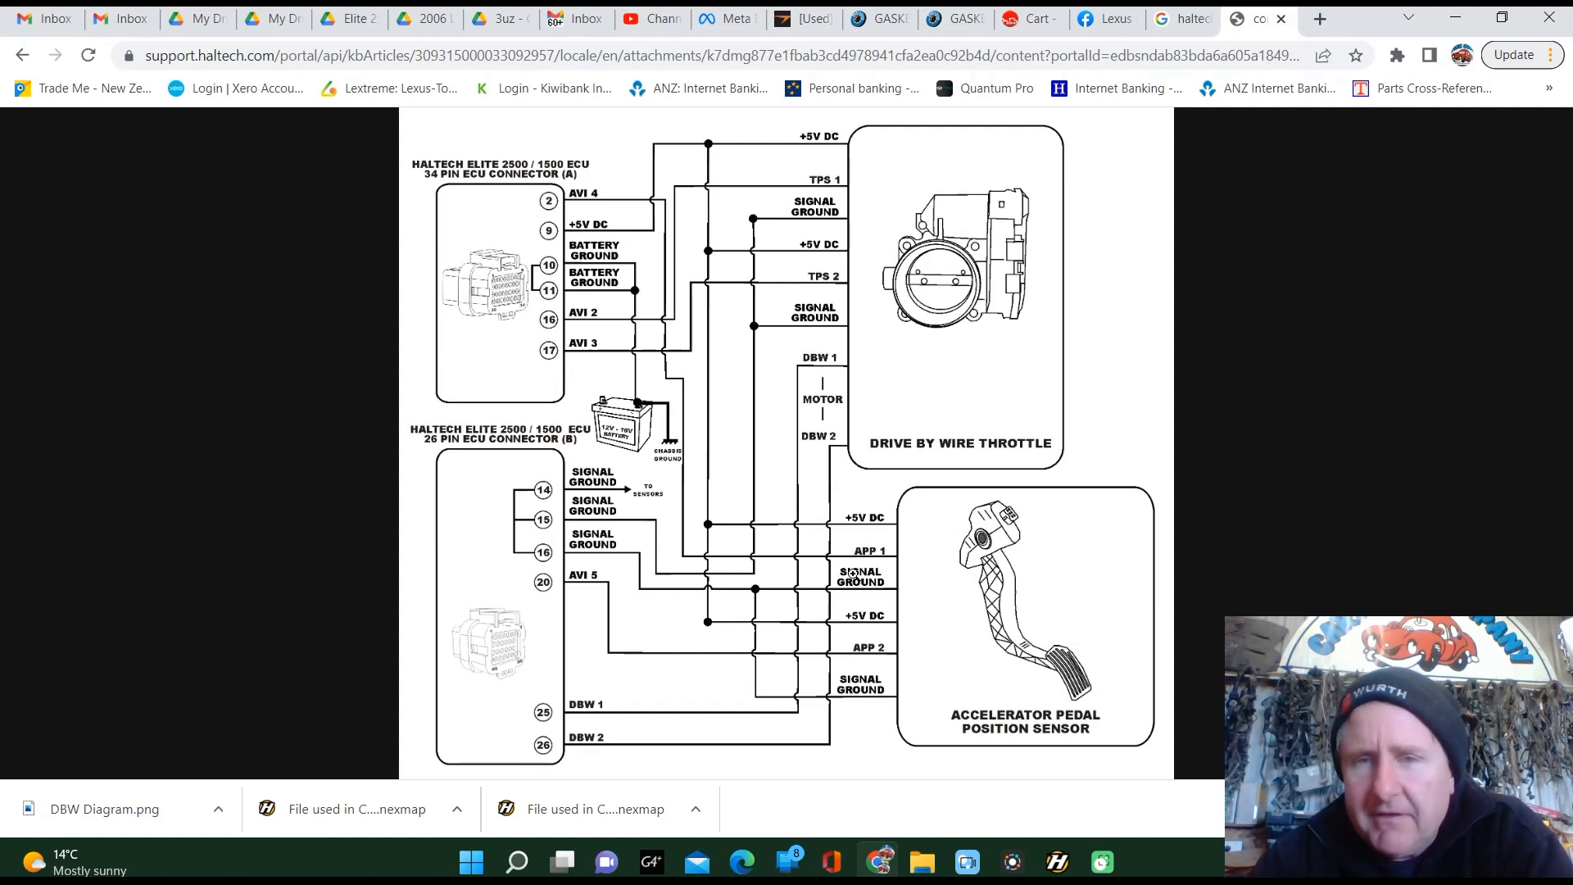
{"action": "mouse_move", "coordinate": [602, 582]}
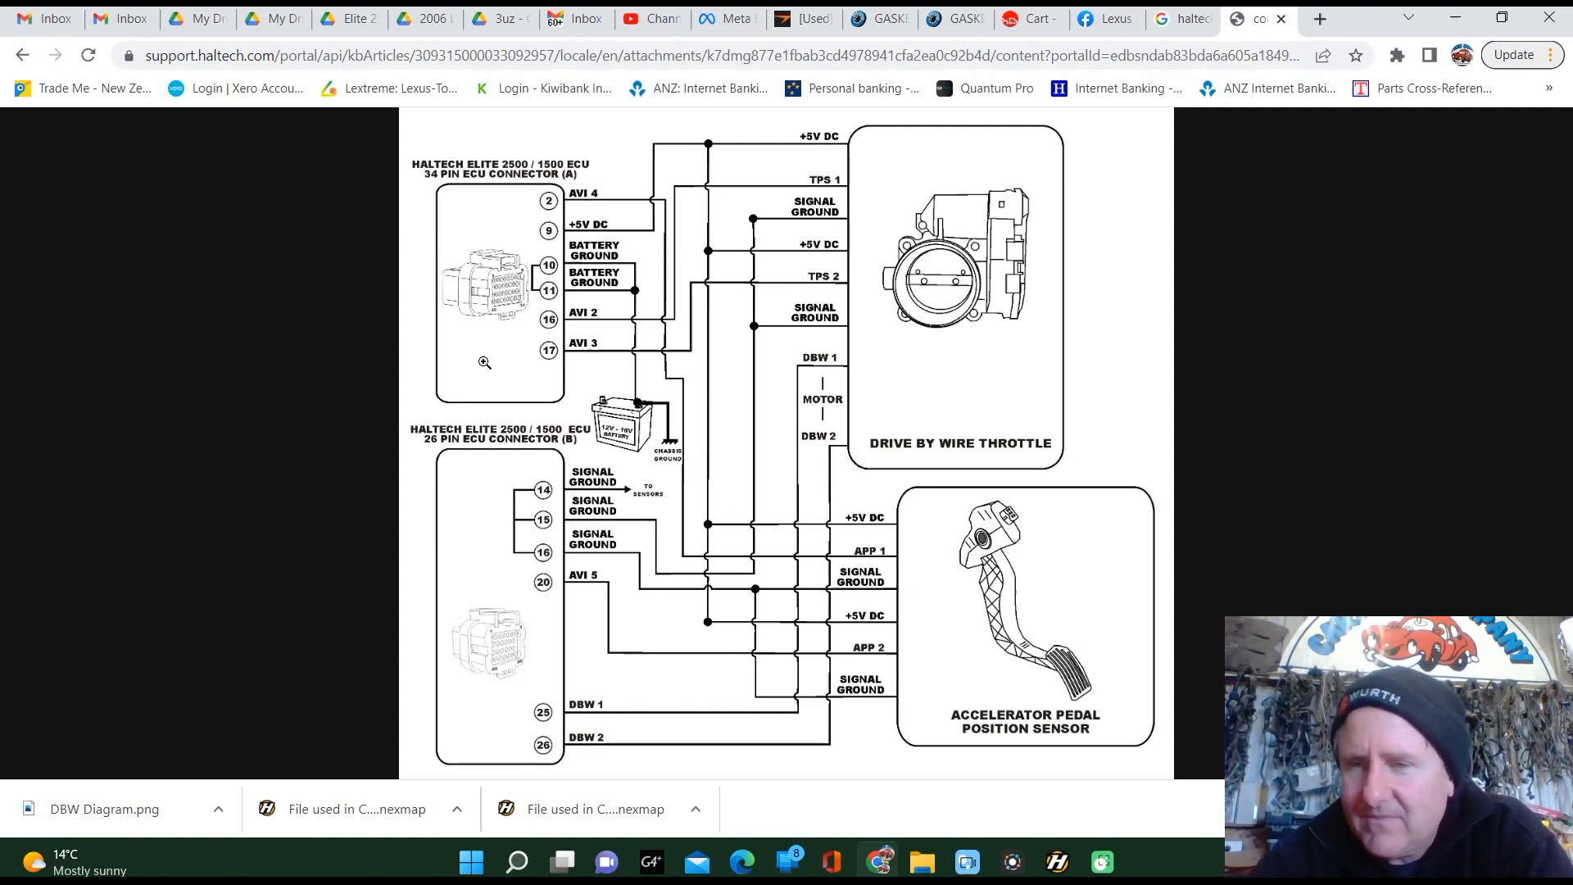
{"action": "mouse_move", "coordinate": [493, 508]}
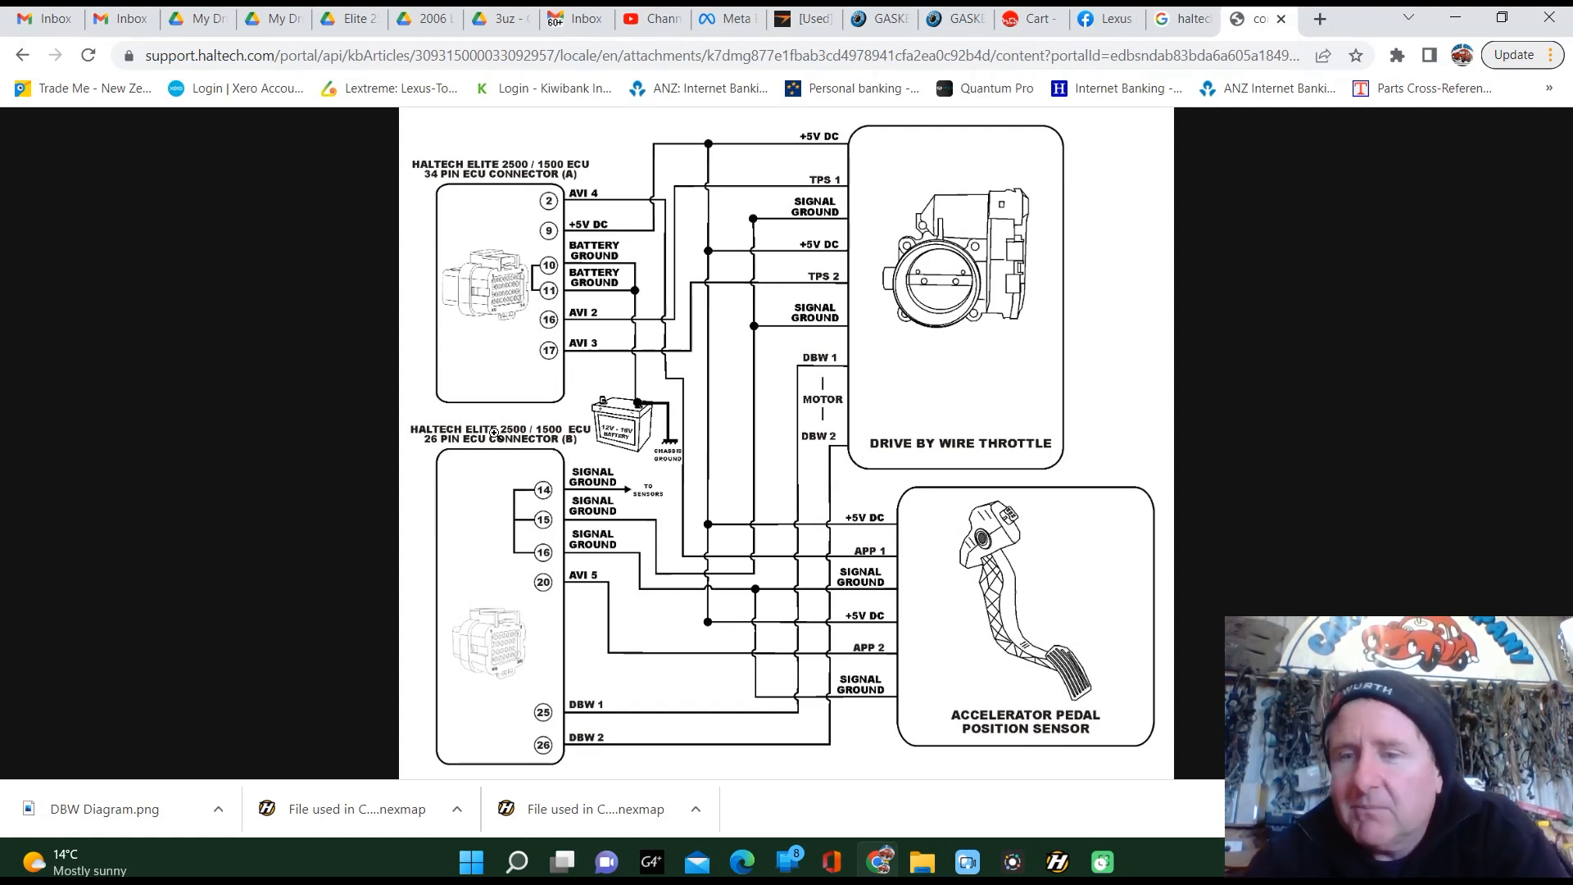
{"action": "mouse_move", "coordinate": [1057, 504]}
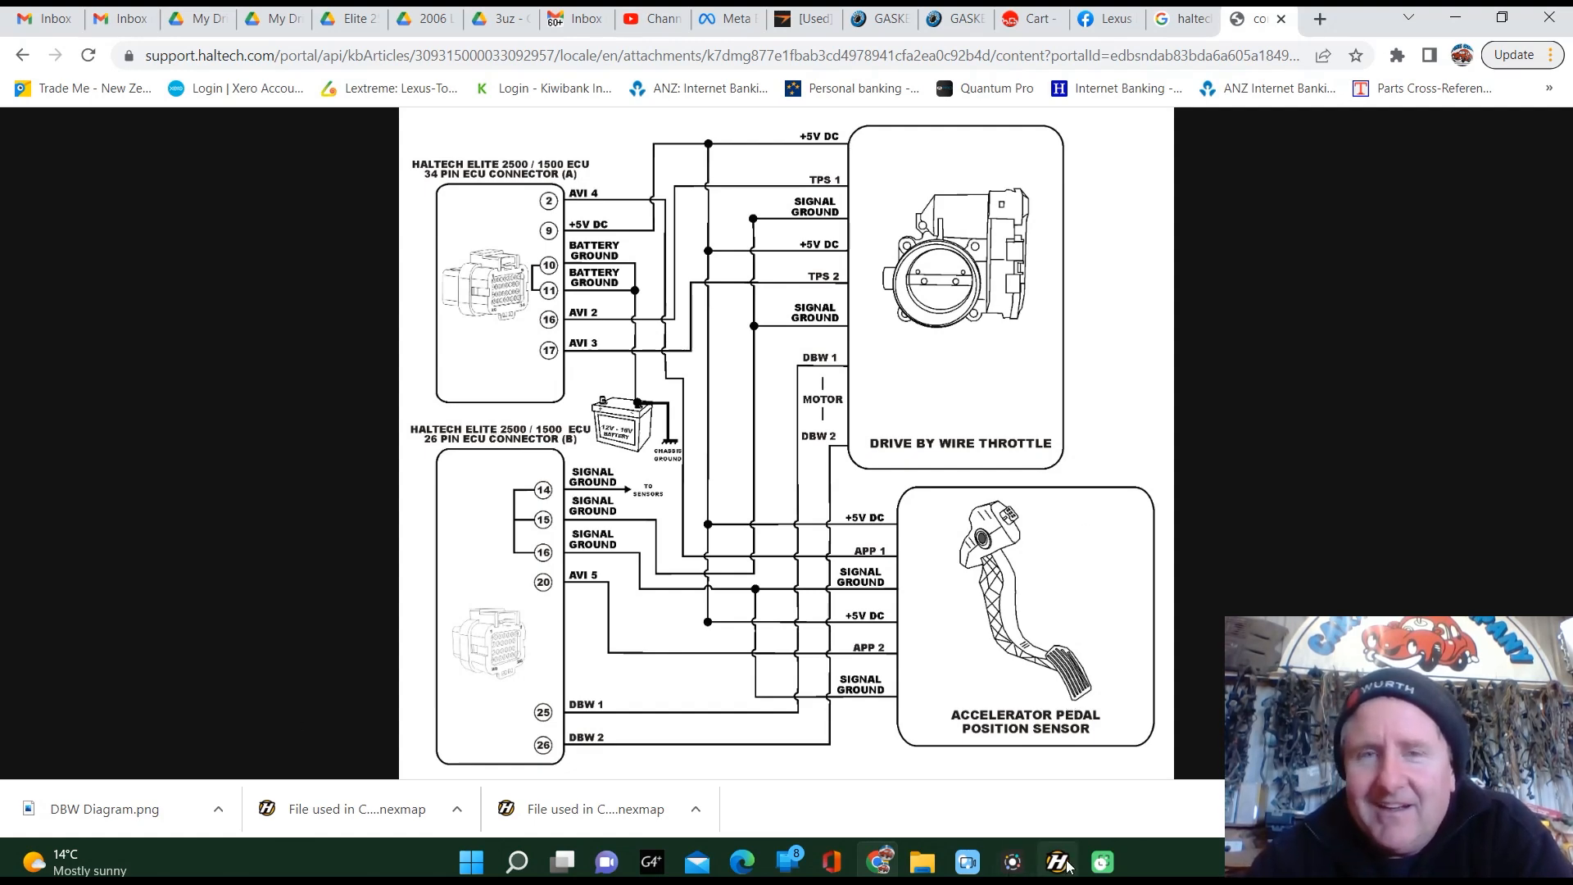
- Return from the Haltech Support wiring diagram to the Haltech NSP map
{"action": "left_click", "coordinate": [1057, 860]}
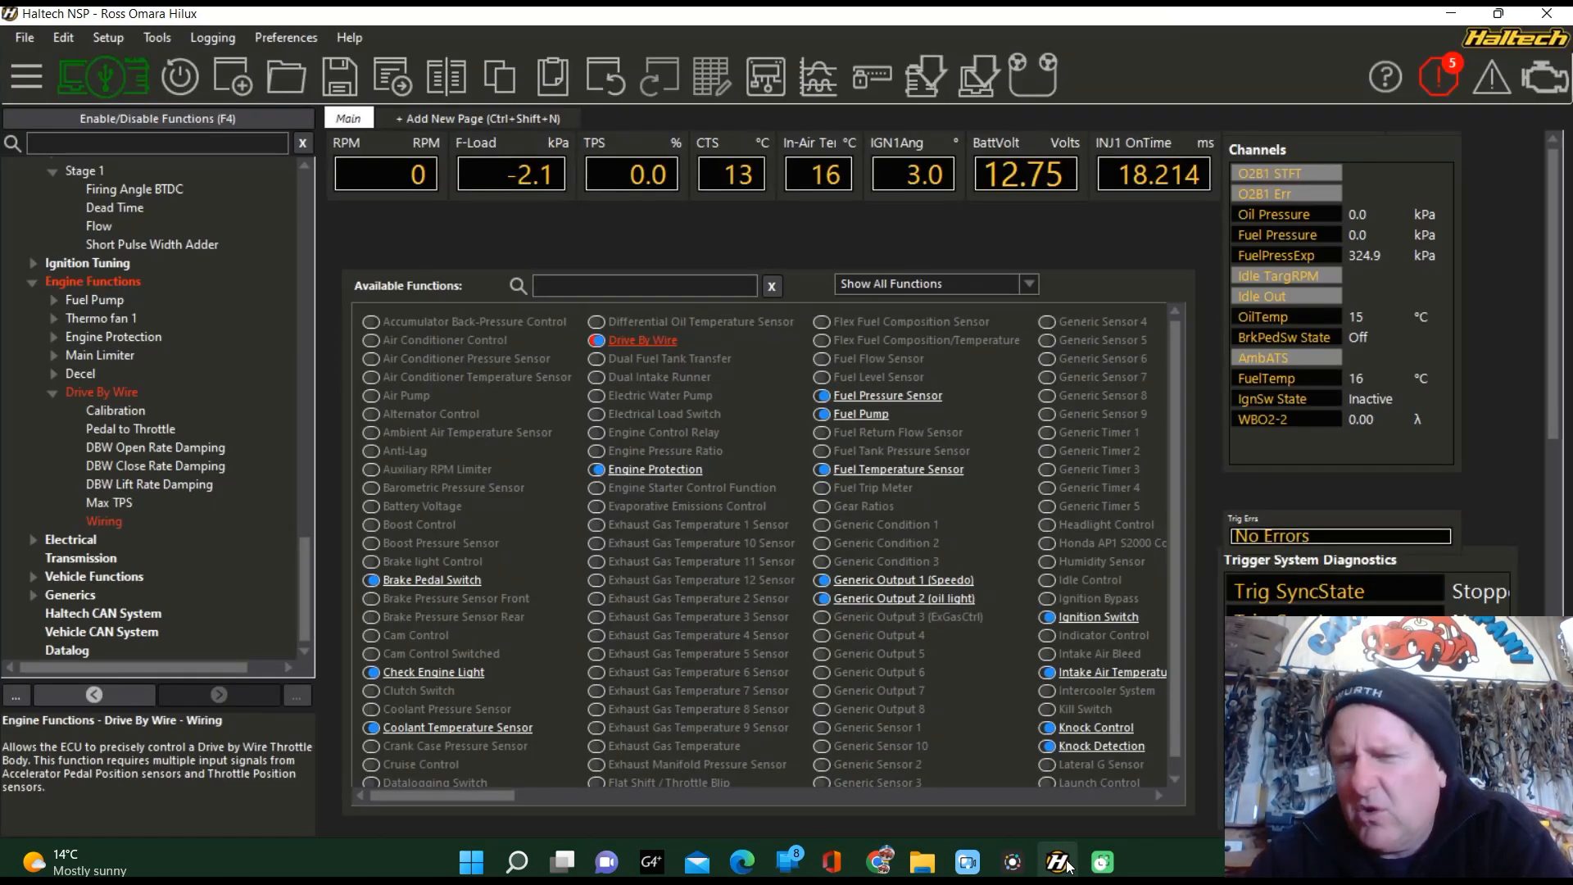
{"action": "mouse_move", "coordinate": [574, 374]}
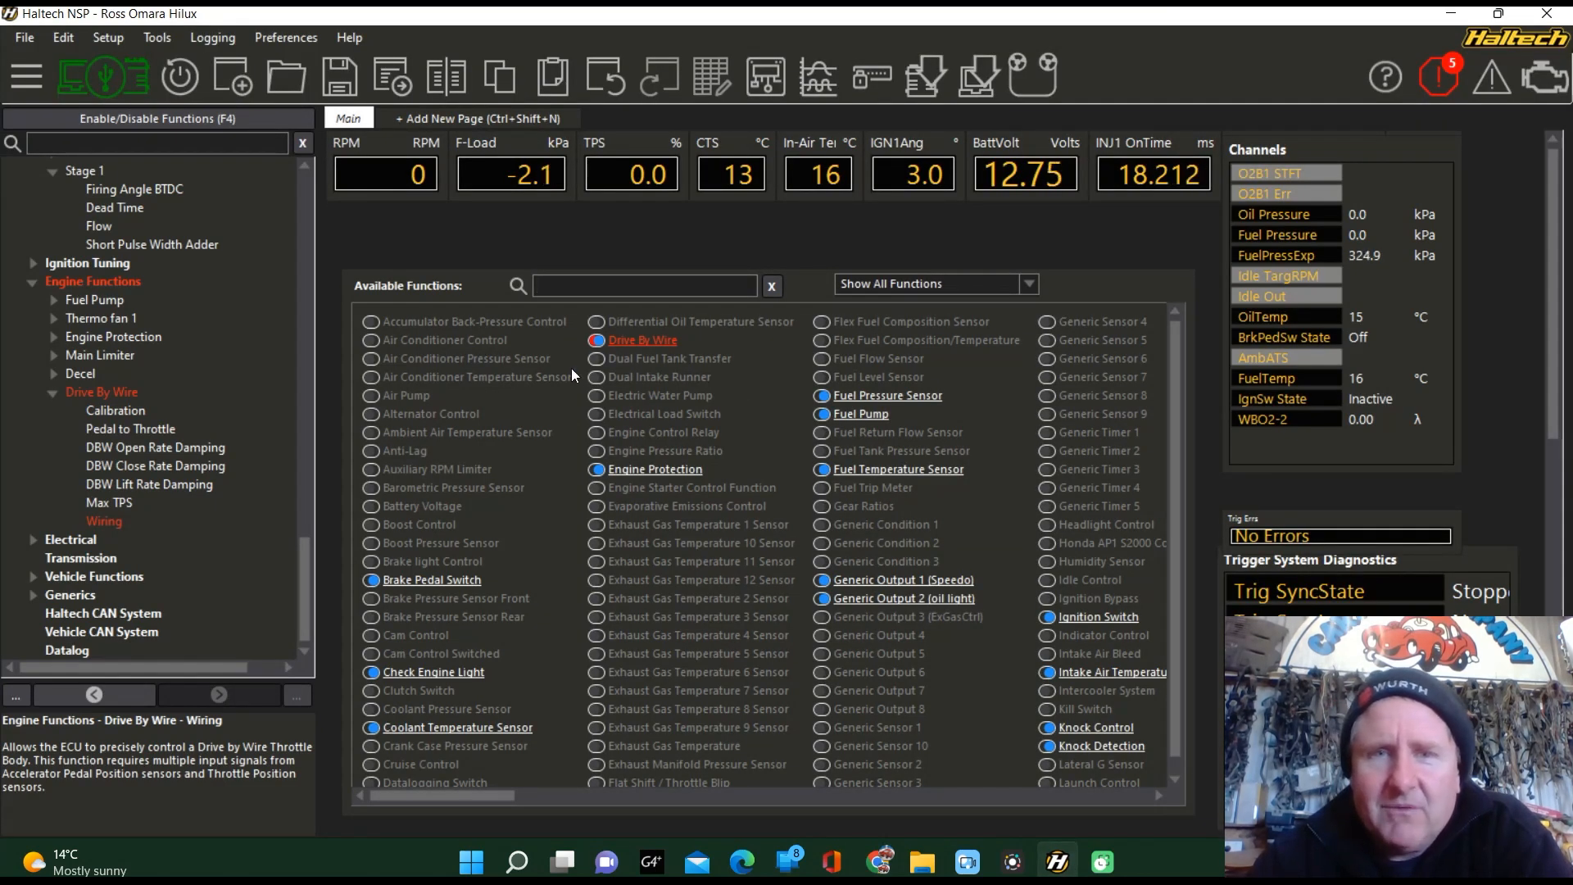
{"action": "mouse_move", "coordinate": [632, 351]}
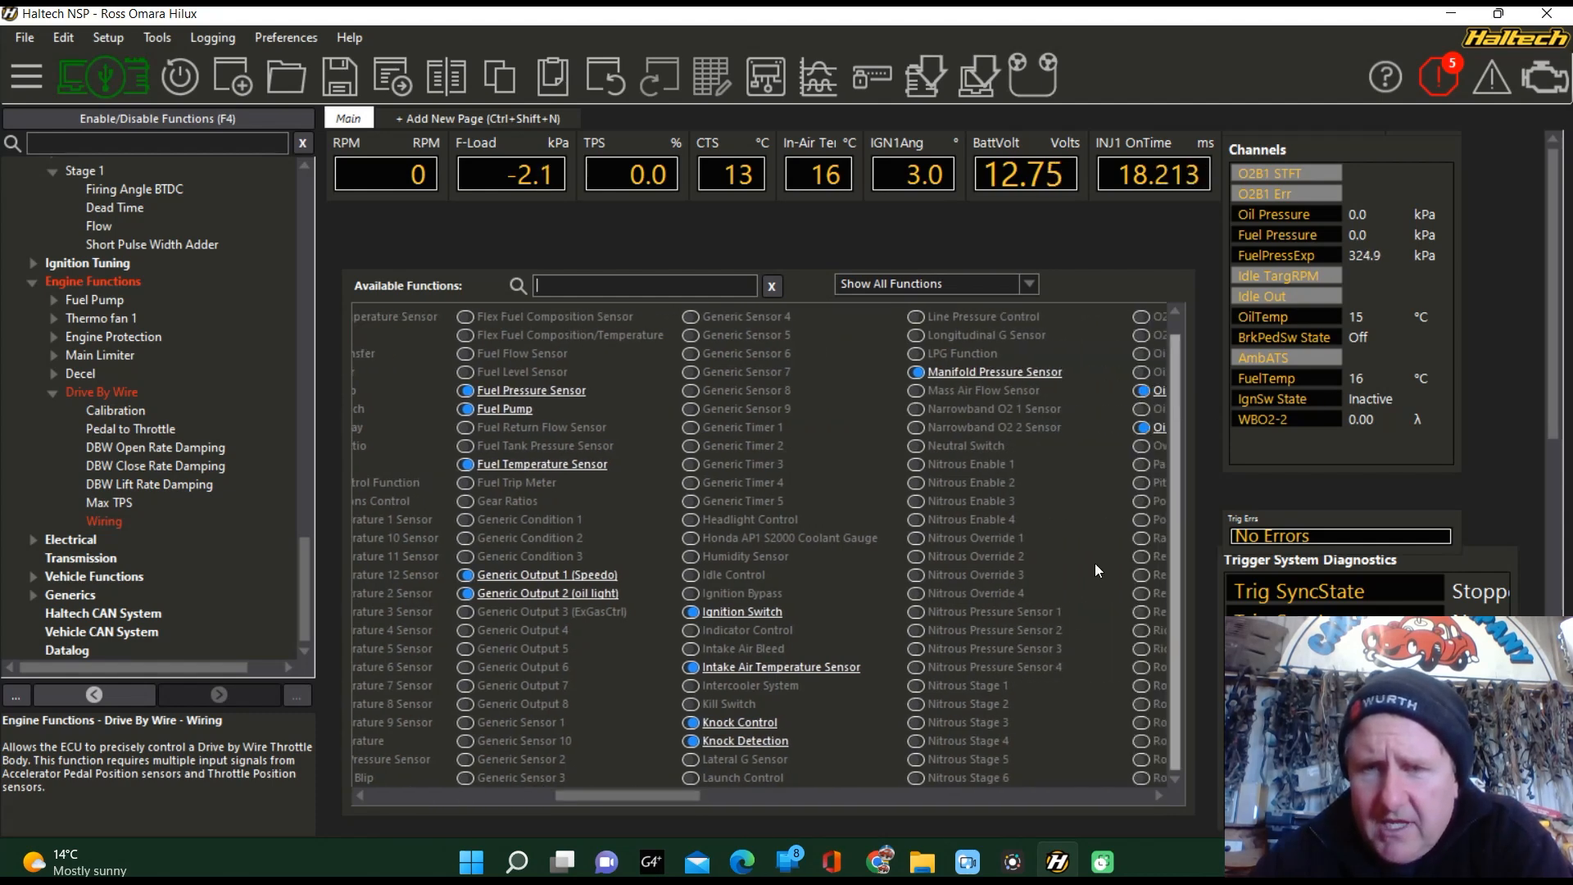
- Confirm Drive By Wire is enabled, then show its wiring page where TPS and pedal inputs are unassigned
{"action": "scroll", "scroll_direction": "right", "scroll_amount": 3}
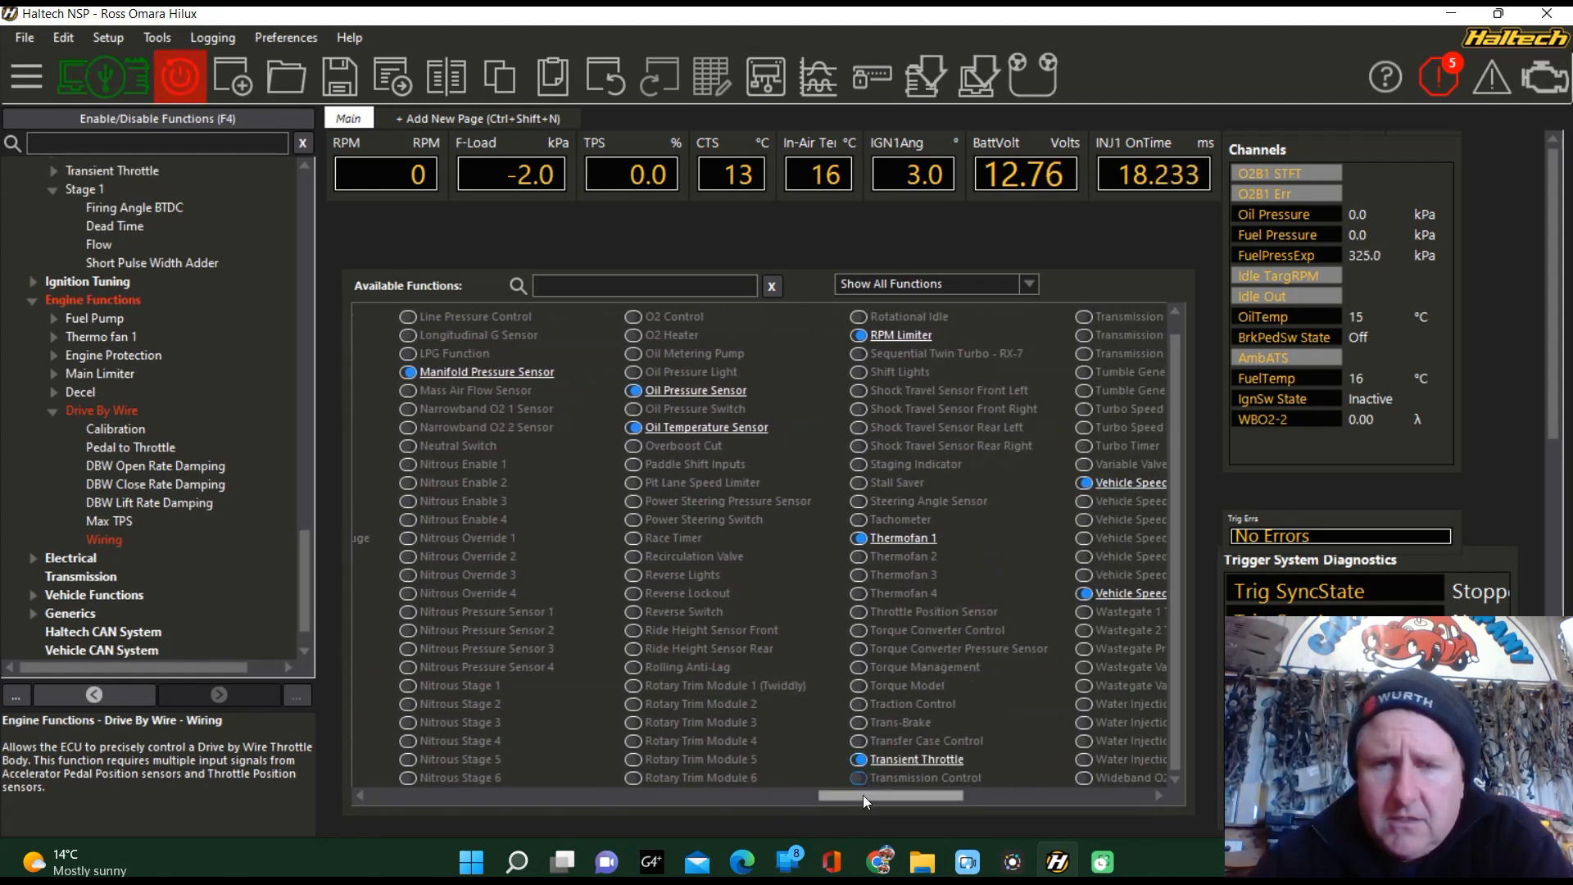
{"action": "scroll", "scroll_direction": "left", "scroll_amount": 3}
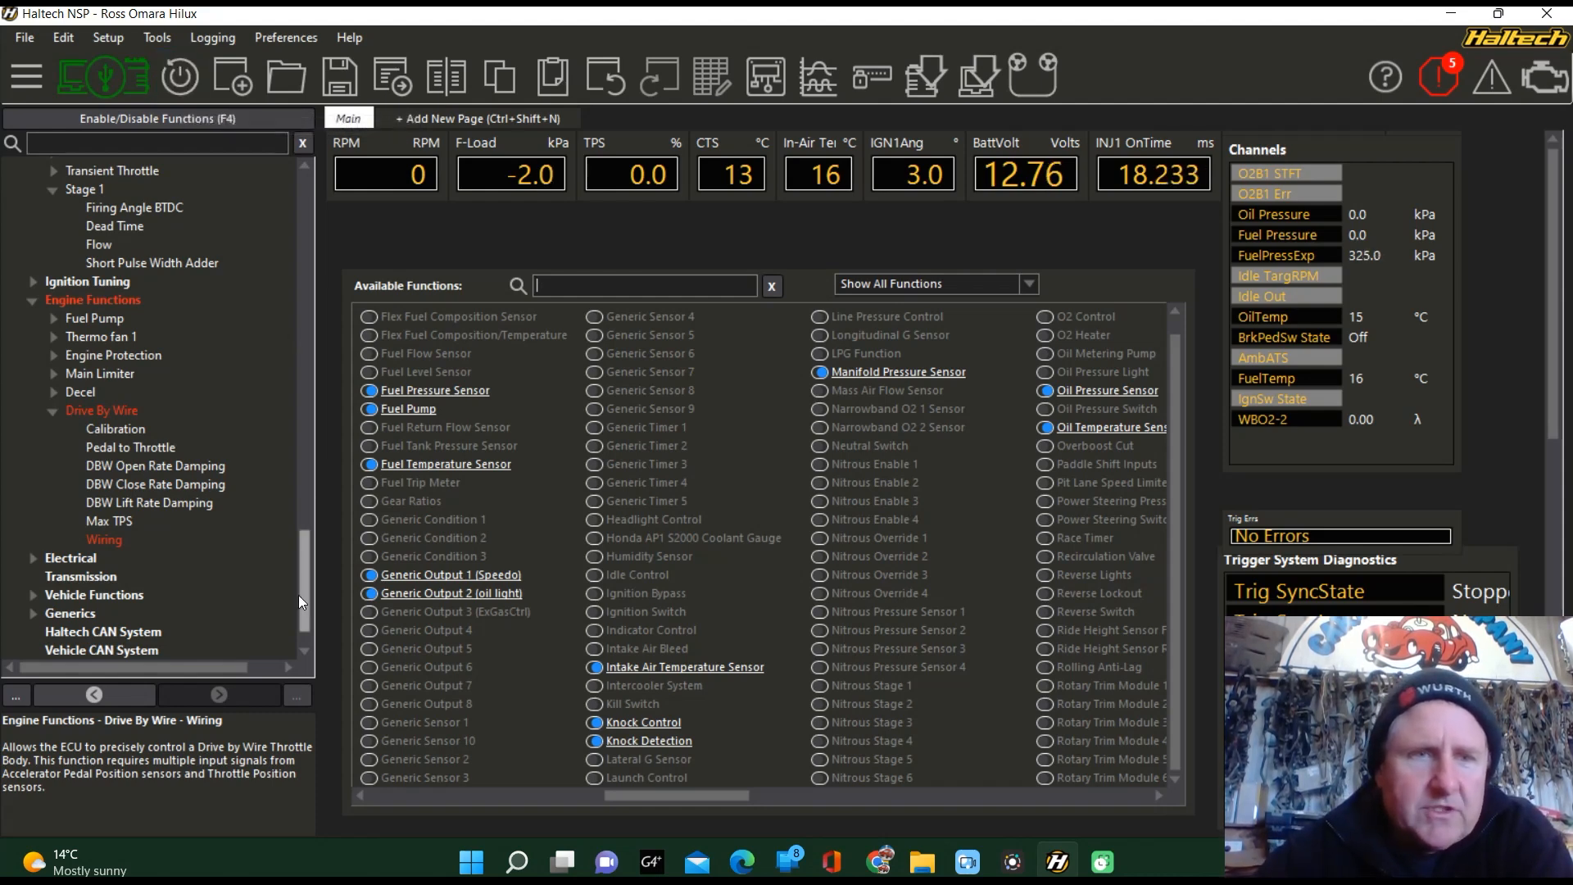
{"action": "left_click", "coordinate": [103, 539]}
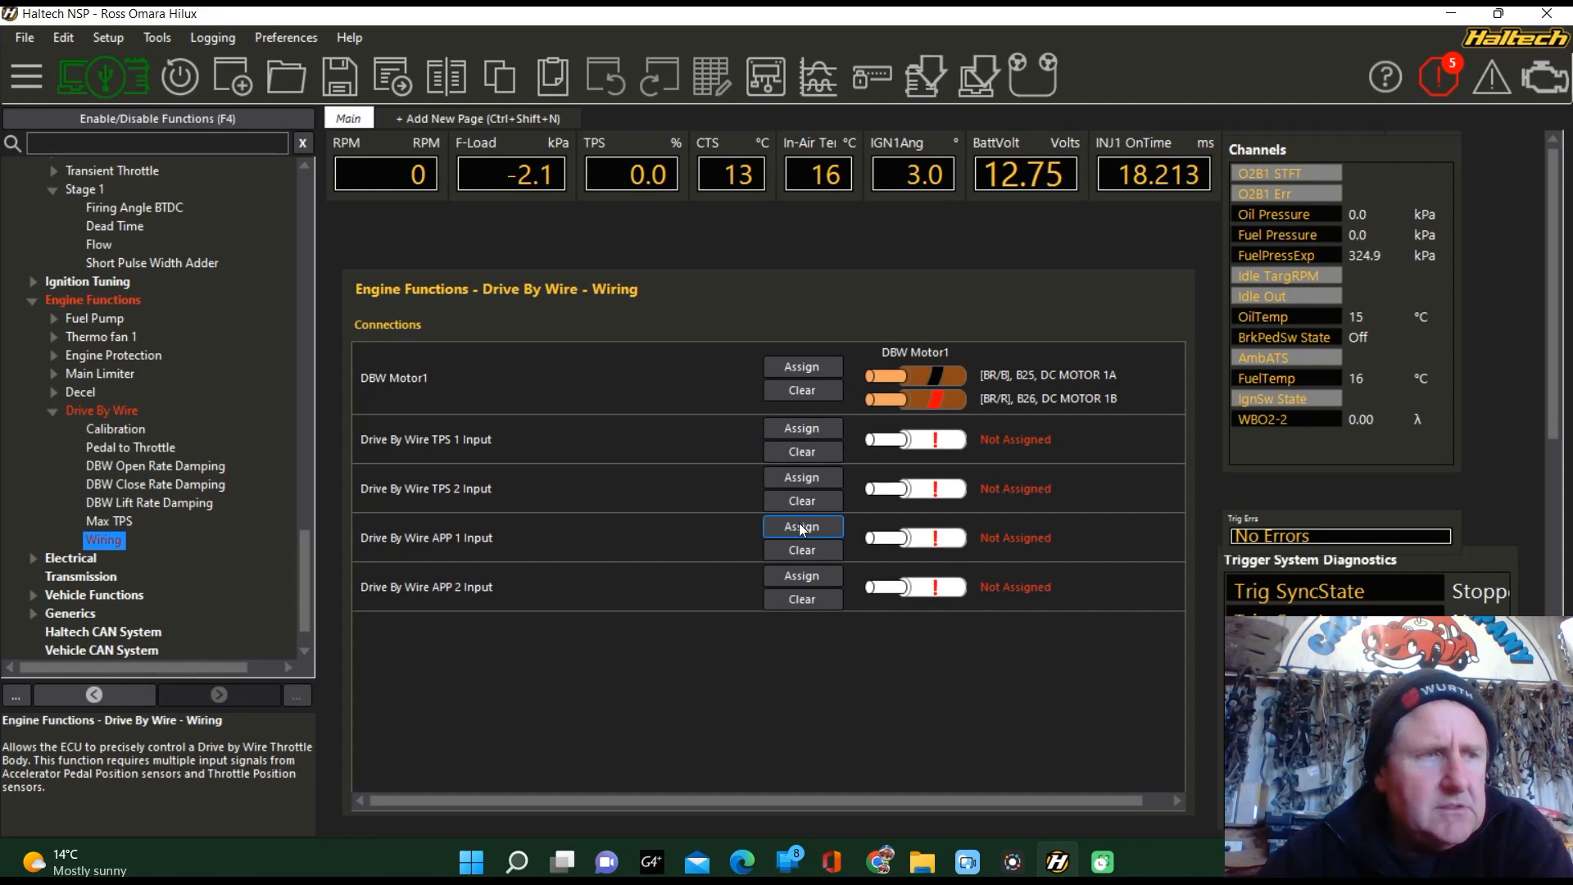
- Assign pedal sensors APP 1 to AVI4 and APP 2 to AVI5, checking the wiring diagram between them
{"action": "left_click", "coordinate": [802, 526]}
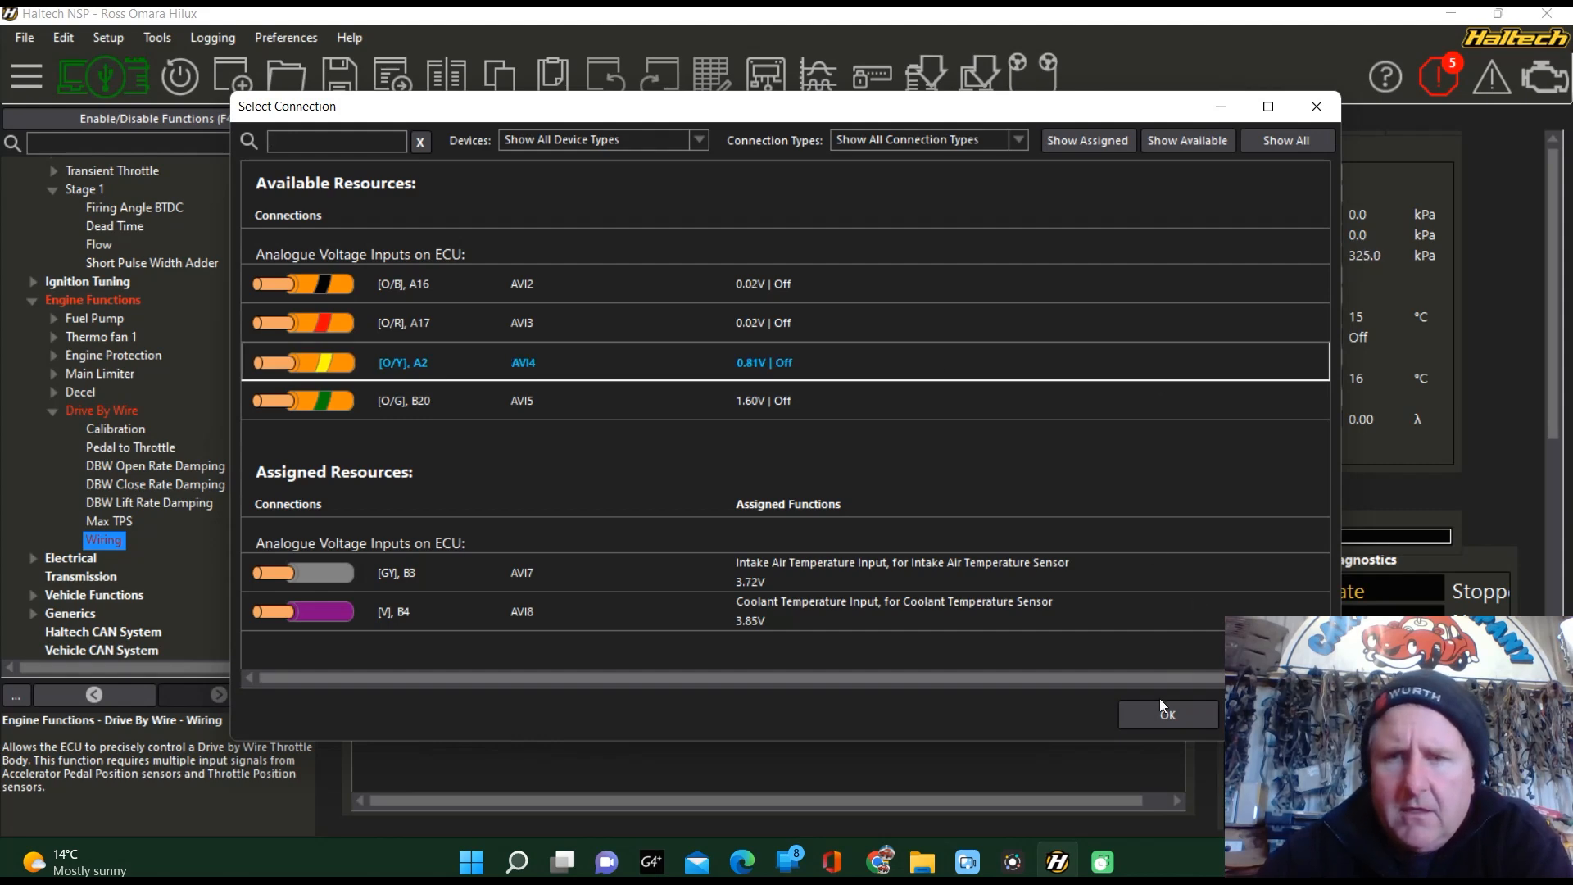
{"action": "left_click", "coordinate": [1167, 713]}
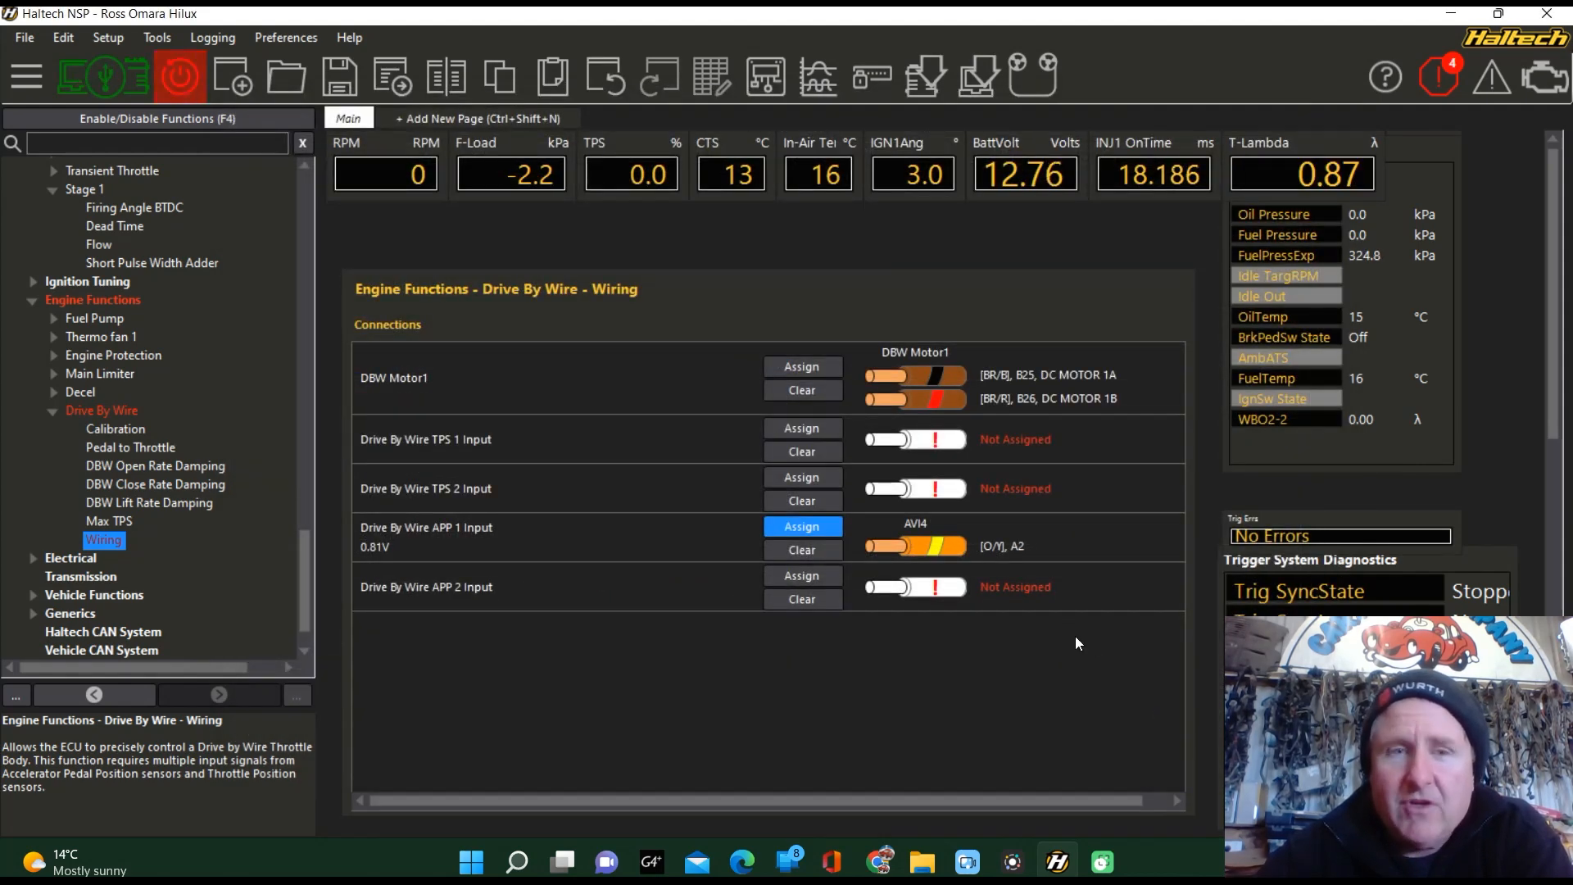
{"action": "mouse_move", "coordinate": [1040, 652]}
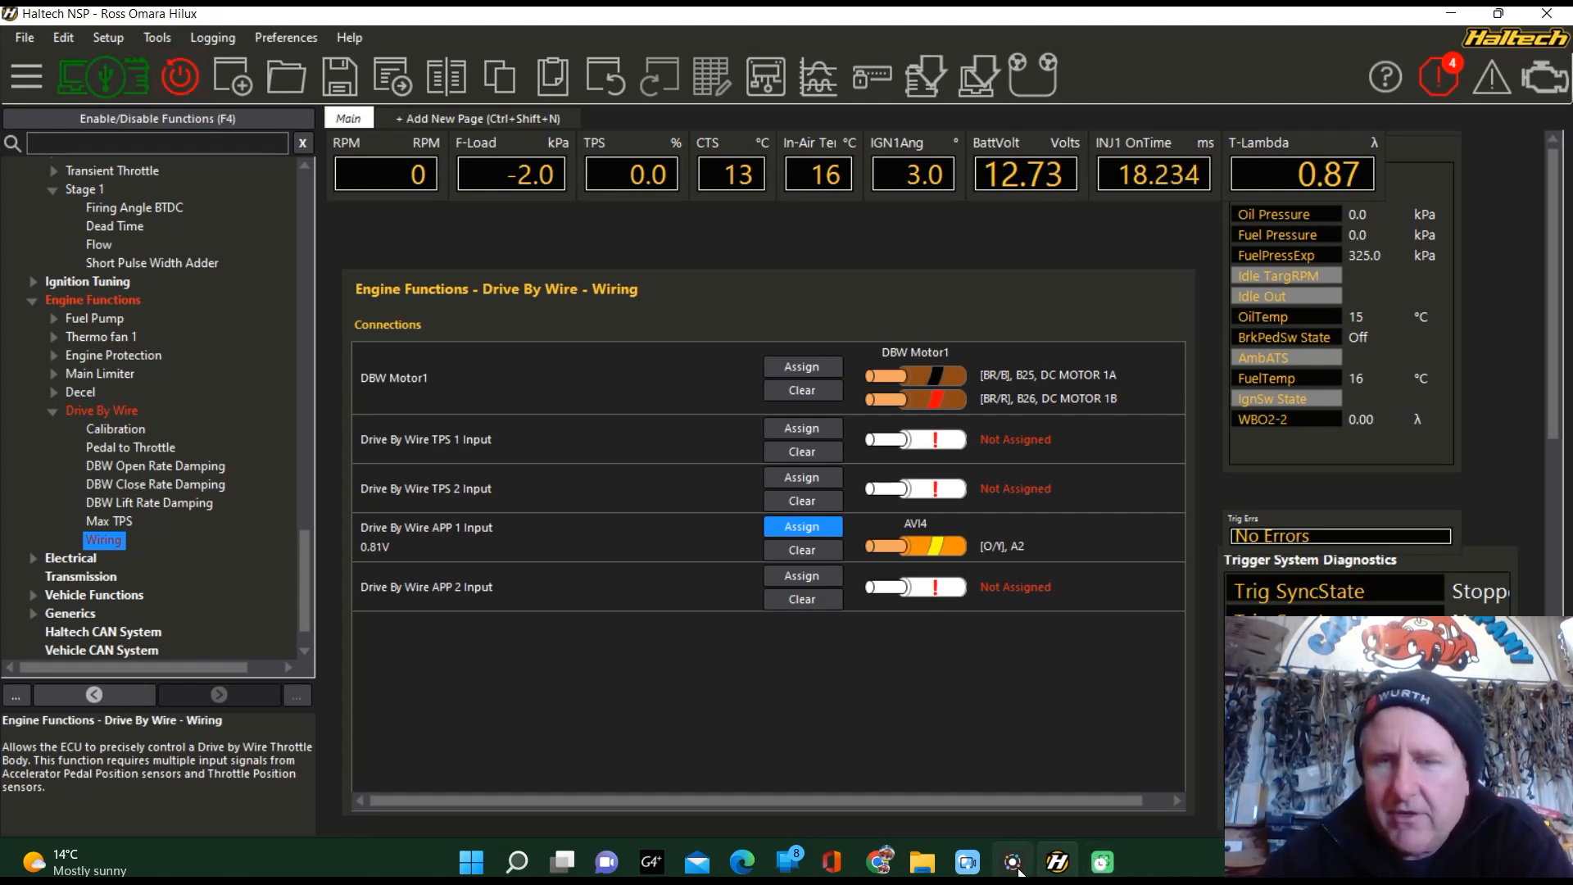
{"action": "left_click", "coordinate": [878, 860]}
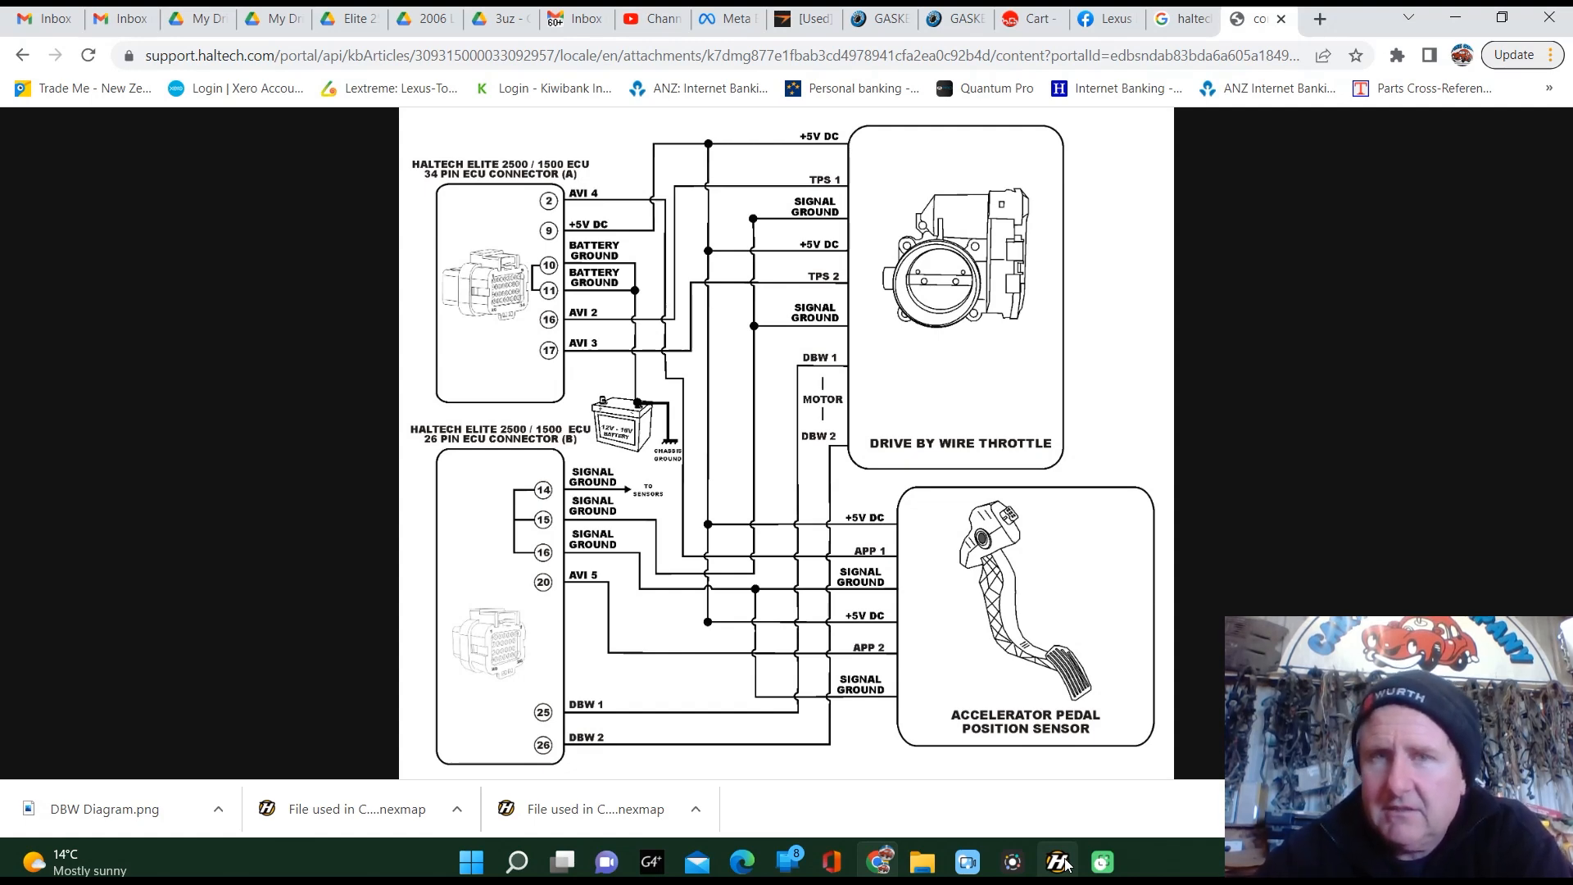
{"action": "left_click", "coordinate": [1057, 860]}
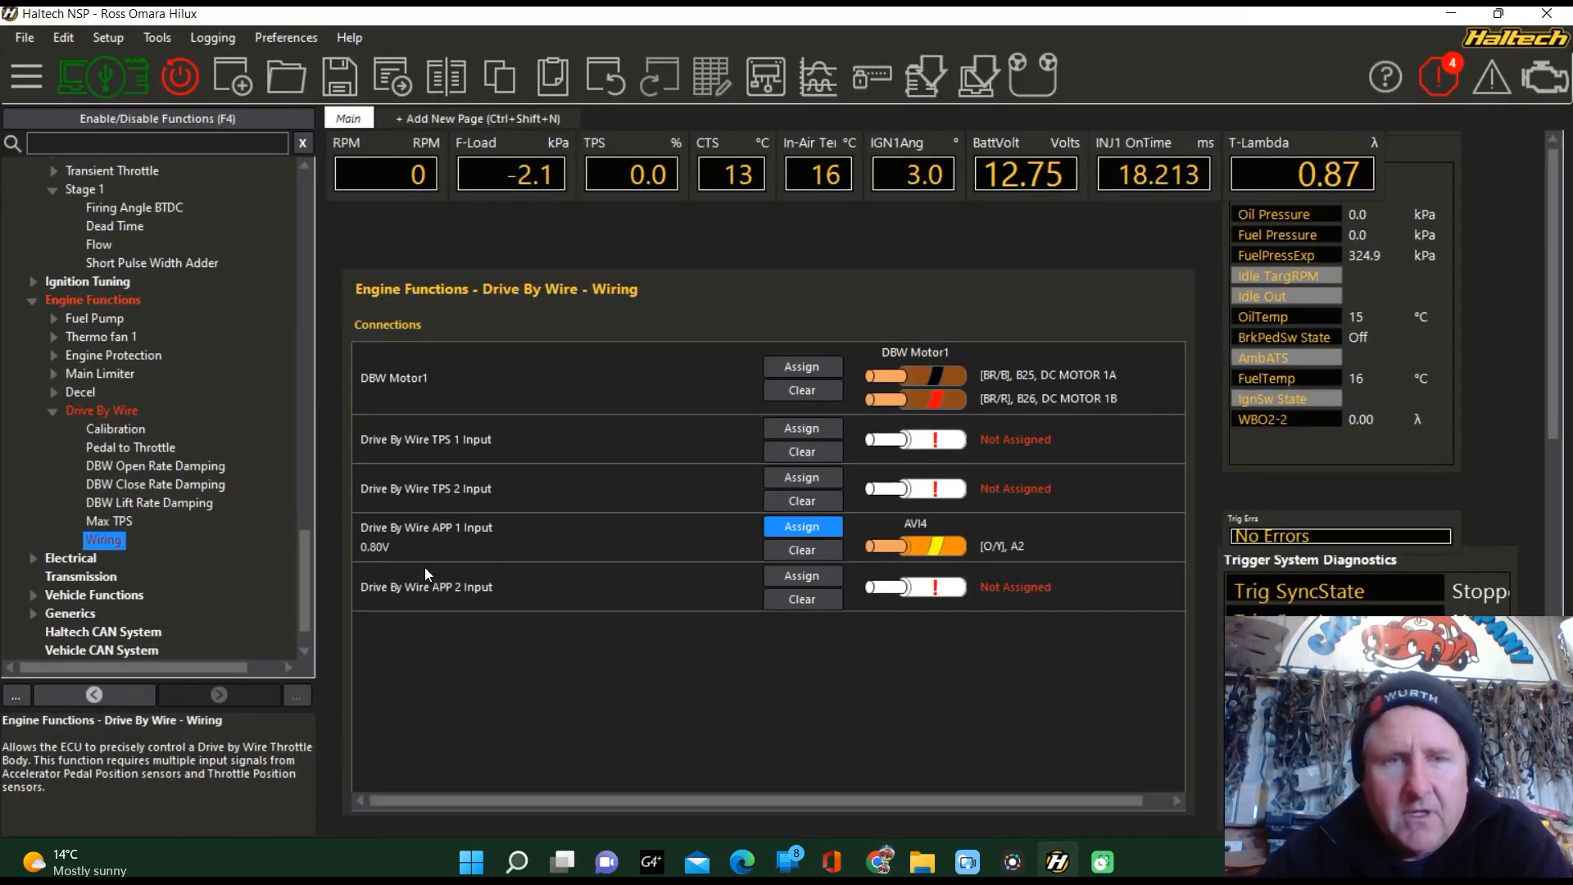
{"action": "left_click", "coordinate": [802, 526]}
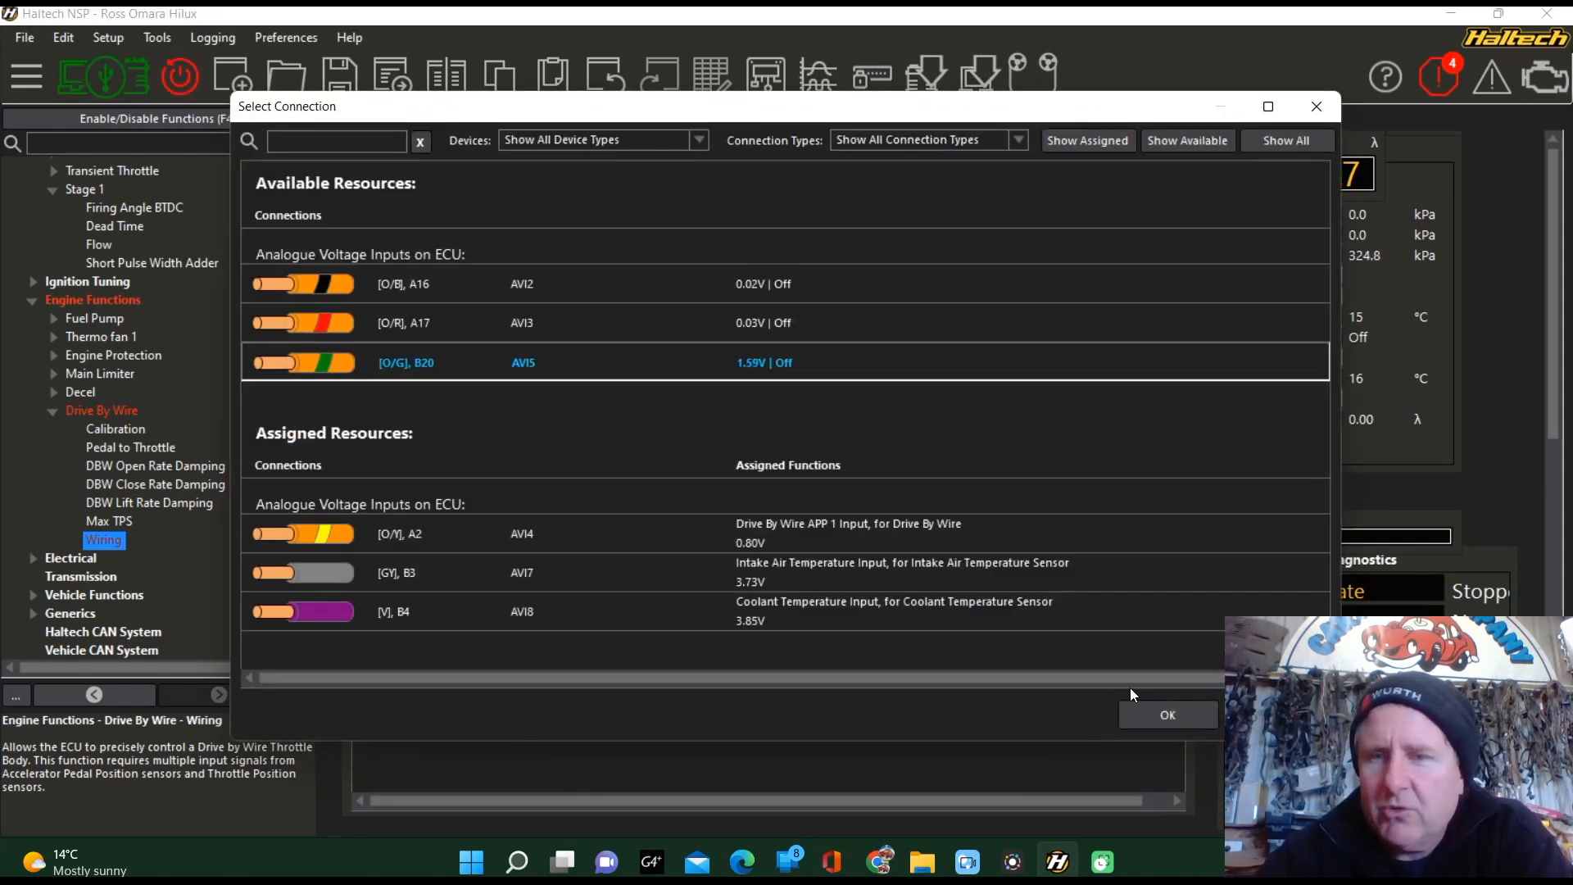
{"action": "left_click", "coordinate": [1166, 715]}
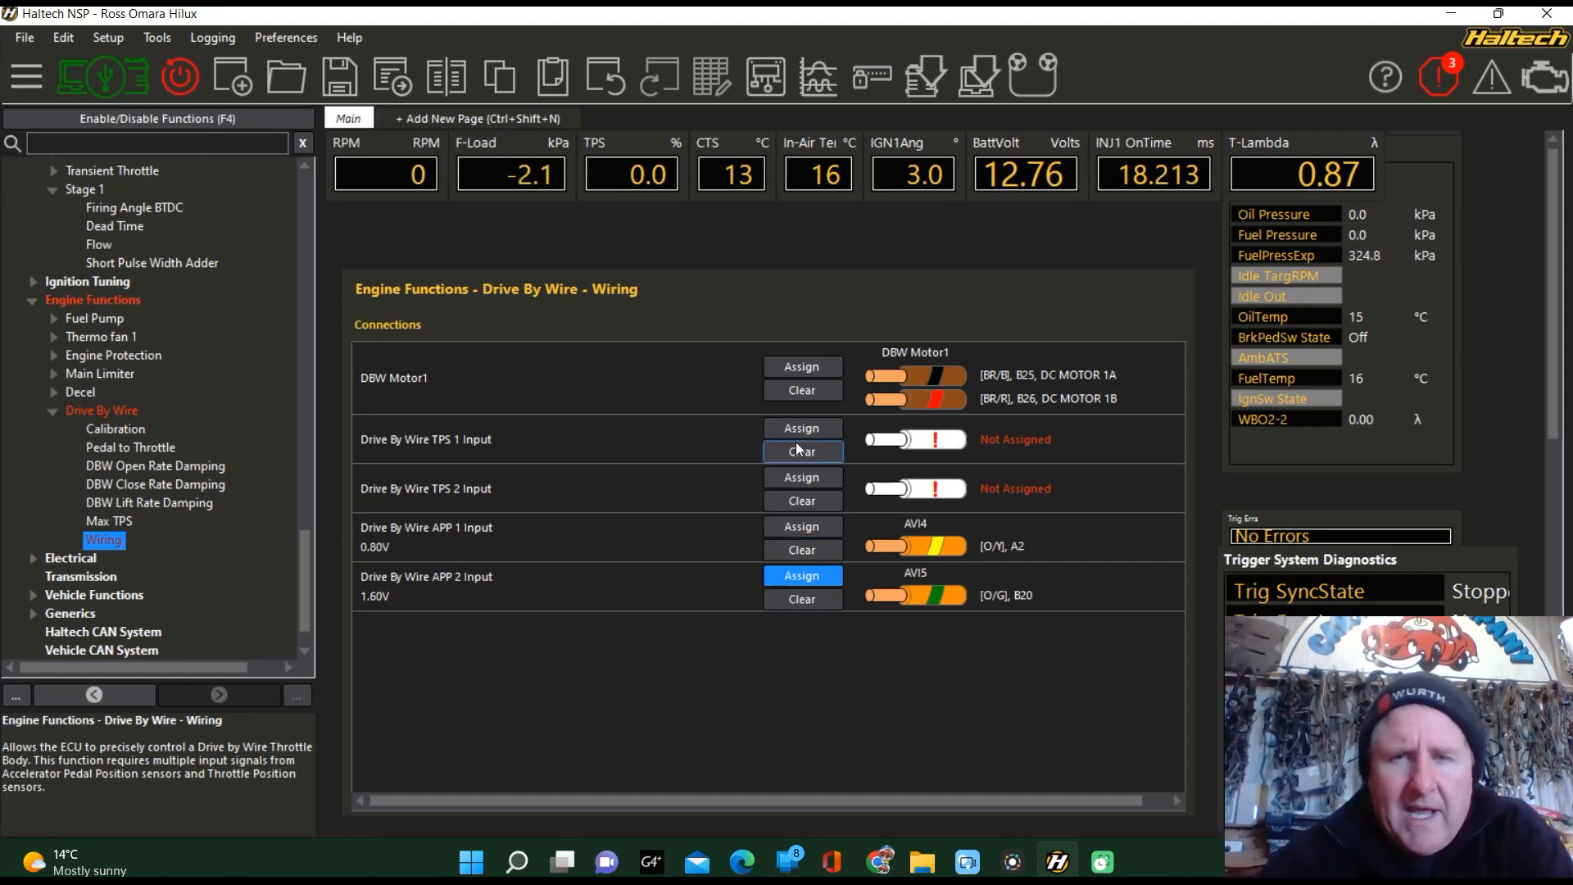
- Assign TPS 1 to AVI2 and TPS 2 to AVI3 on pin A17
{"action": "left_click", "coordinate": [801, 575]}
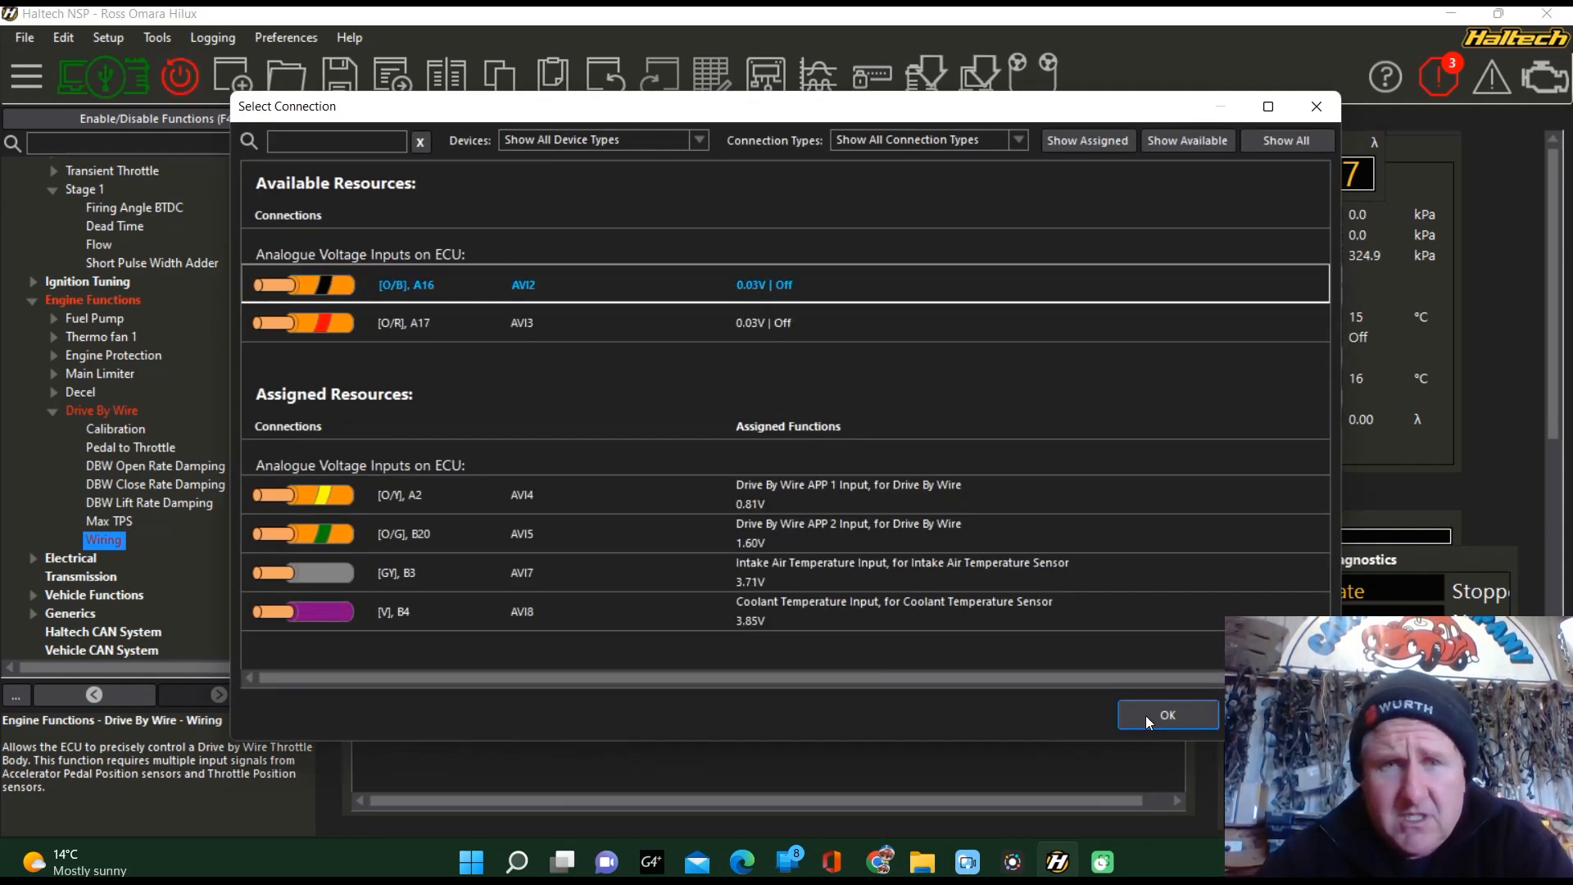
{"action": "left_click", "coordinate": [1167, 714]}
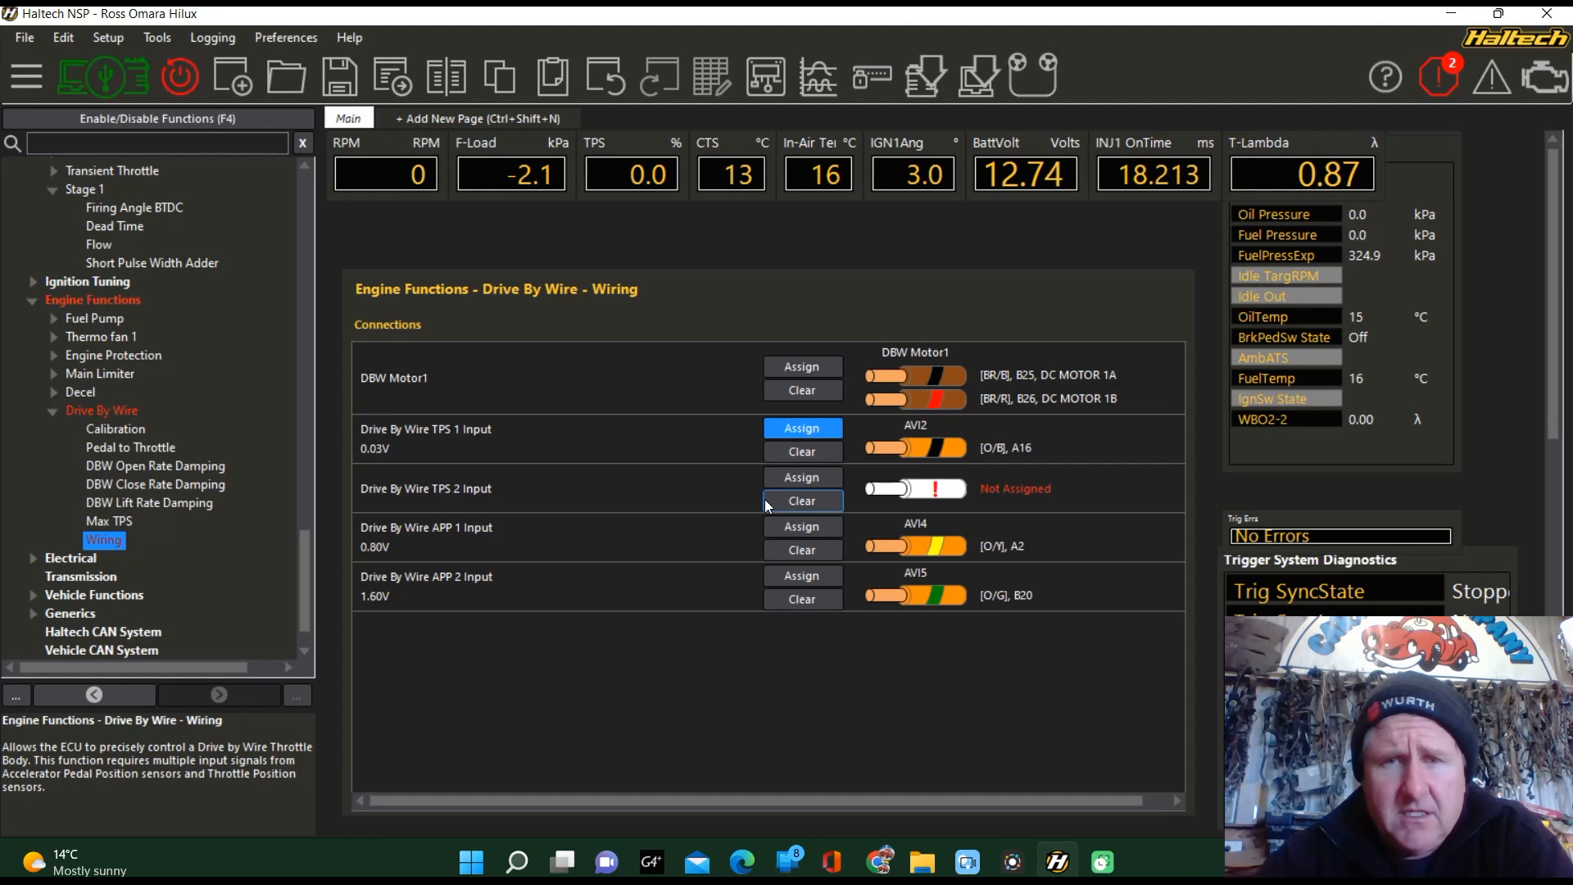
{"action": "left_click", "coordinate": [801, 476]}
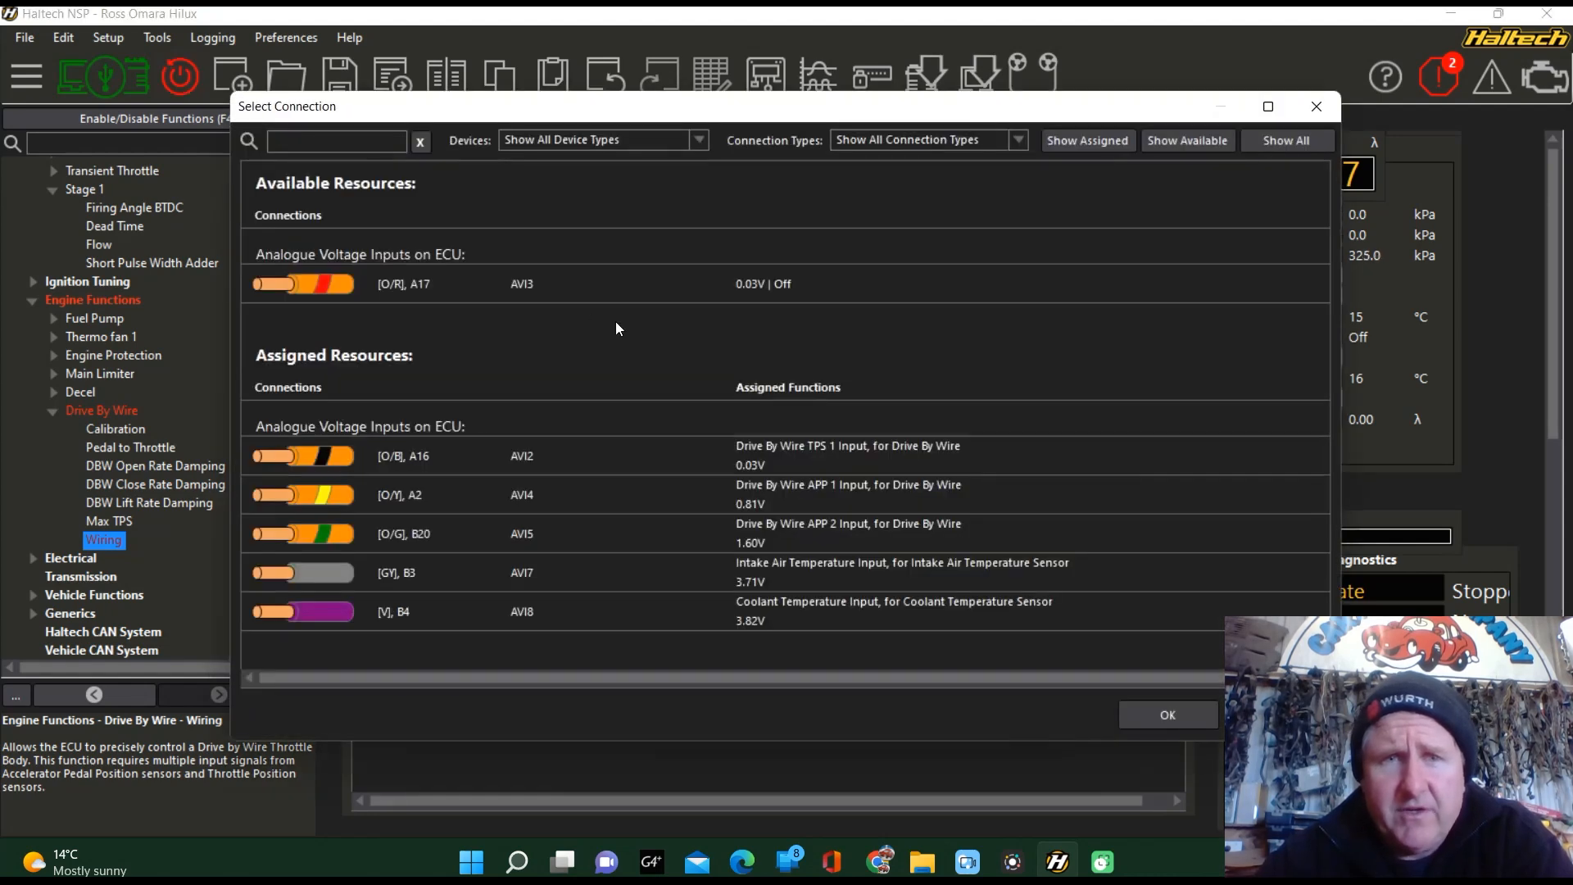
{"action": "left_click", "coordinate": [1167, 715]}
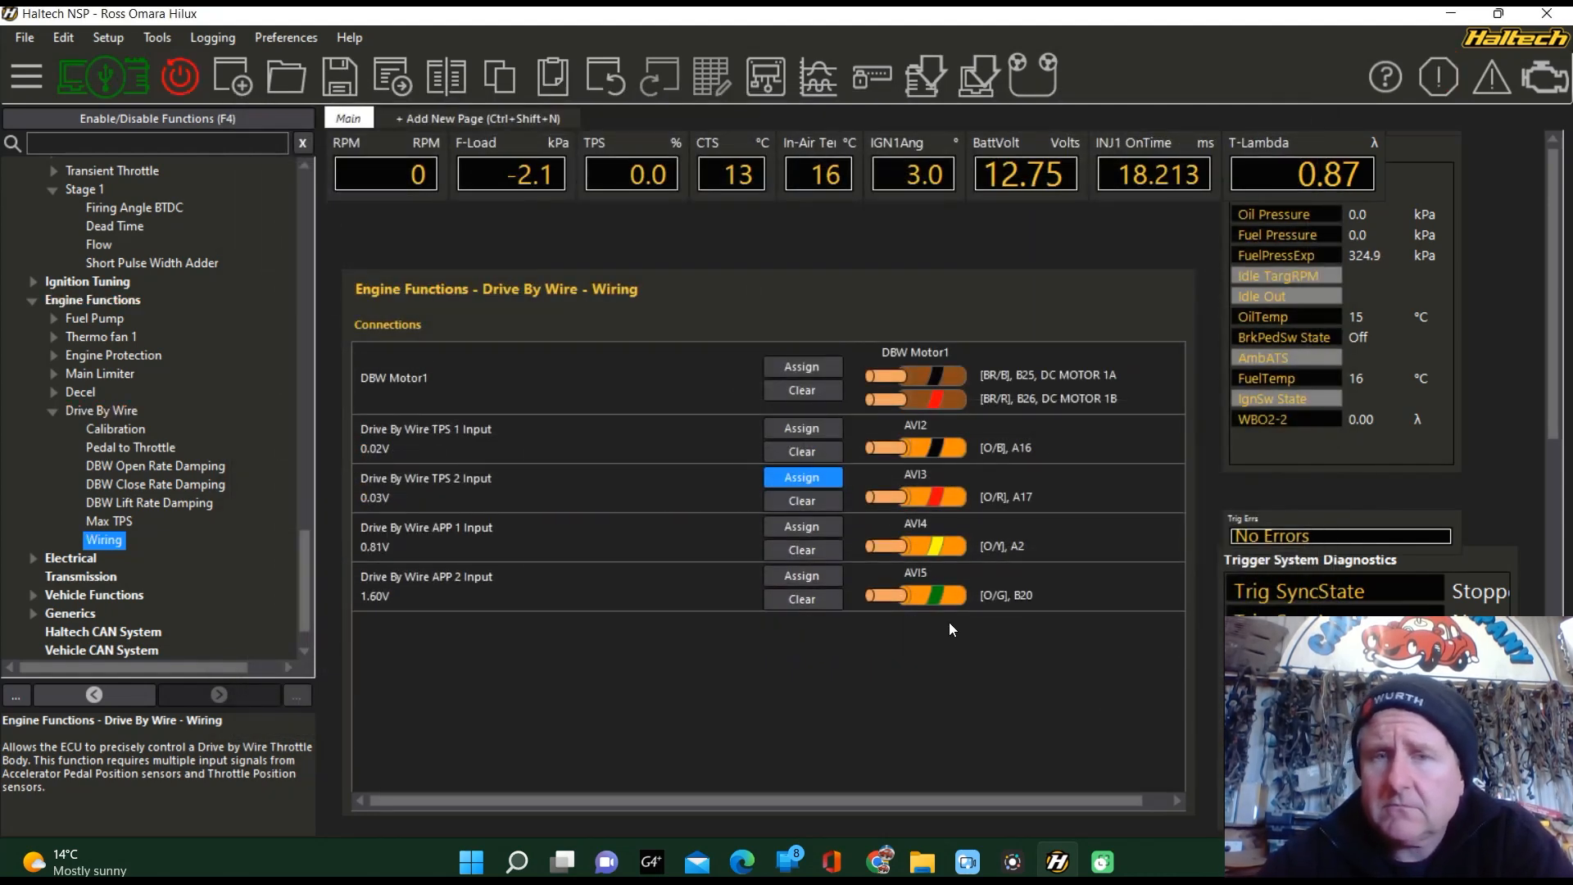
{"action": "mouse_move", "coordinate": [178, 77]}
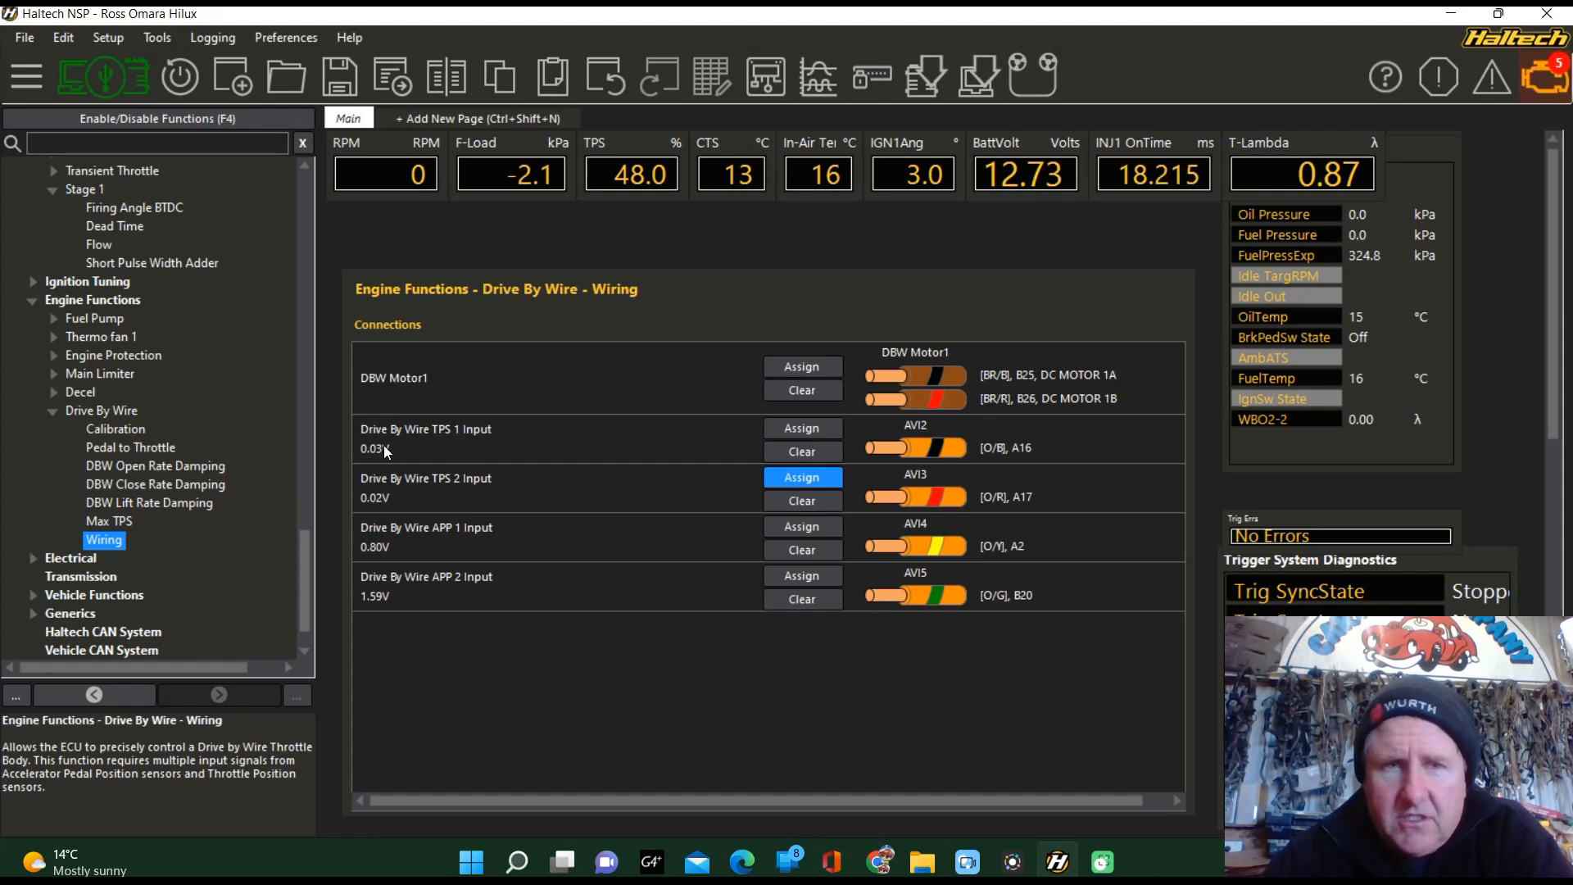
{"action": "mouse_move", "coordinate": [385, 498]}
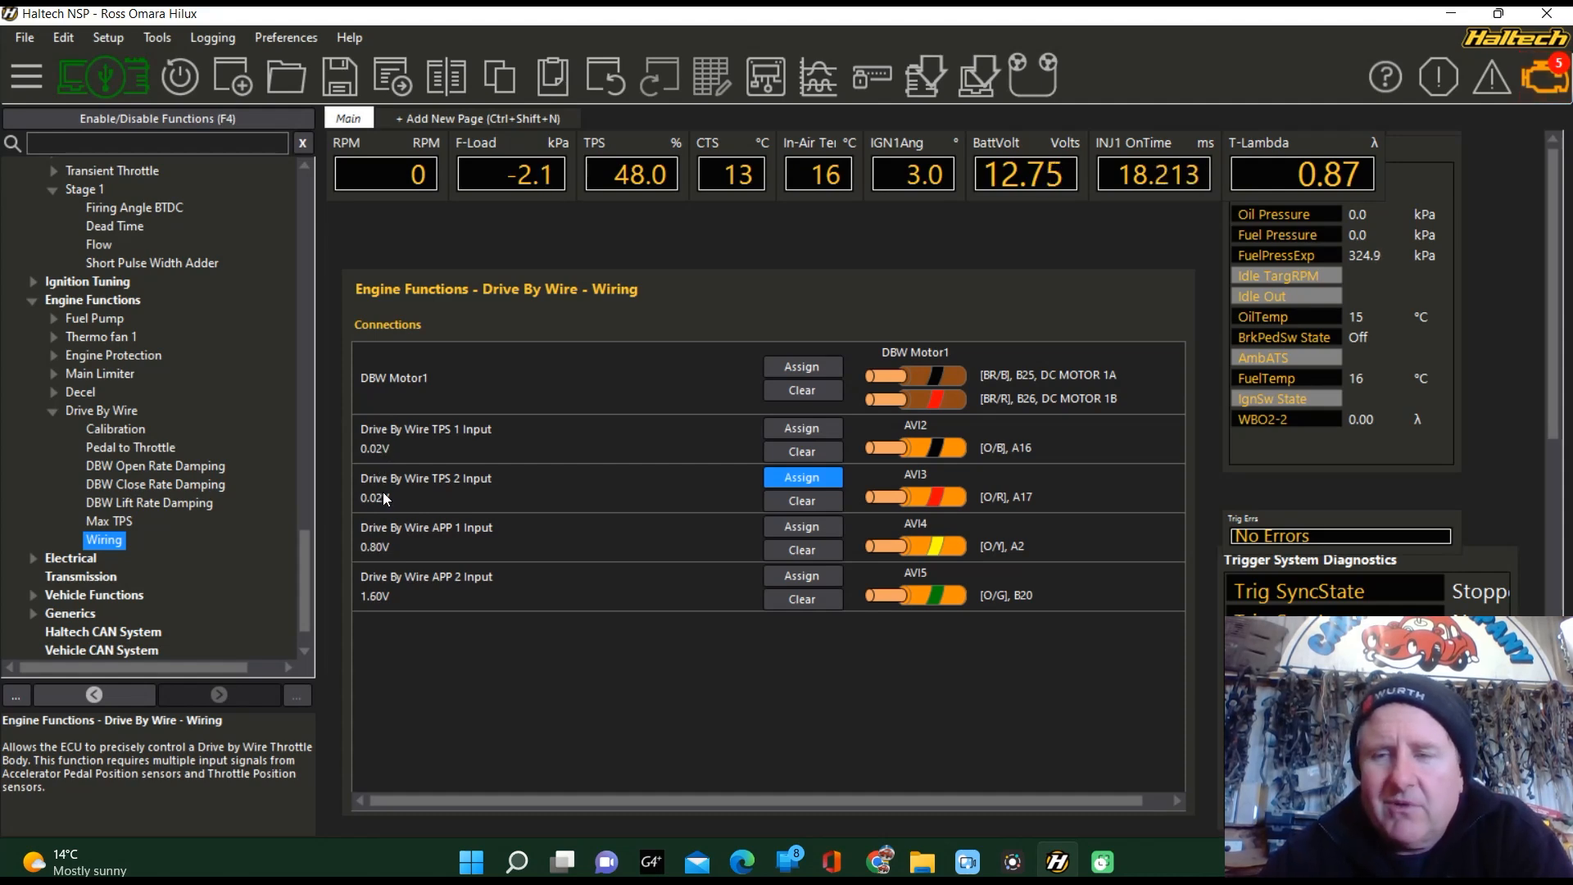
{"action": "mouse_move", "coordinate": [505, 575]}
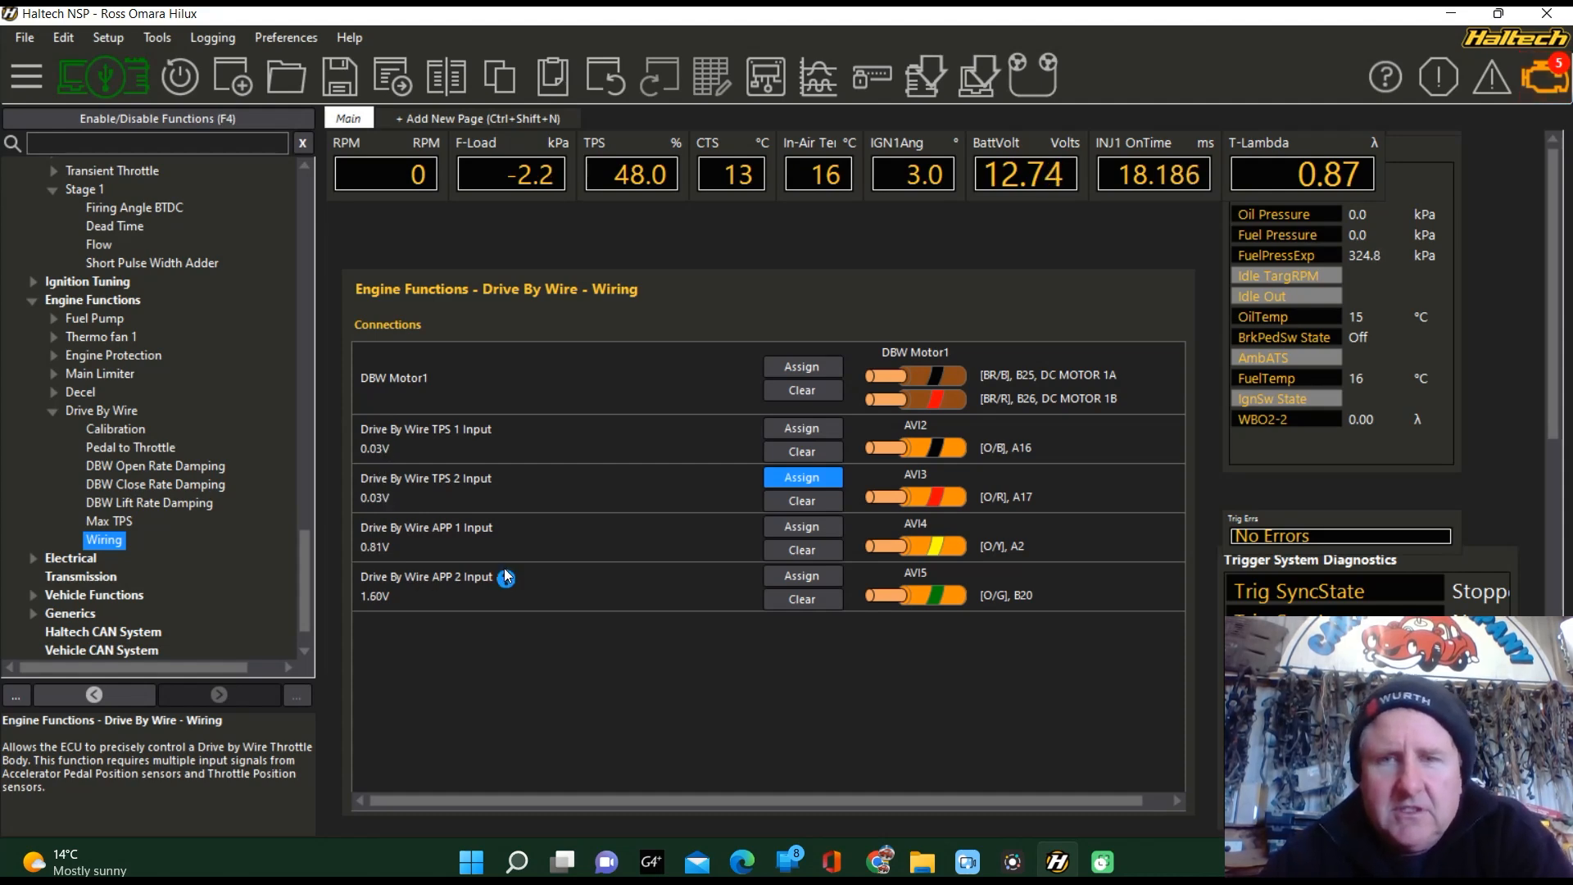
{"action": "mouse_move", "coordinate": [418, 582]}
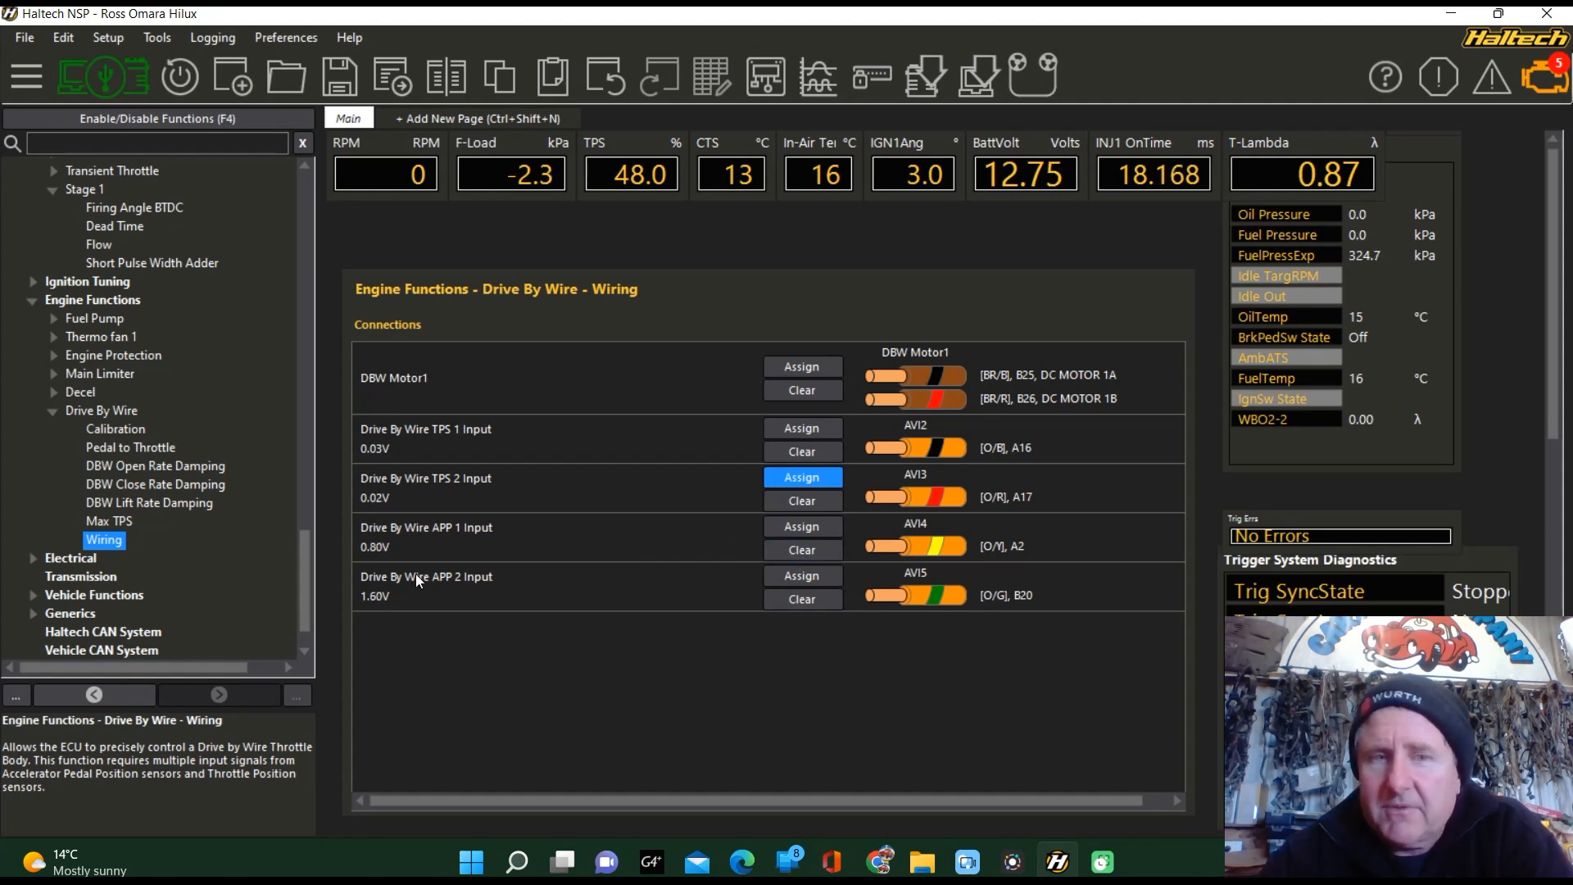
{"action": "mouse_move", "coordinate": [451, 549]}
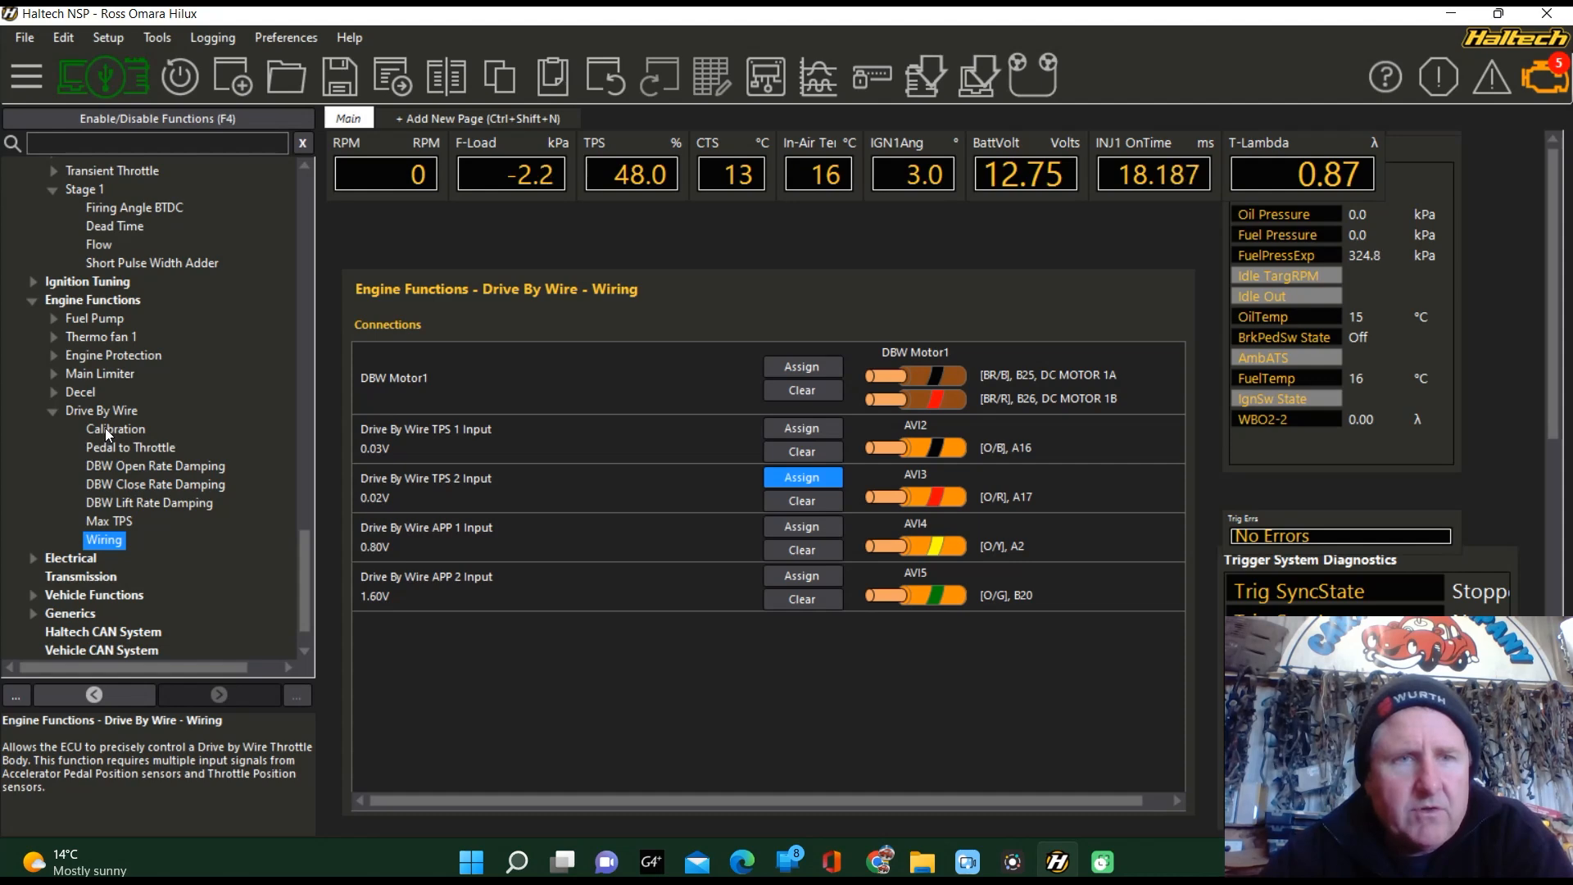
- Record the released and fully pressed pedal positions so the pedal reads Calibration Good
{"action": "left_click", "coordinate": [114, 427]}
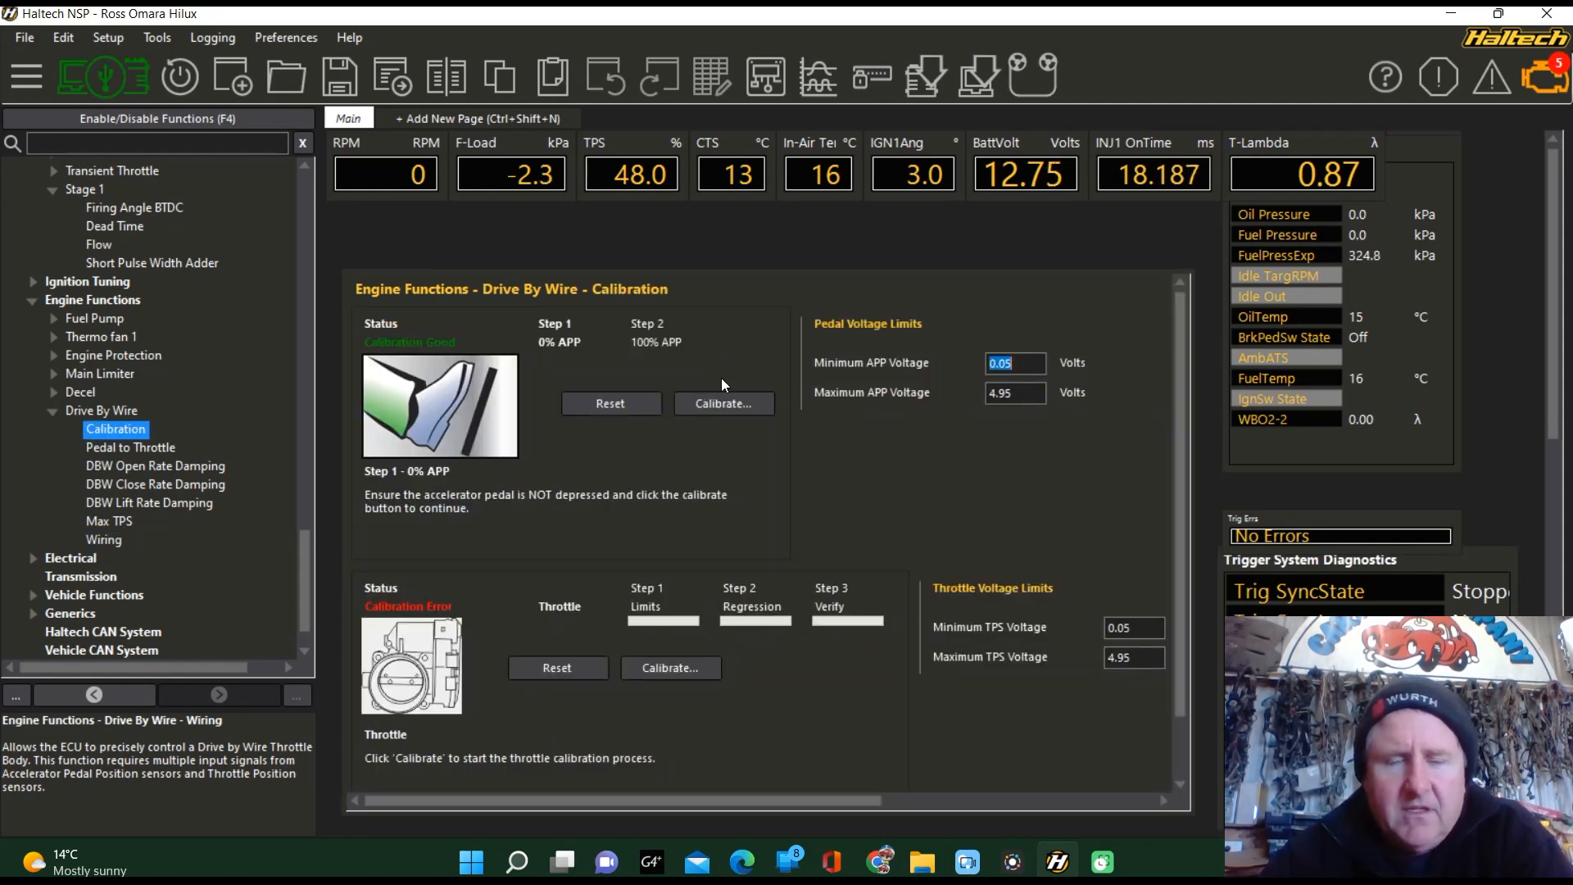
{"action": "mouse_move", "coordinate": [759, 433]}
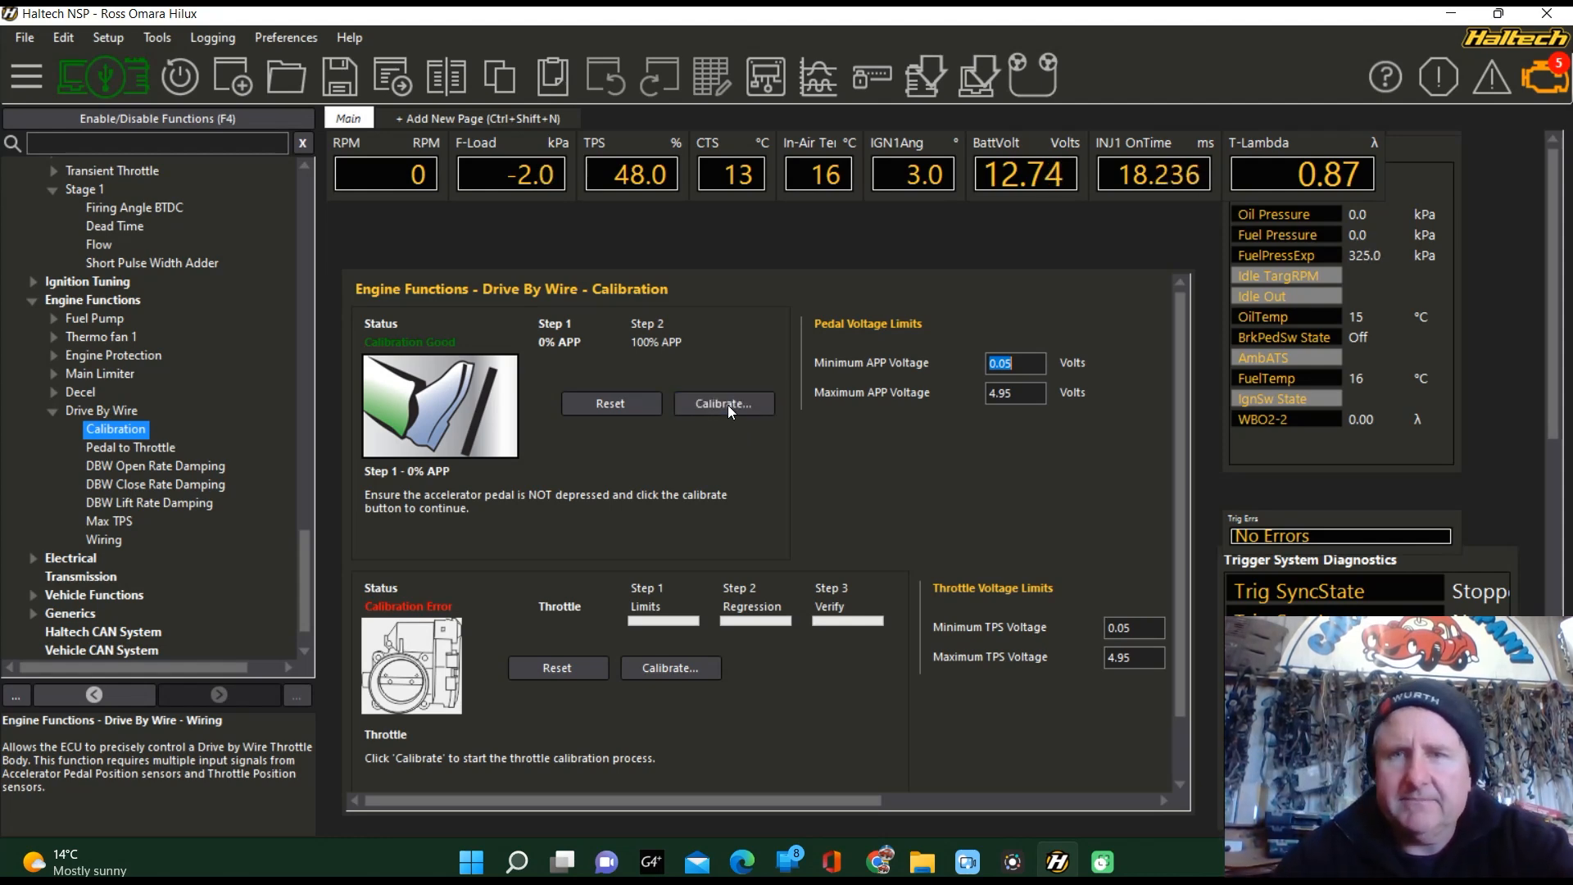
{"action": "left_click", "coordinate": [723, 403]}
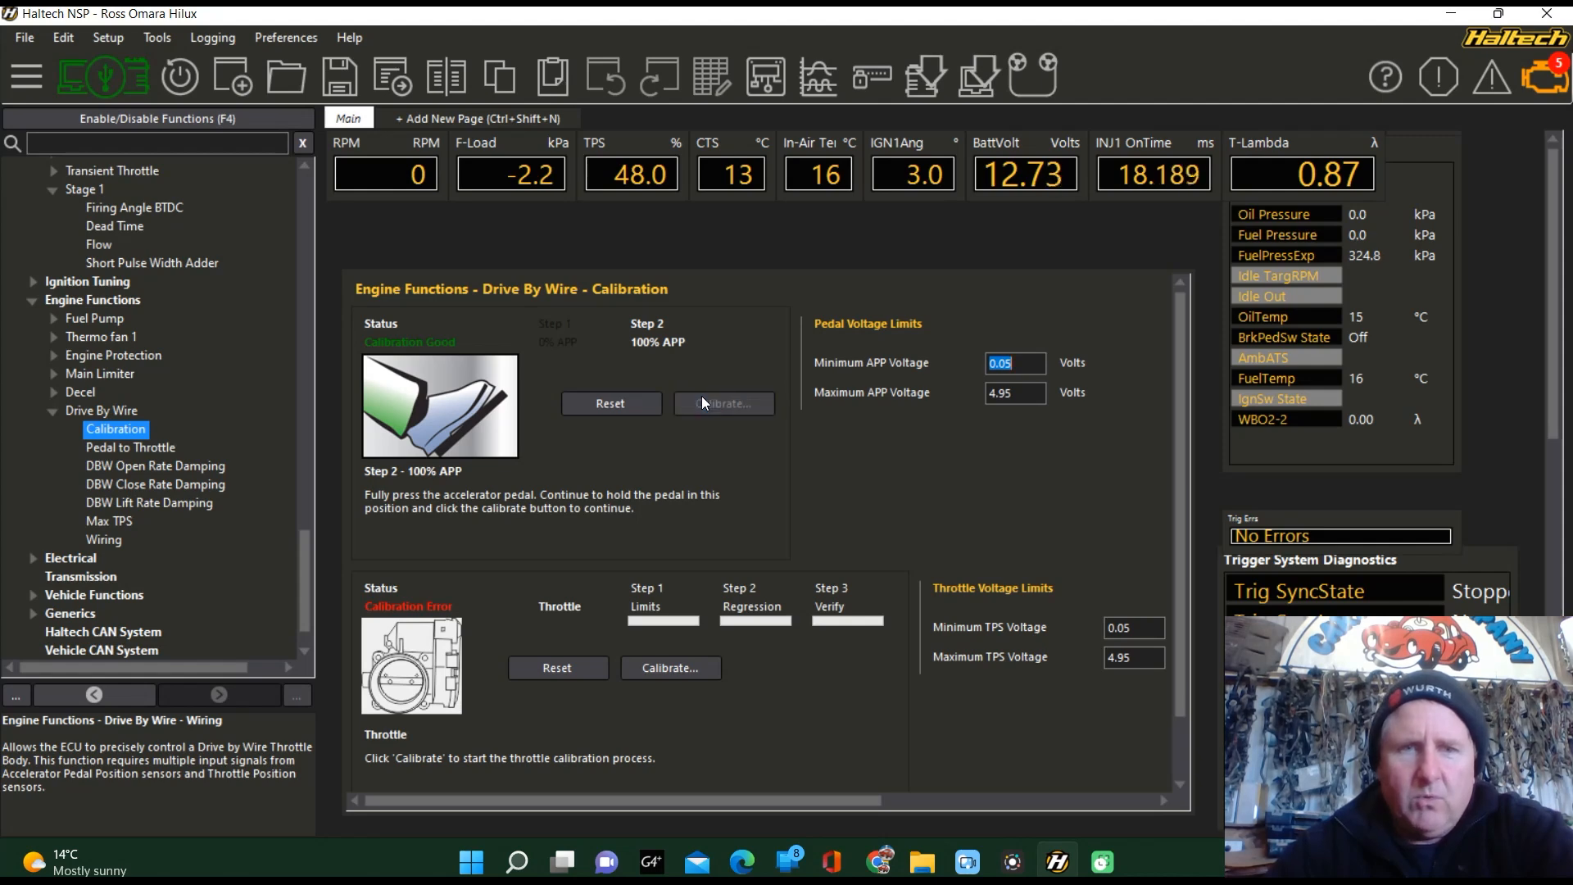
{"action": "left_click", "coordinate": [723, 404]}
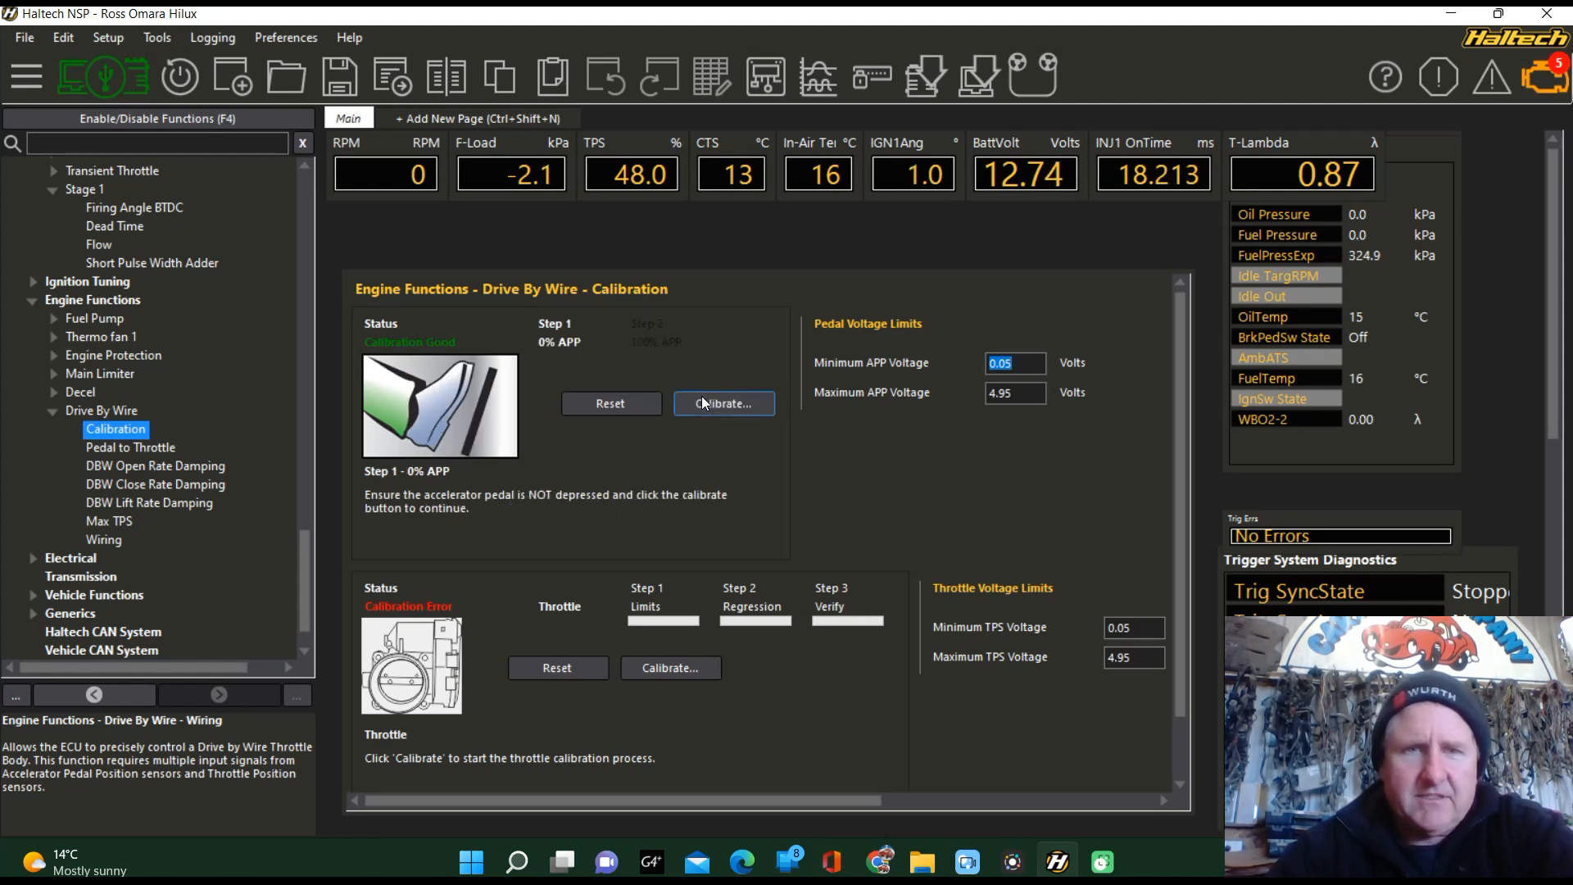
{"action": "mouse_move", "coordinate": [633, 427]}
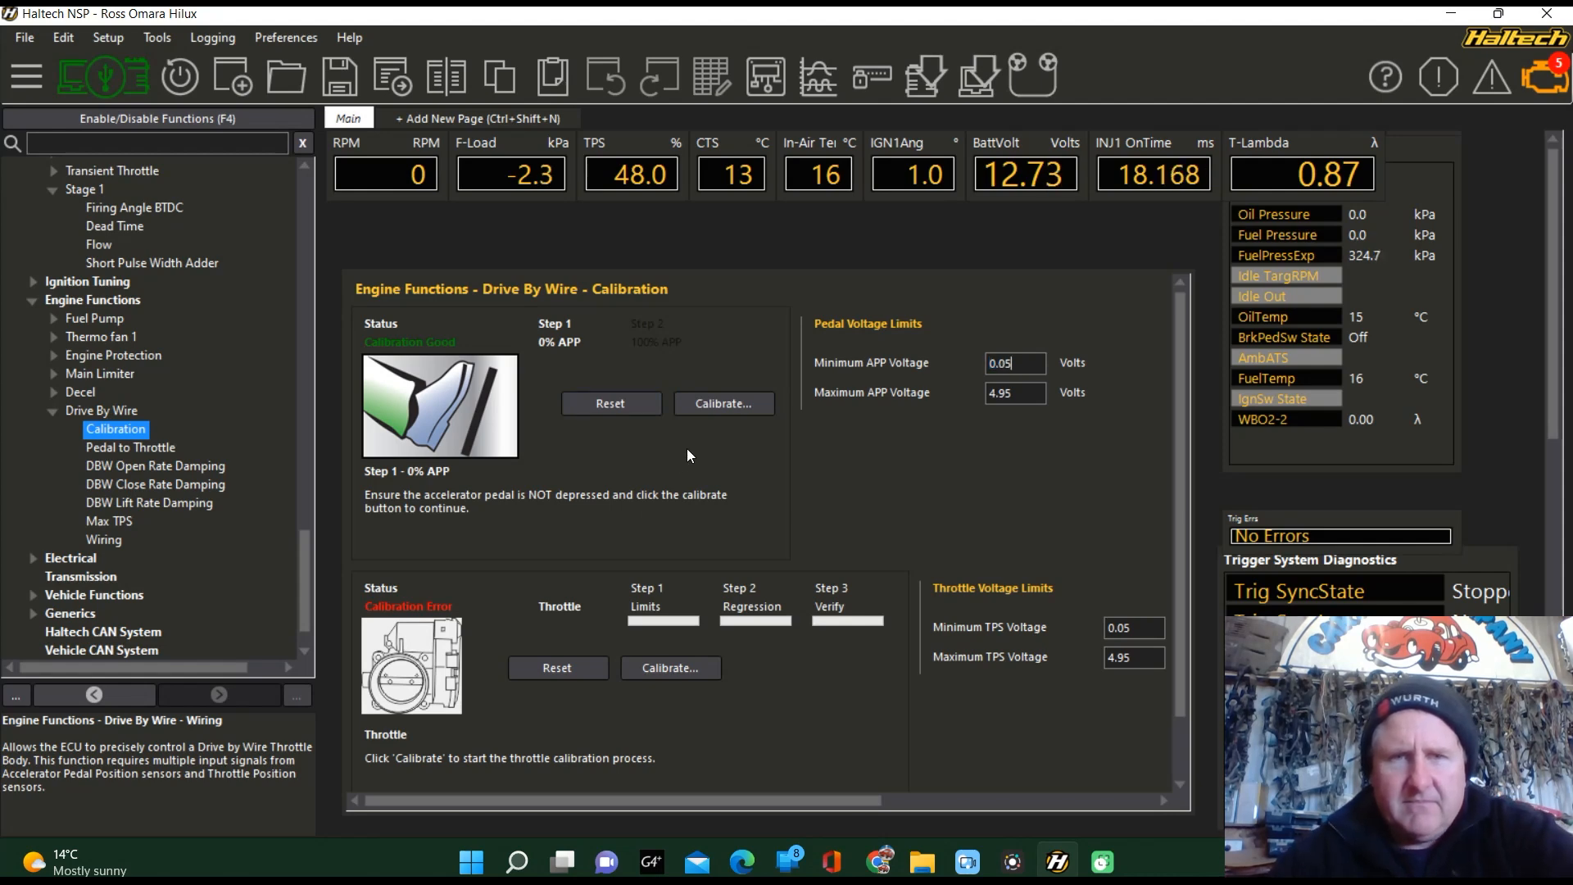
{"action": "mouse_move", "coordinate": [647, 431]}
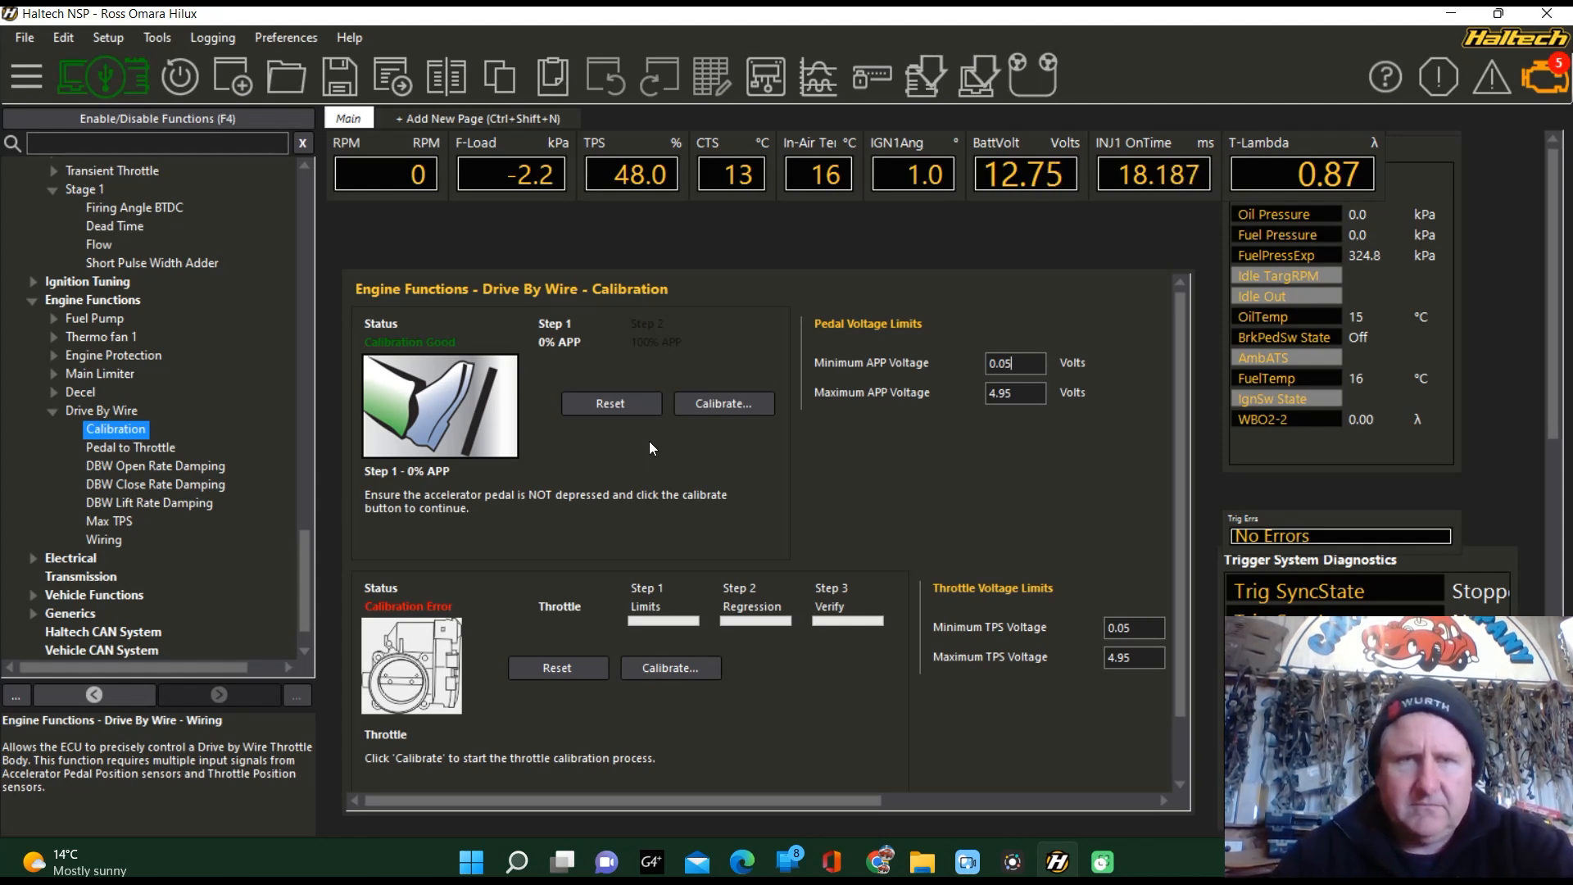
{"action": "mouse_move", "coordinate": [624, 454]}
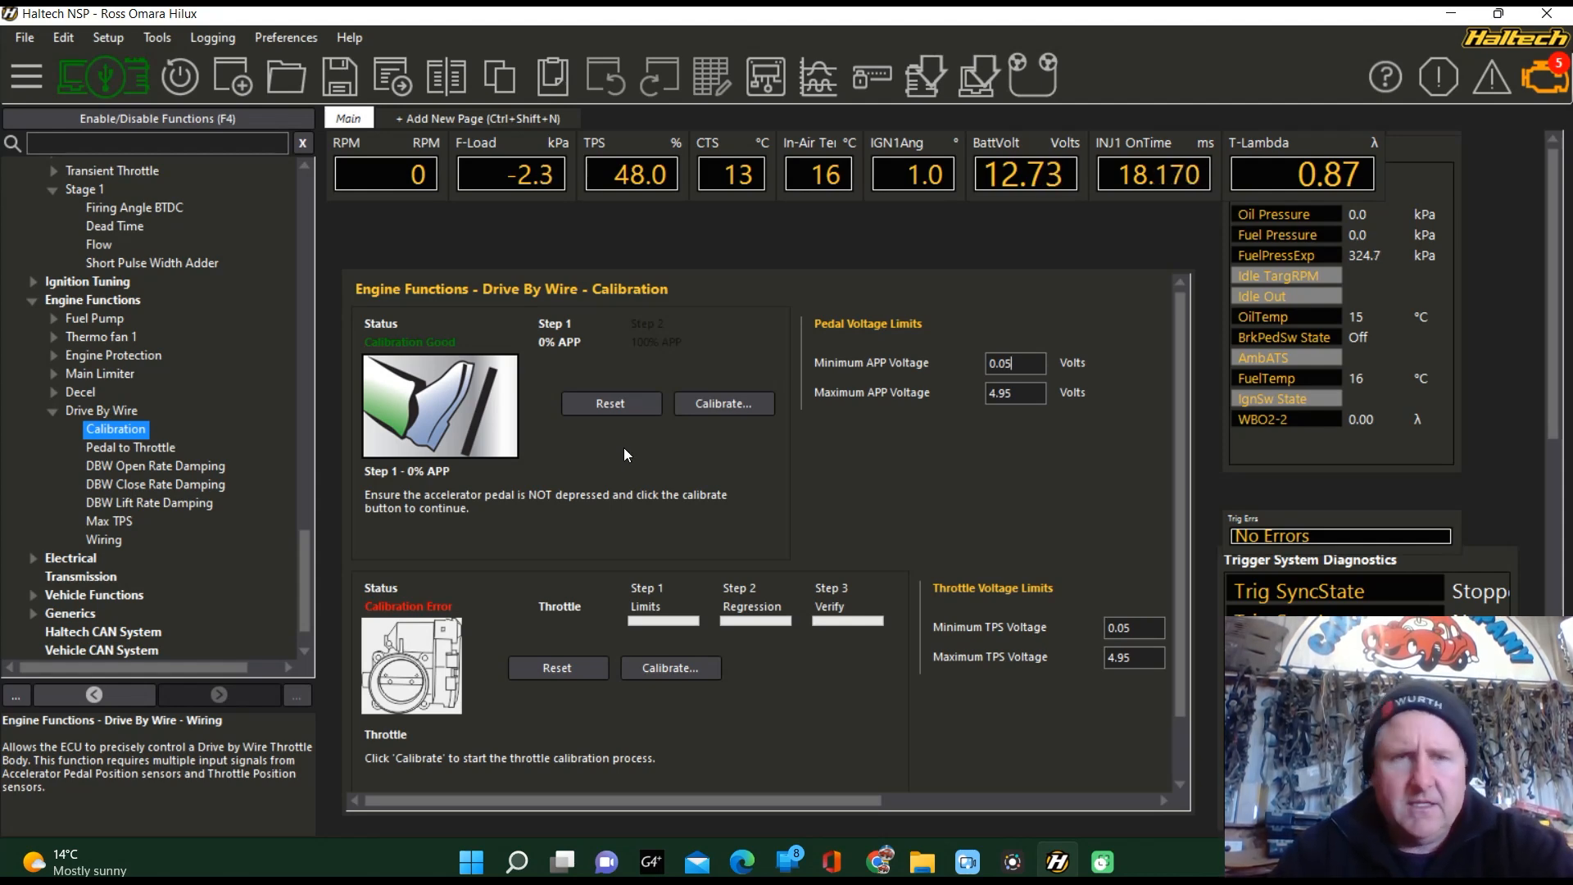
{"action": "mouse_move", "coordinate": [1150, 379]}
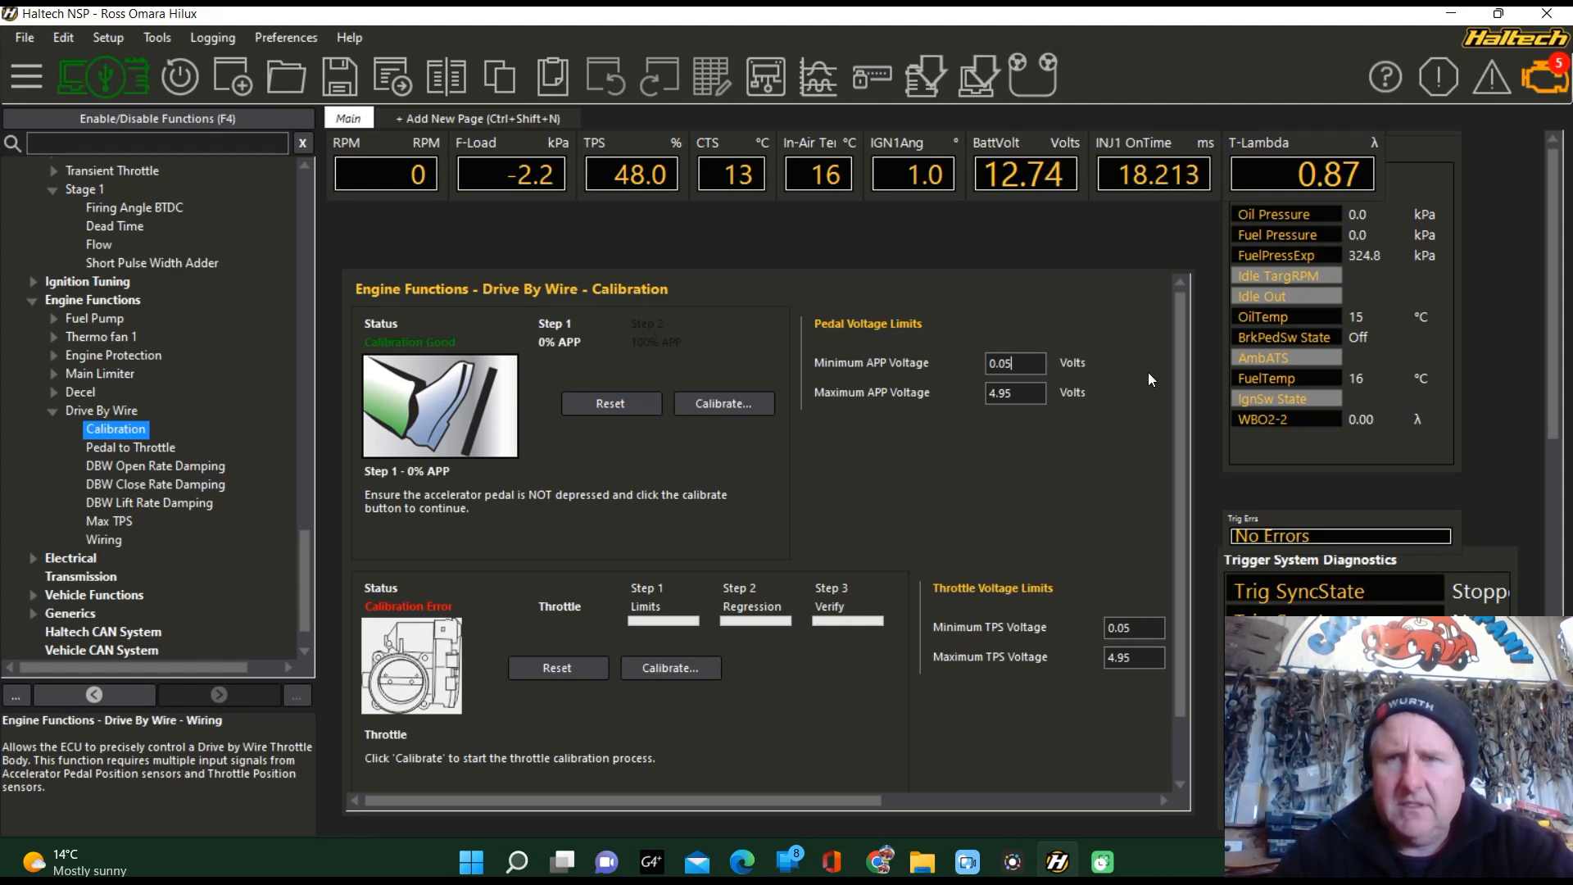
{"action": "mouse_move", "coordinate": [914, 603]}
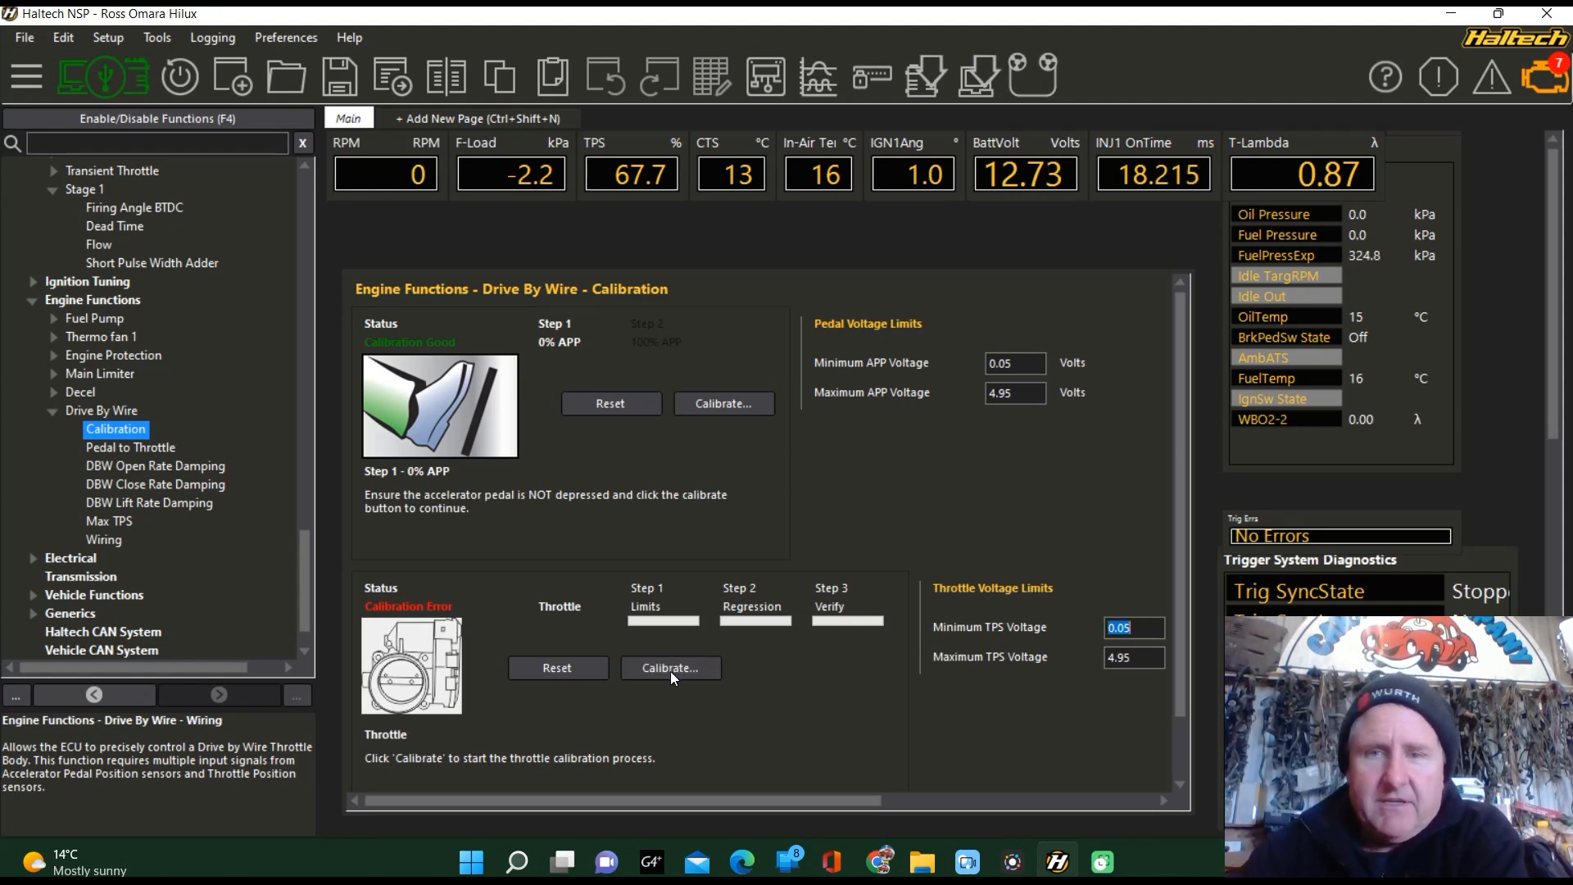
- Start the throttle body calibration through its Limits, Regression and Verify steps
{"action": "left_click", "coordinate": [671, 669]}
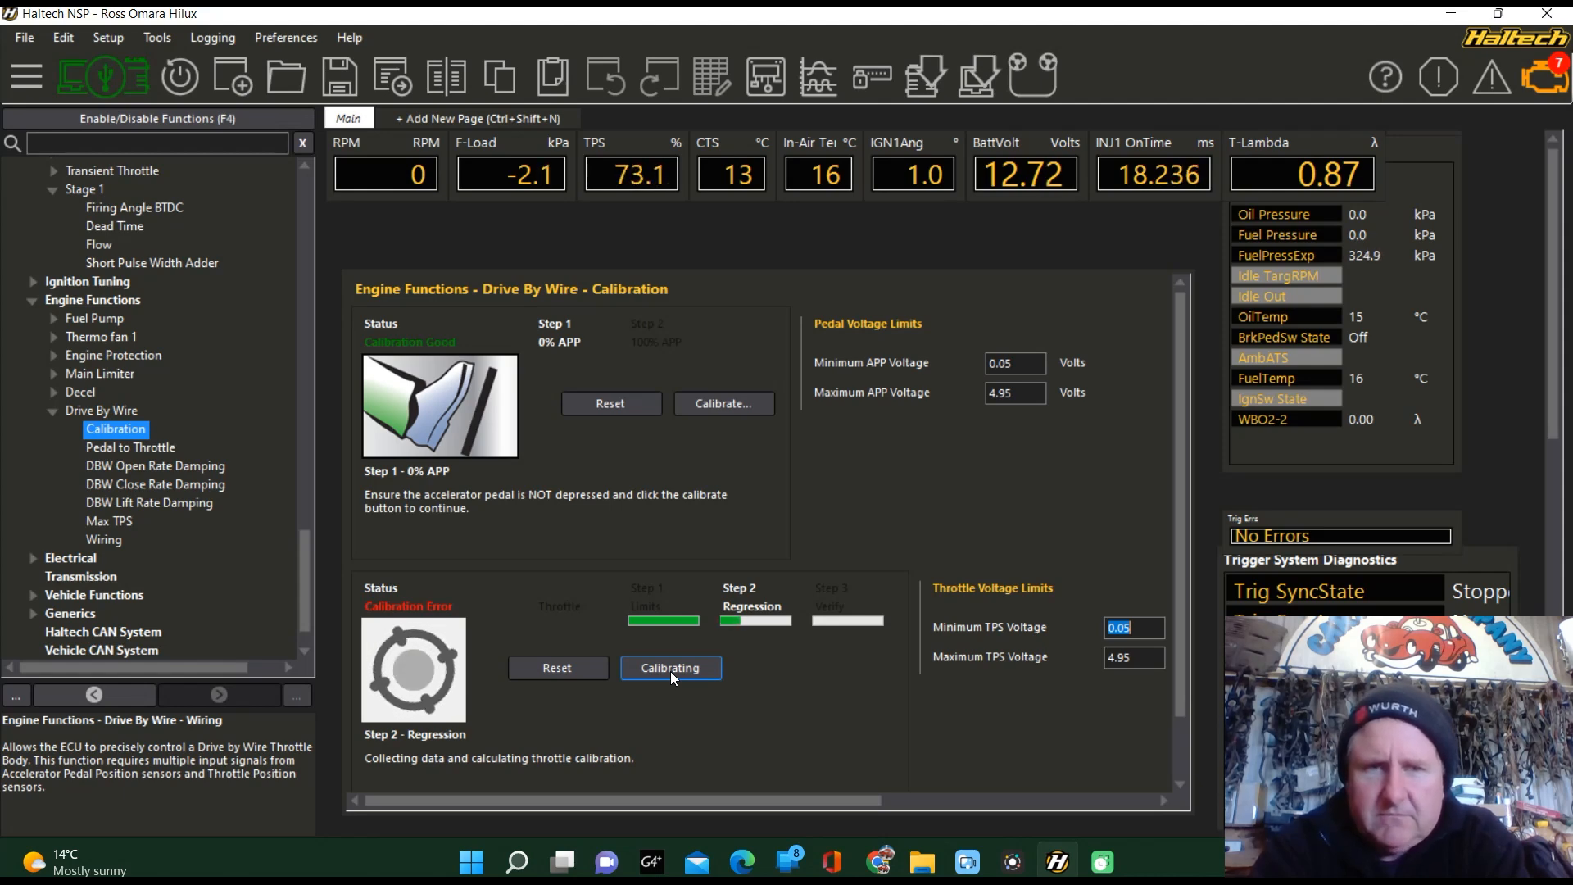
{"action": "mouse_move", "coordinate": [524, 607]}
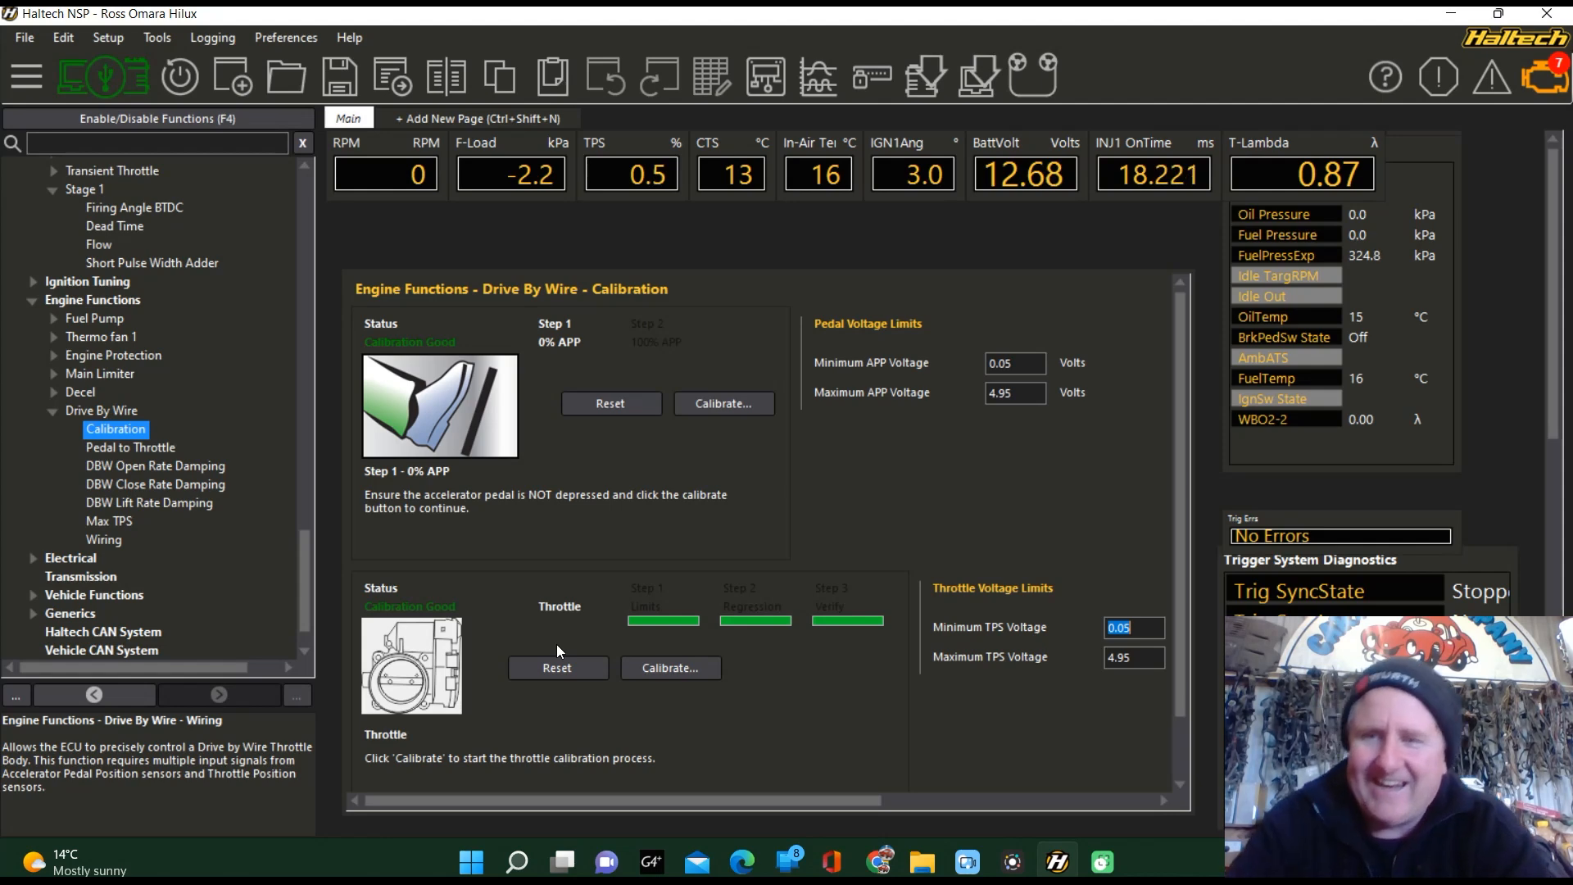
{"action": "mouse_move", "coordinate": [460, 585]}
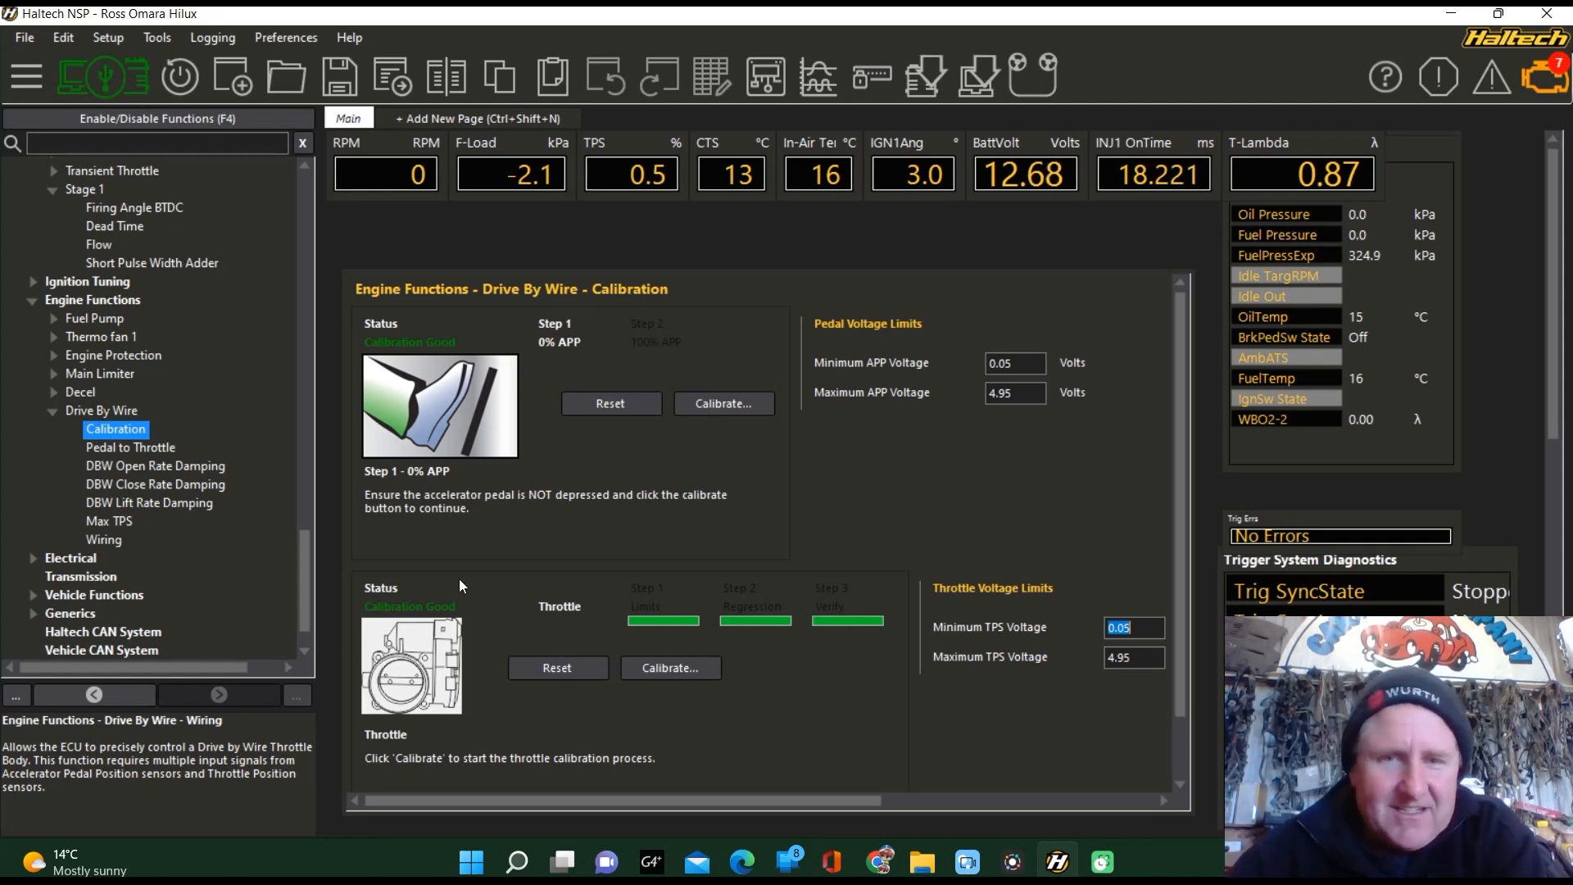
{"action": "mouse_move", "coordinate": [511, 785]}
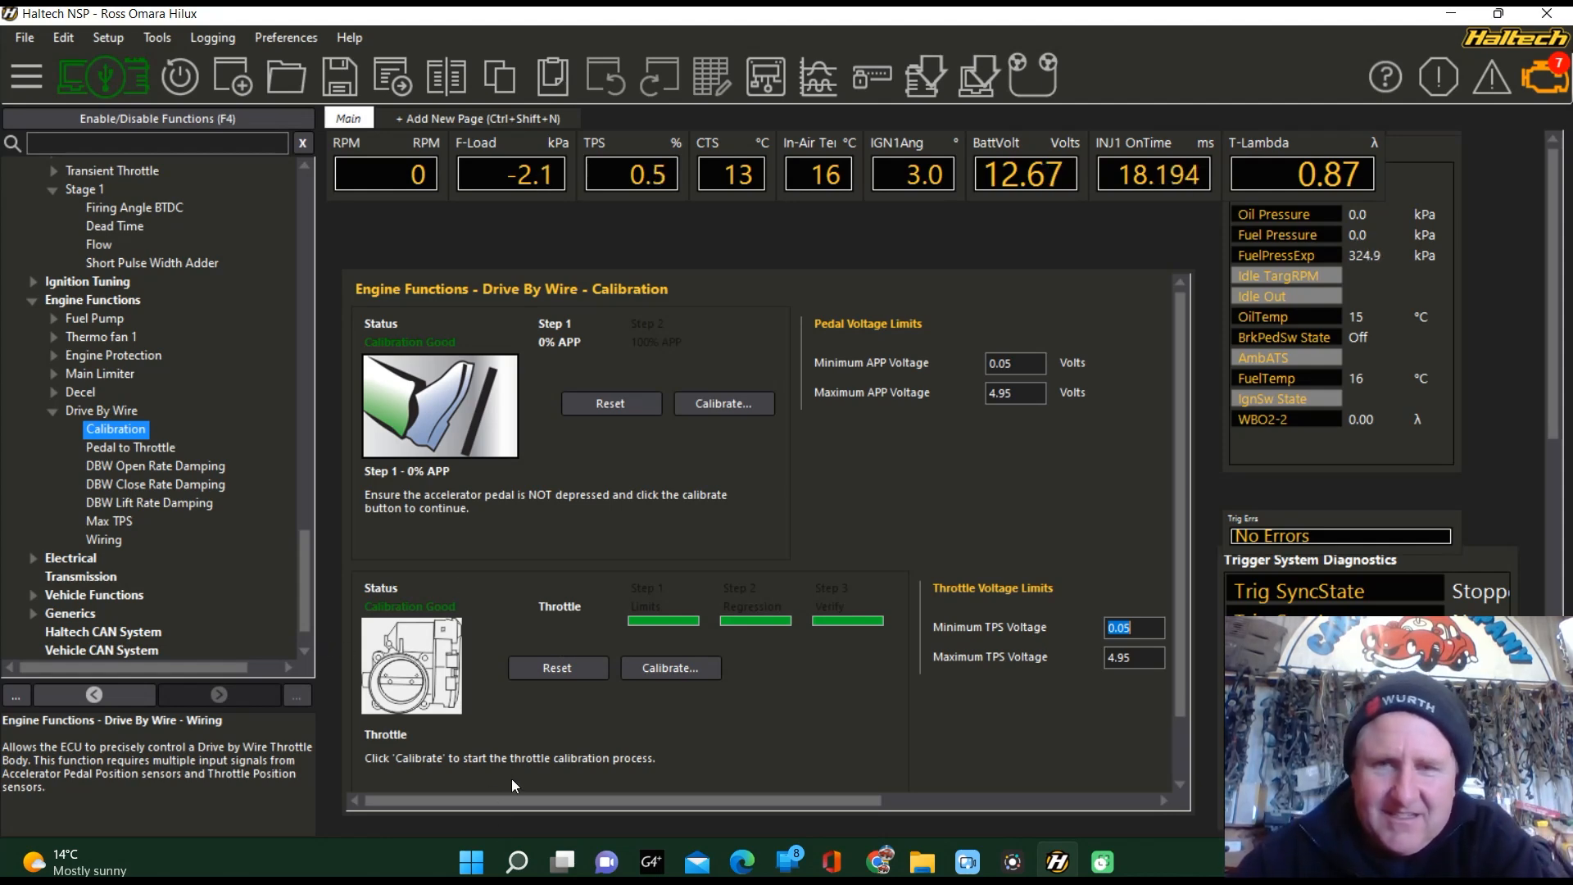
{"action": "mouse_move", "coordinate": [816, 752]}
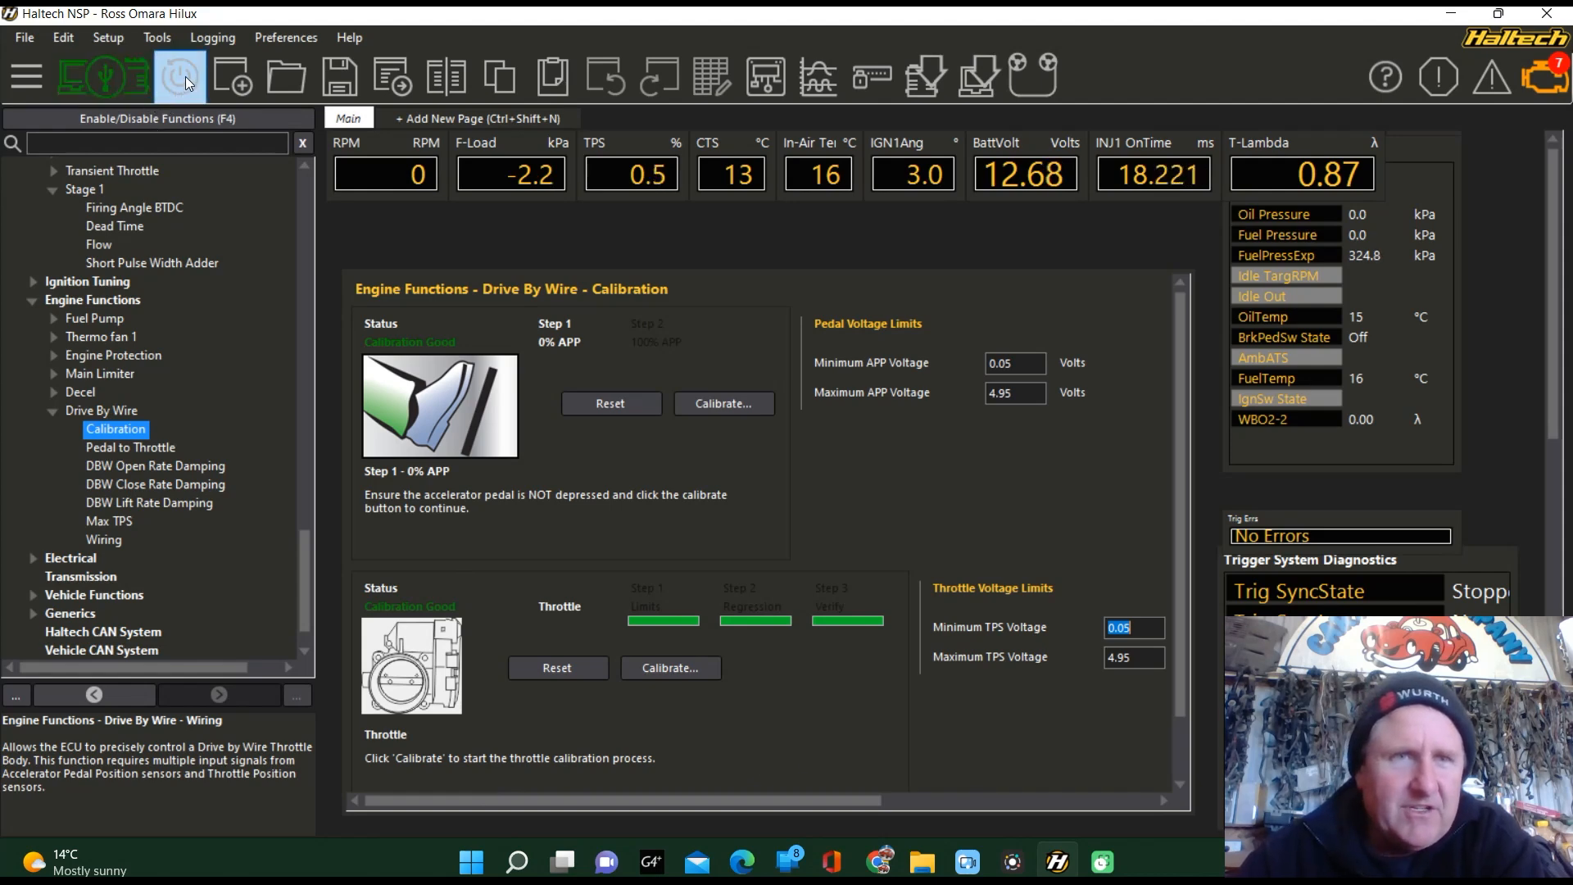
{"action": "mouse_move", "coordinate": [184, 77]}
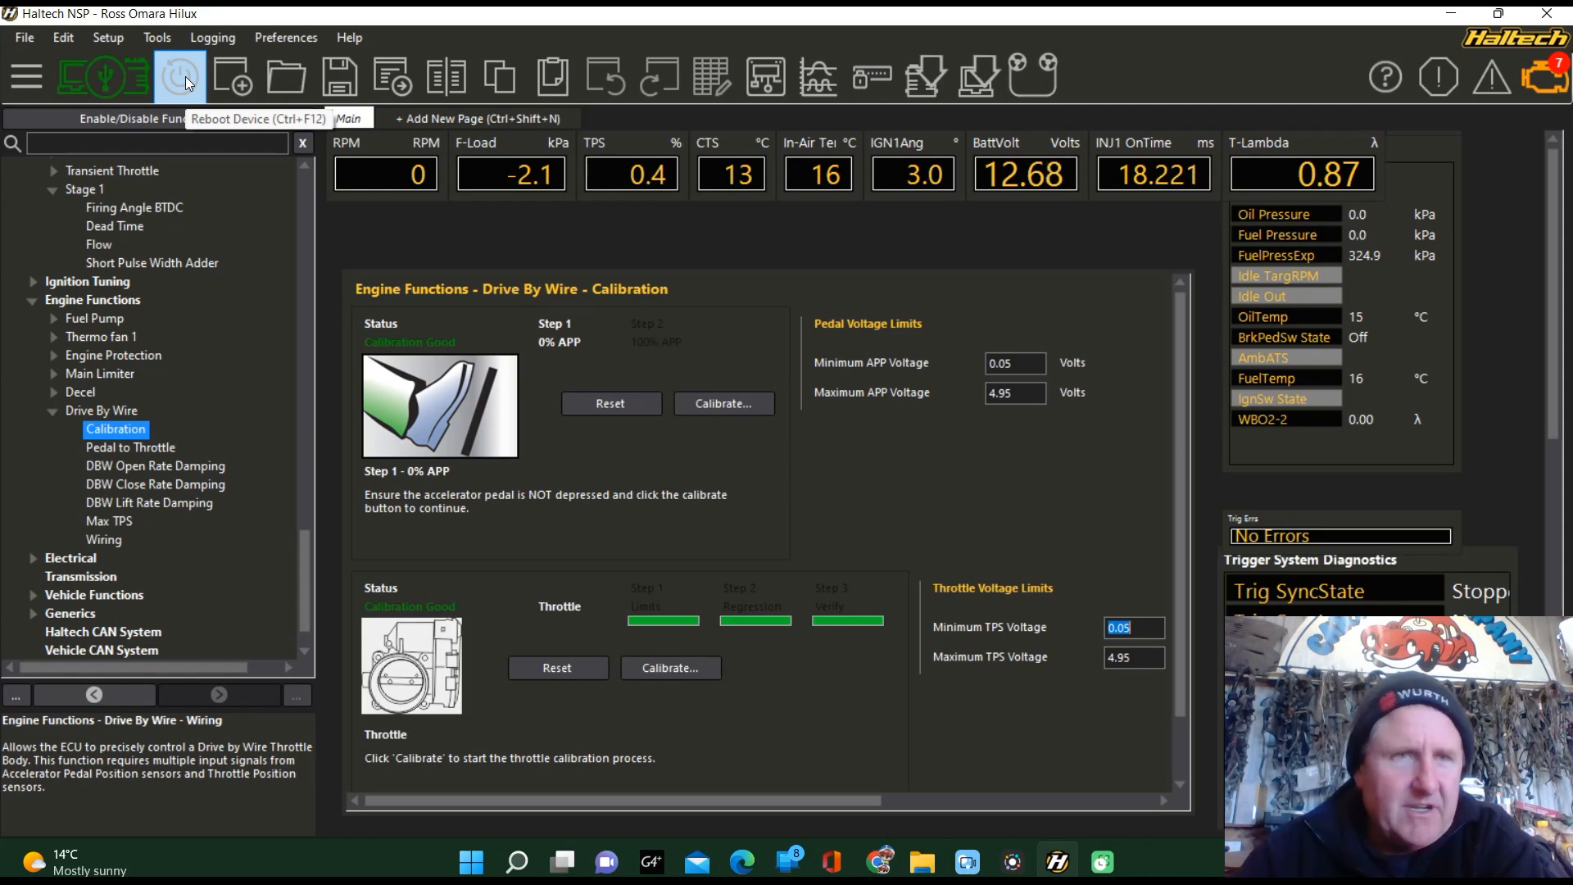
- Reboot the ECU so the pedal and throttle calibrations take effect
{"action": "left_click", "coordinate": [23, 38]}
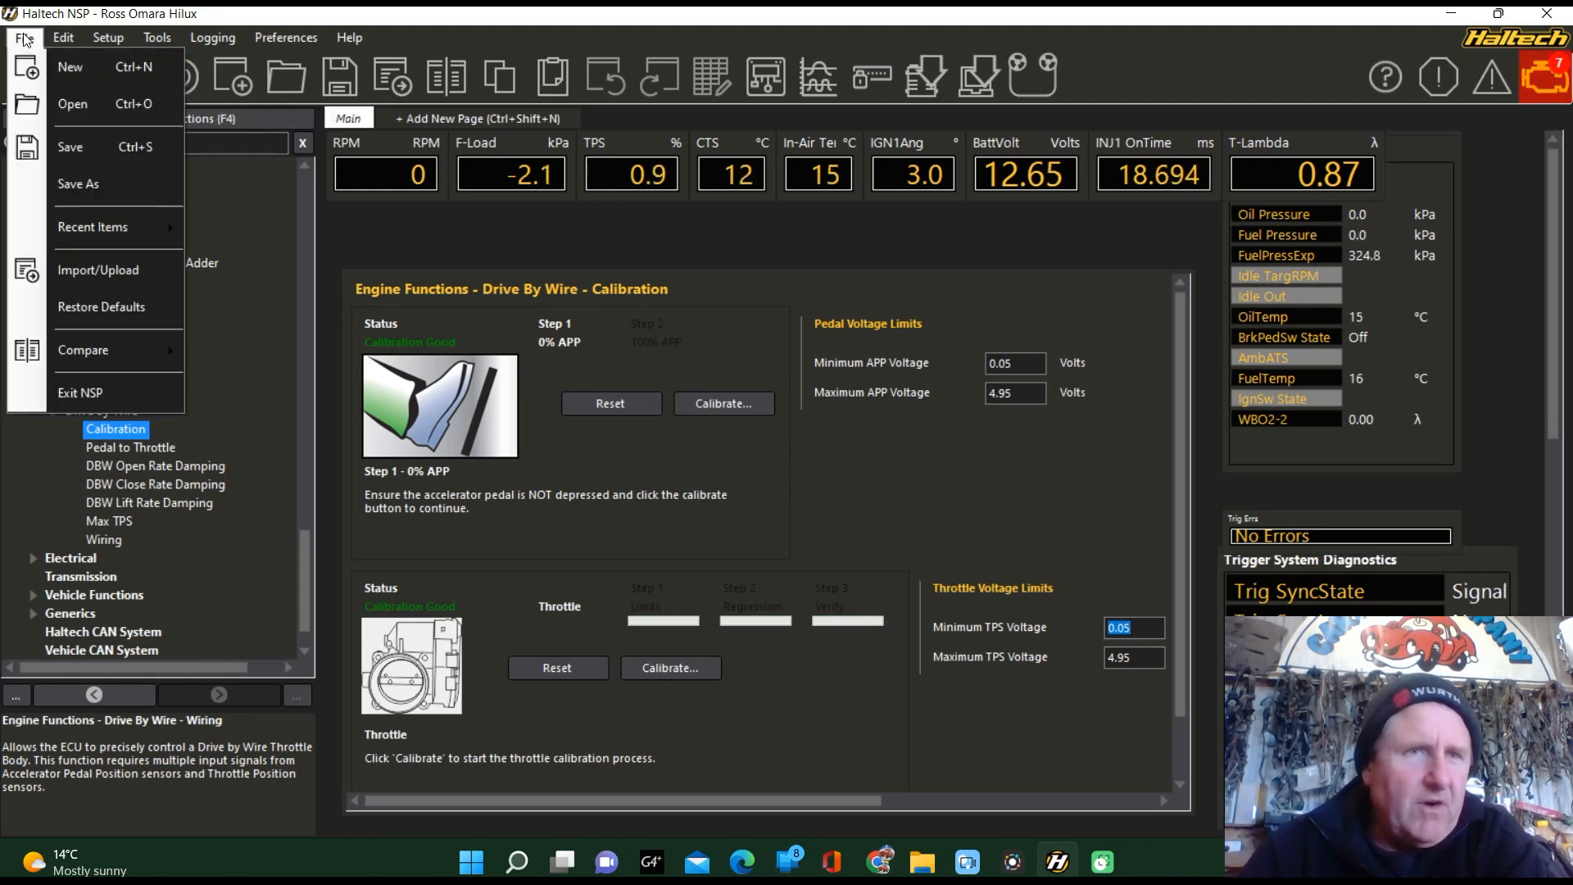
- Save the map as a new file named '03Throttle working' in the customer's maps folder
{"action": "left_click", "coordinate": [77, 184]}
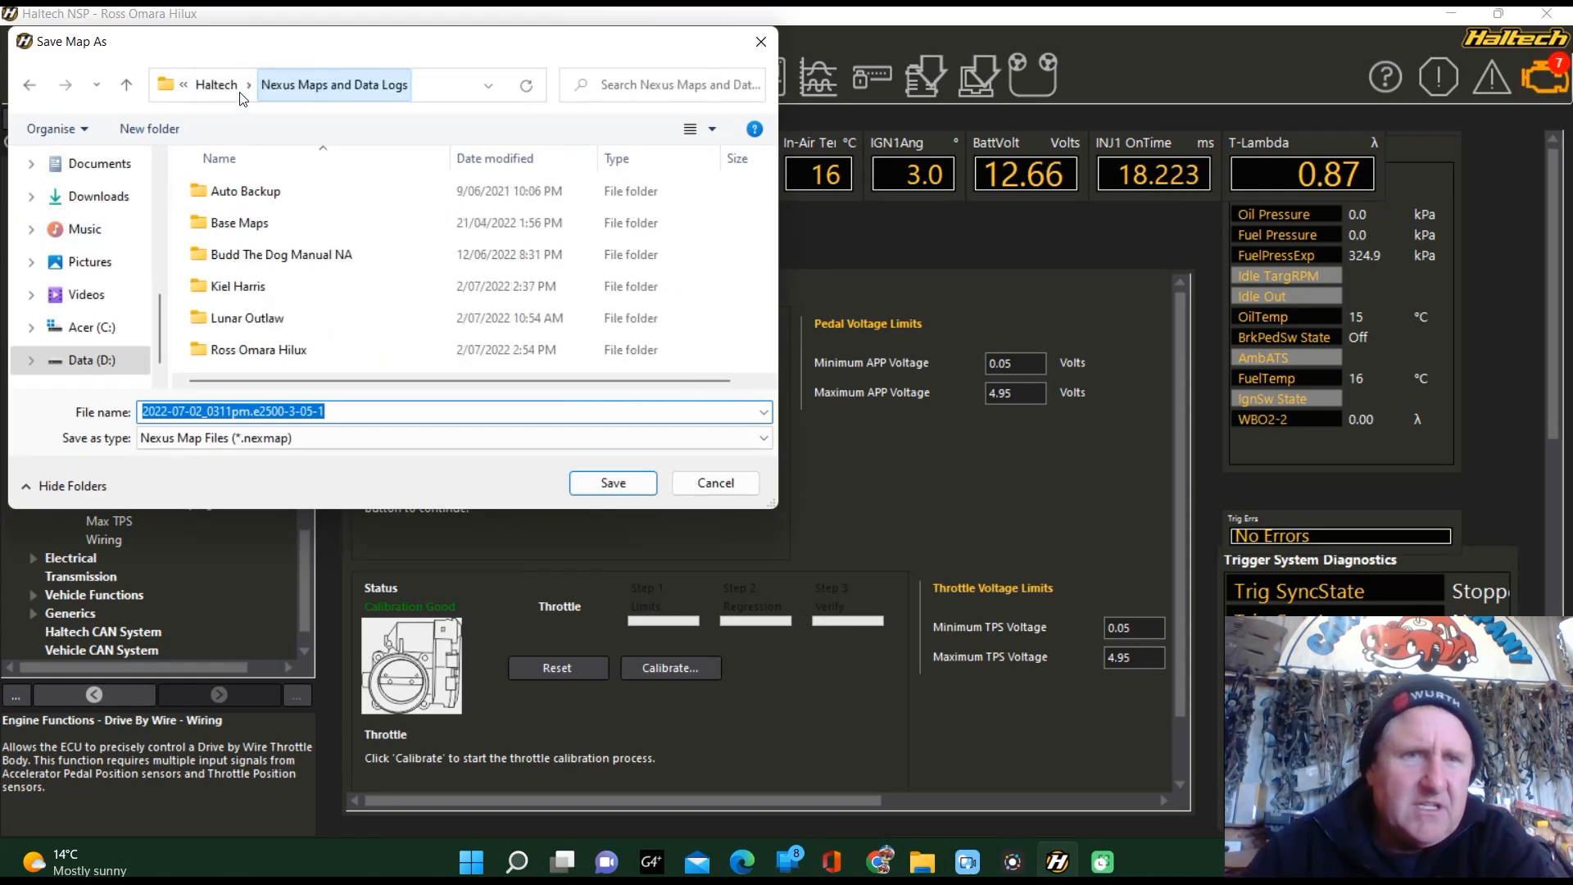
{"action": "double_click", "coordinate": [237, 286]}
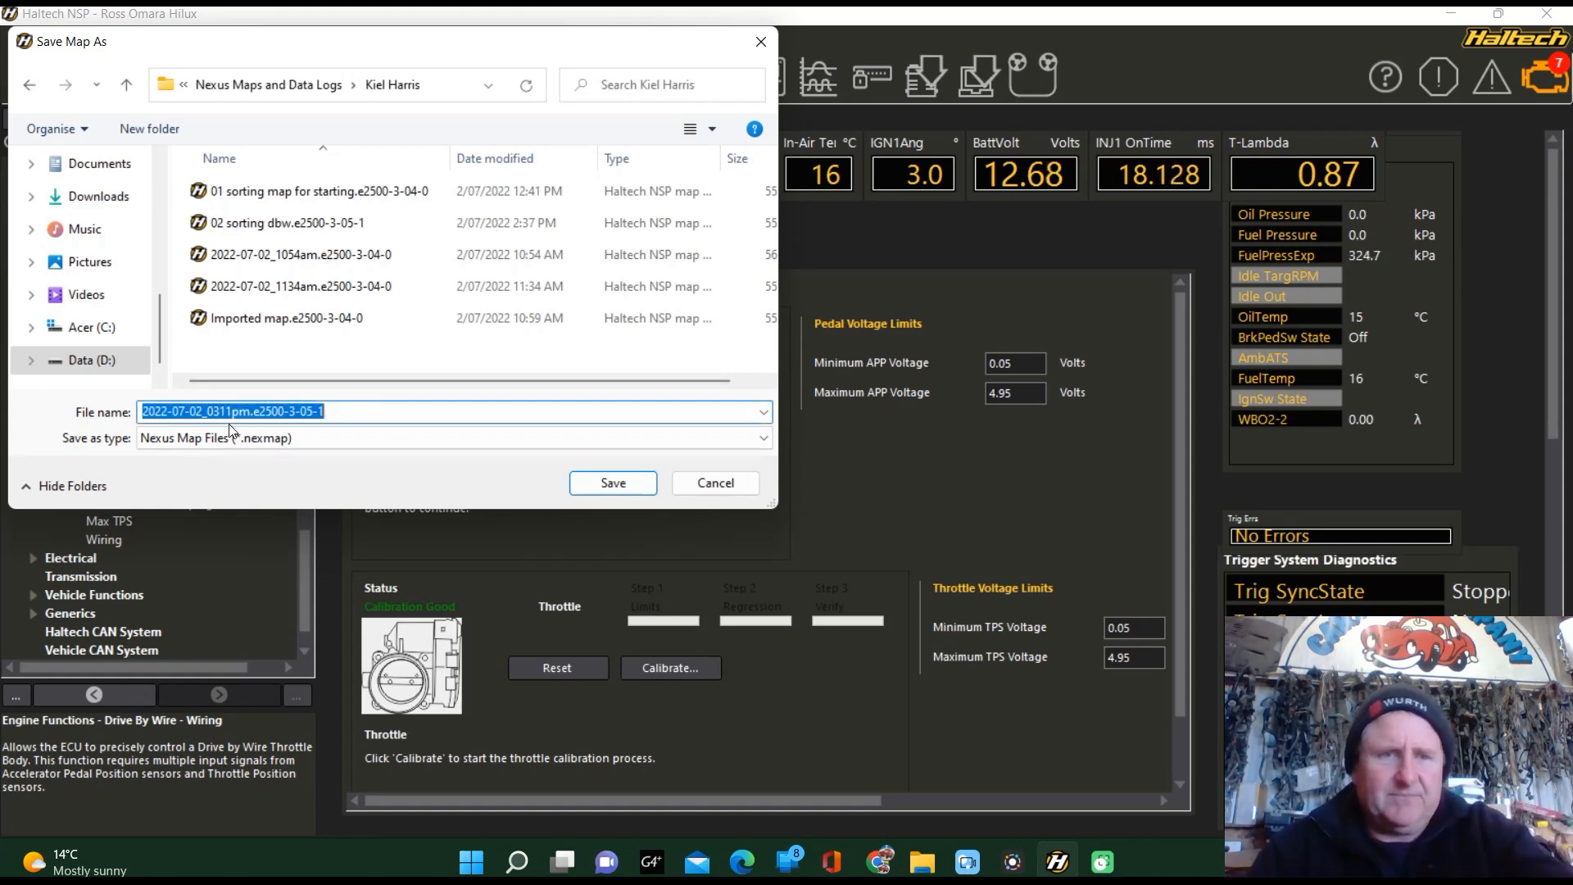
{"action": "type", "text": "T"}
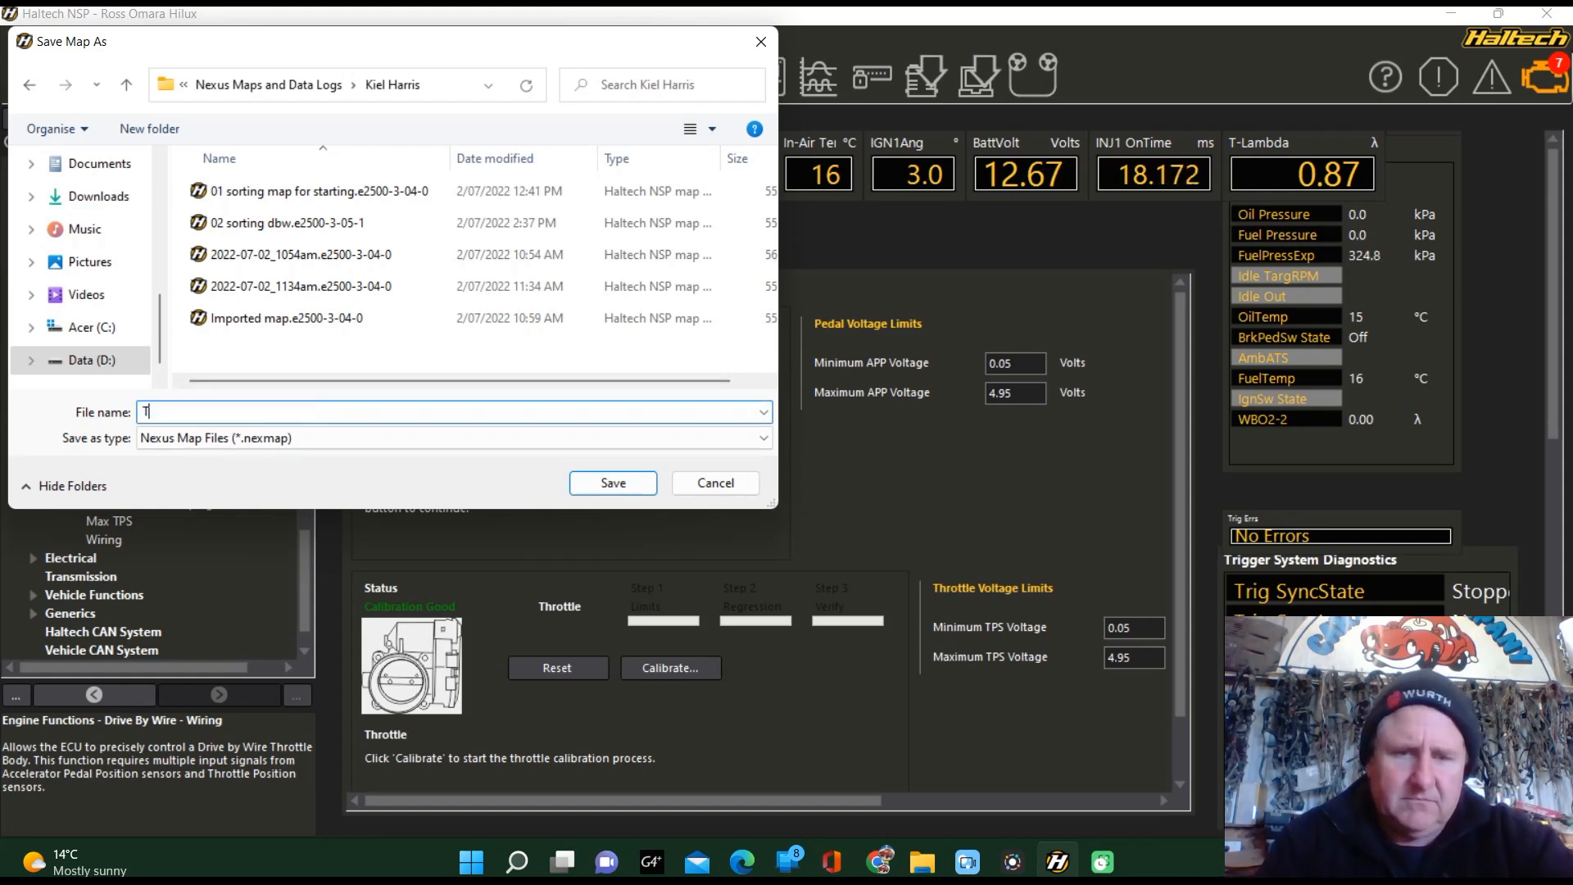
{"action": "type", "text": "hrottle"}
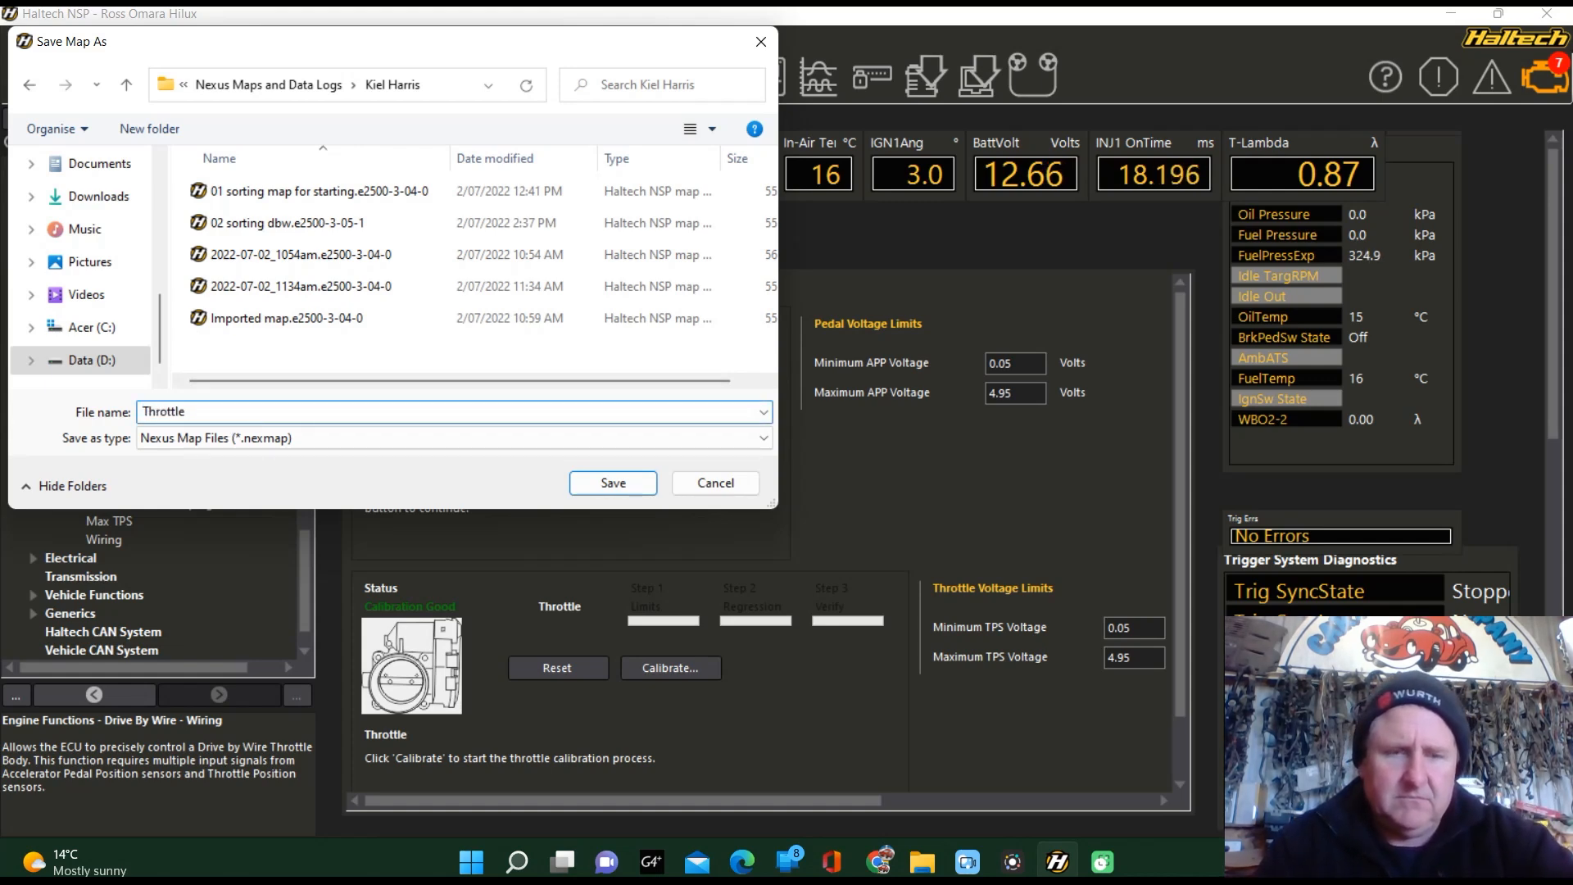
{"action": "type", "text": "worki"}
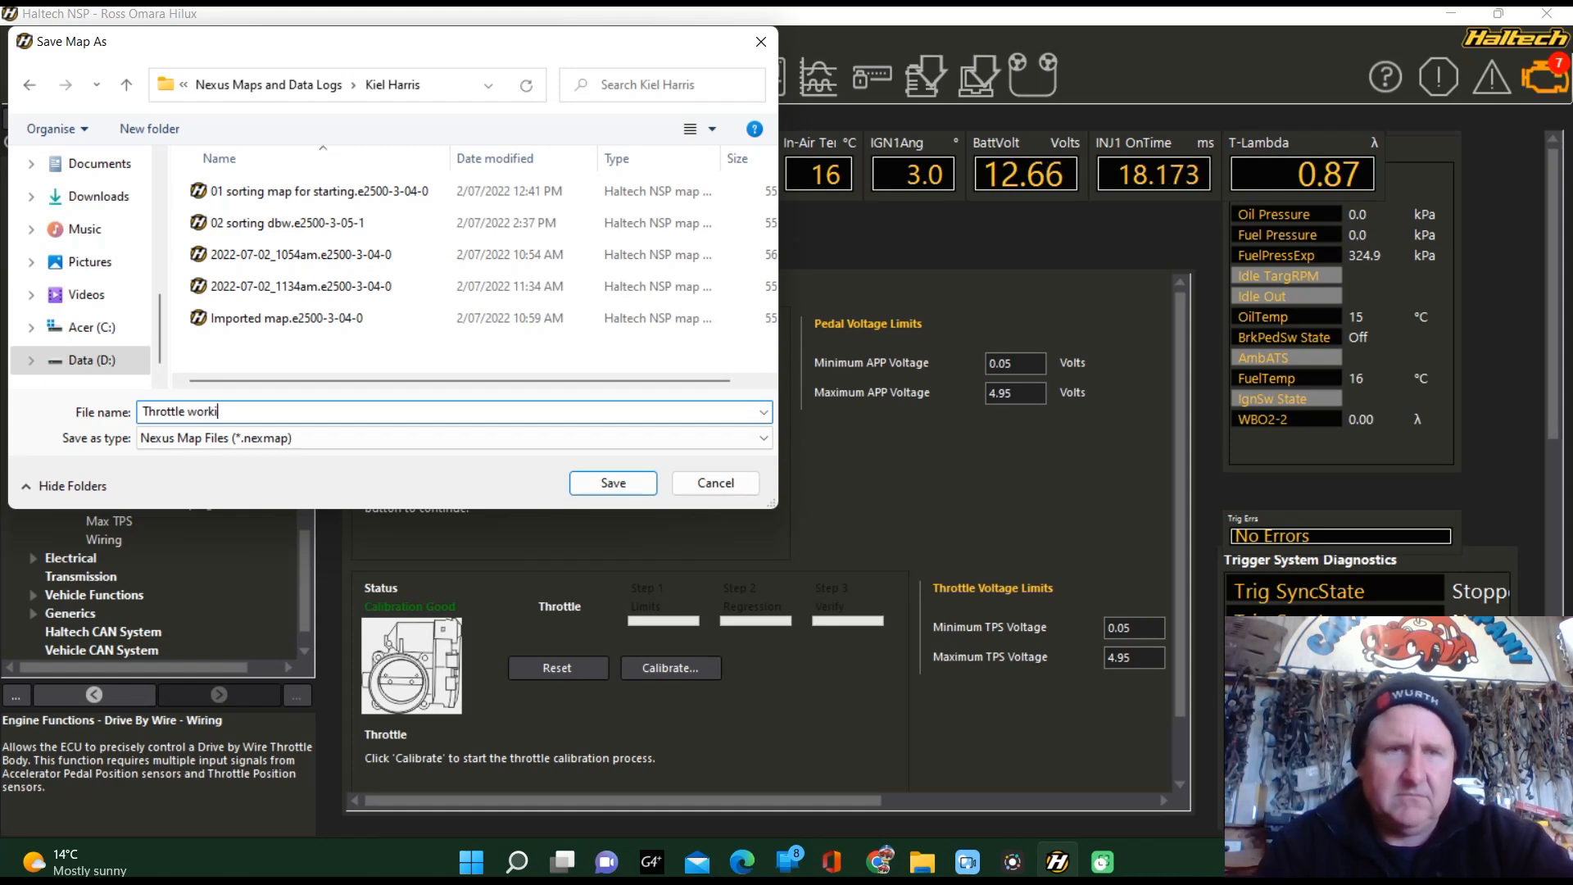
{"action": "type", "text": "ng"}
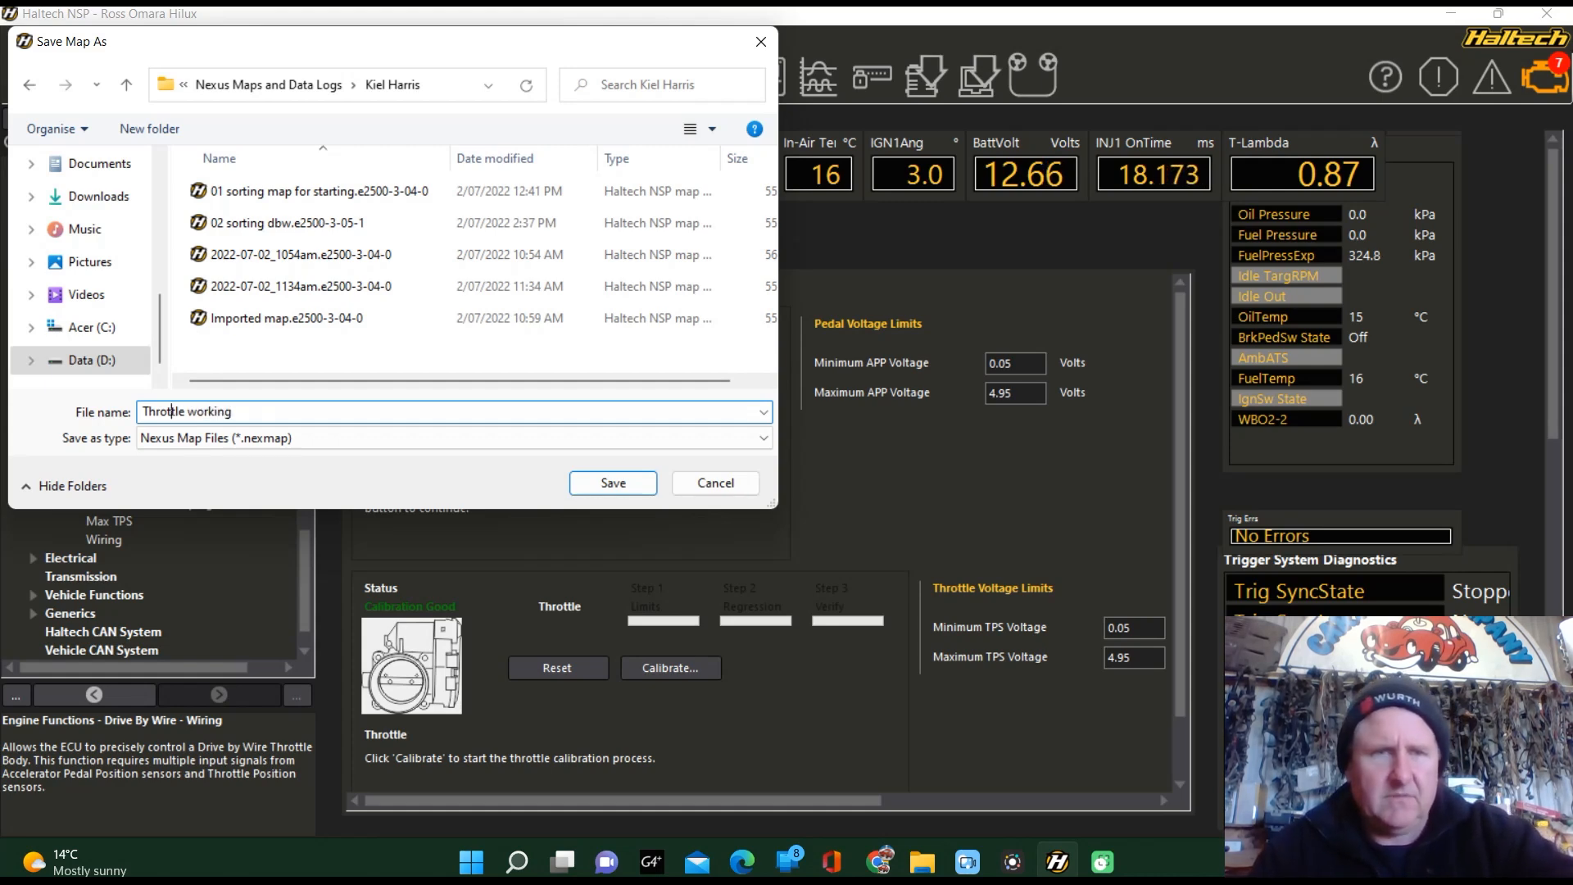
{"action": "type", "text": "03"}
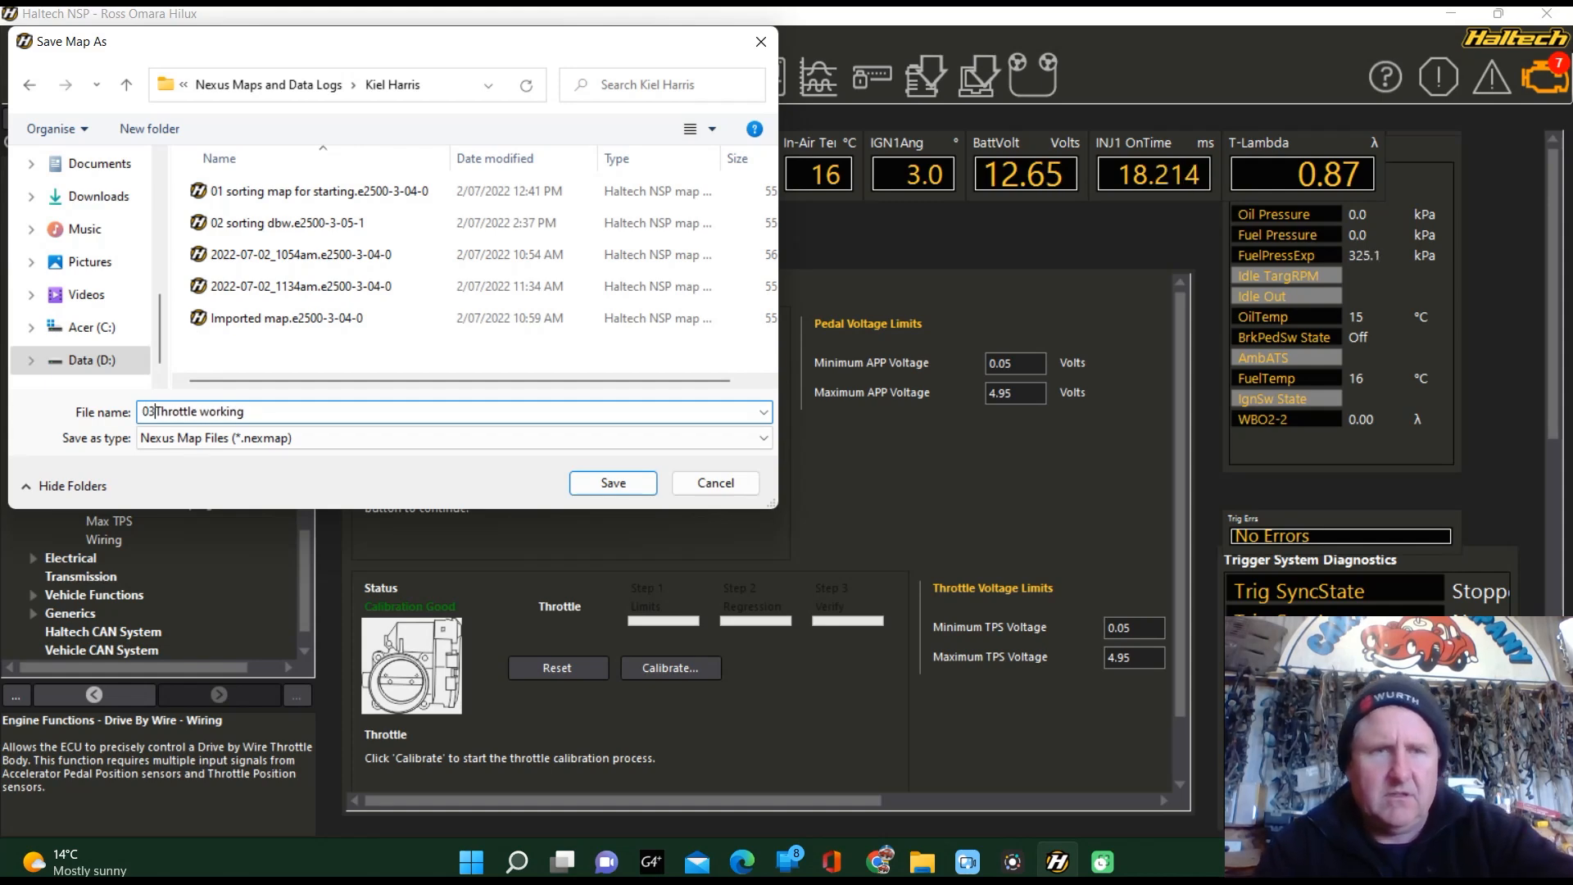
{"action": "left_click", "coordinate": [611, 482]}
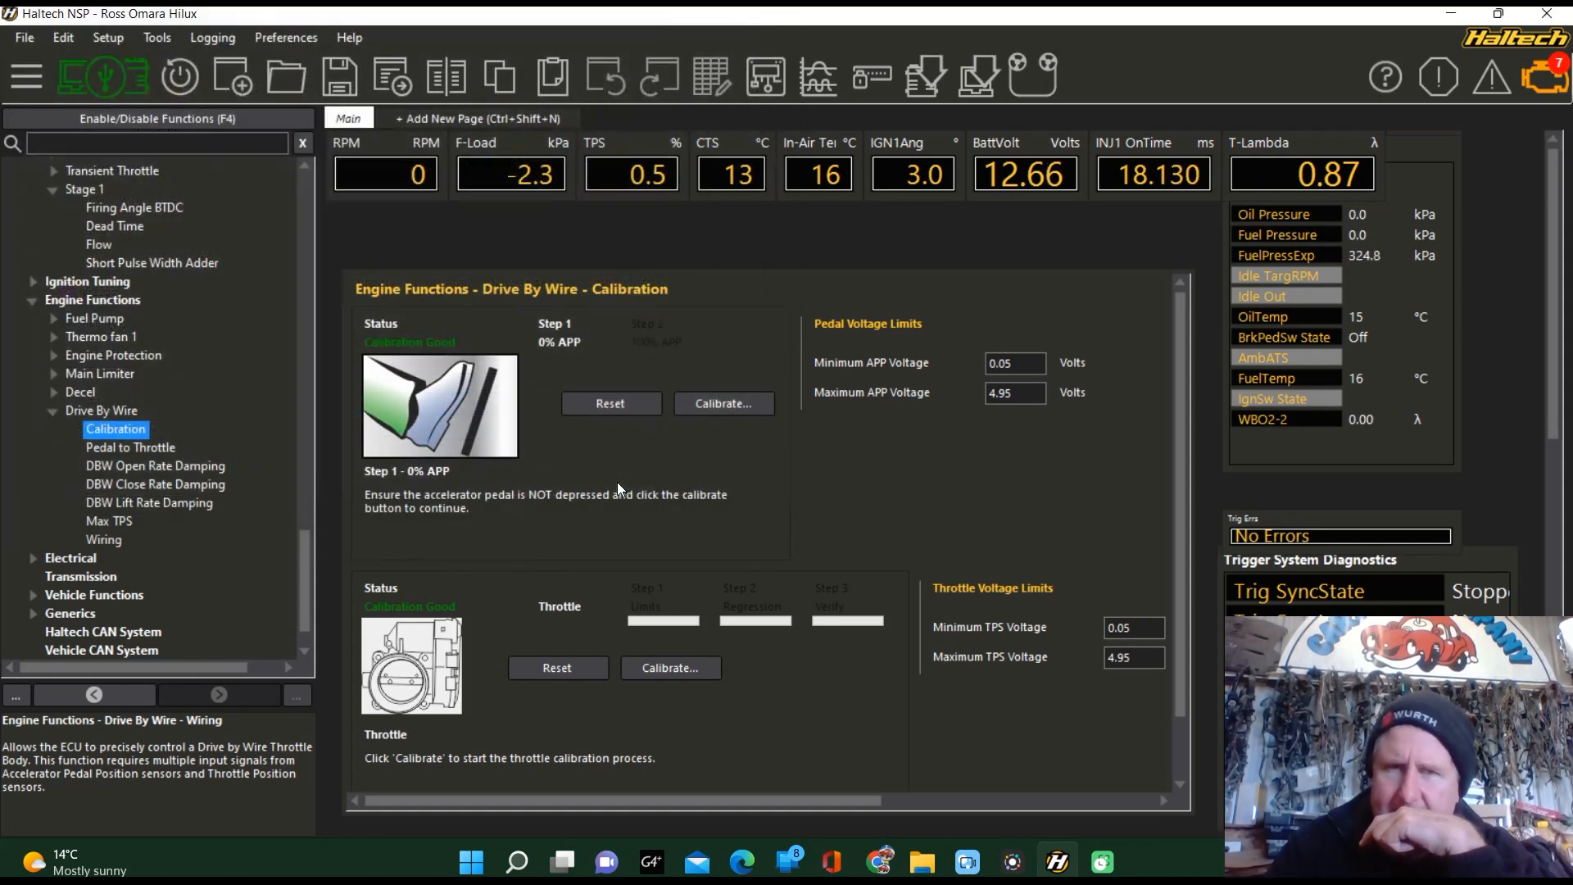